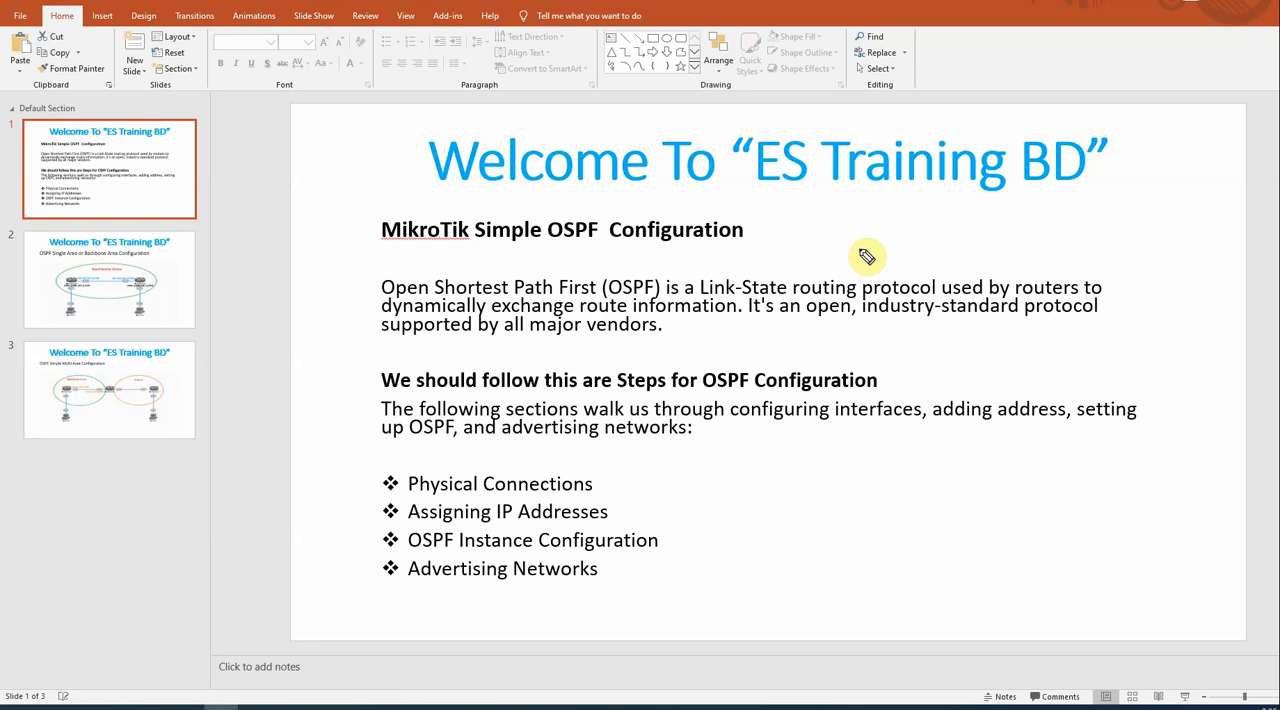
mouse_move(692, 333)
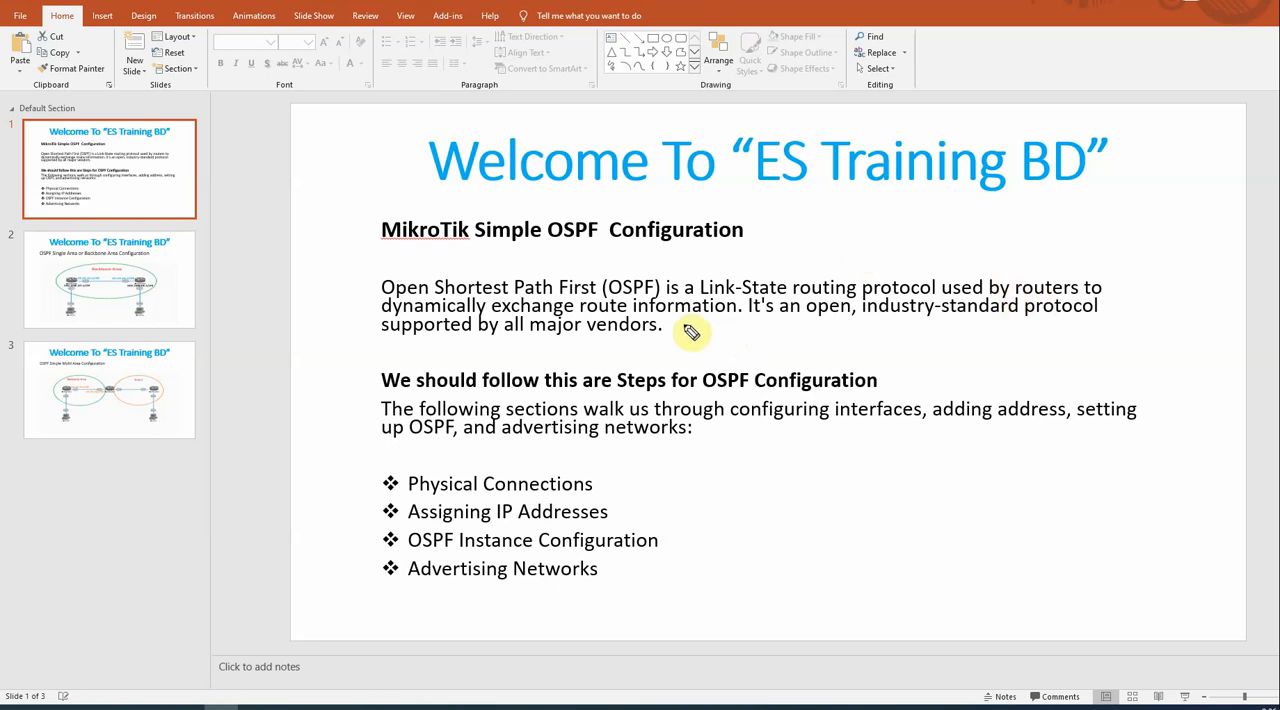
mouse_move(937, 390)
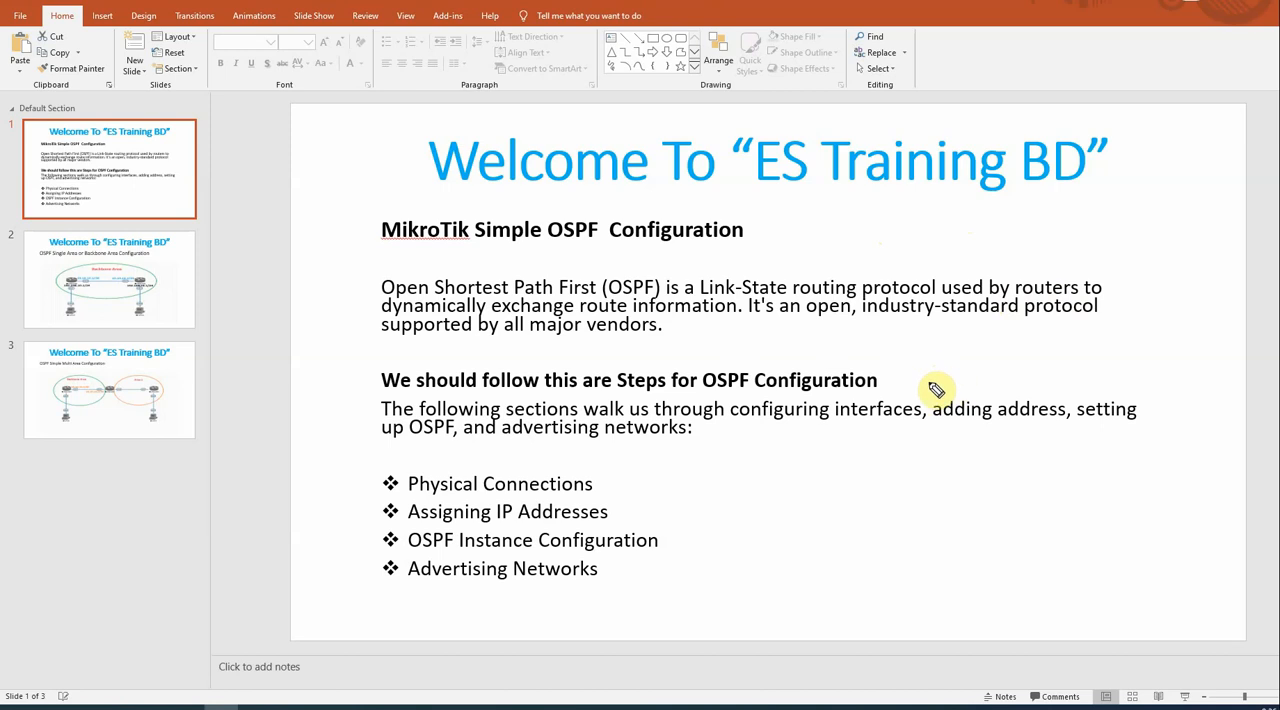
mouse_move(543, 337)
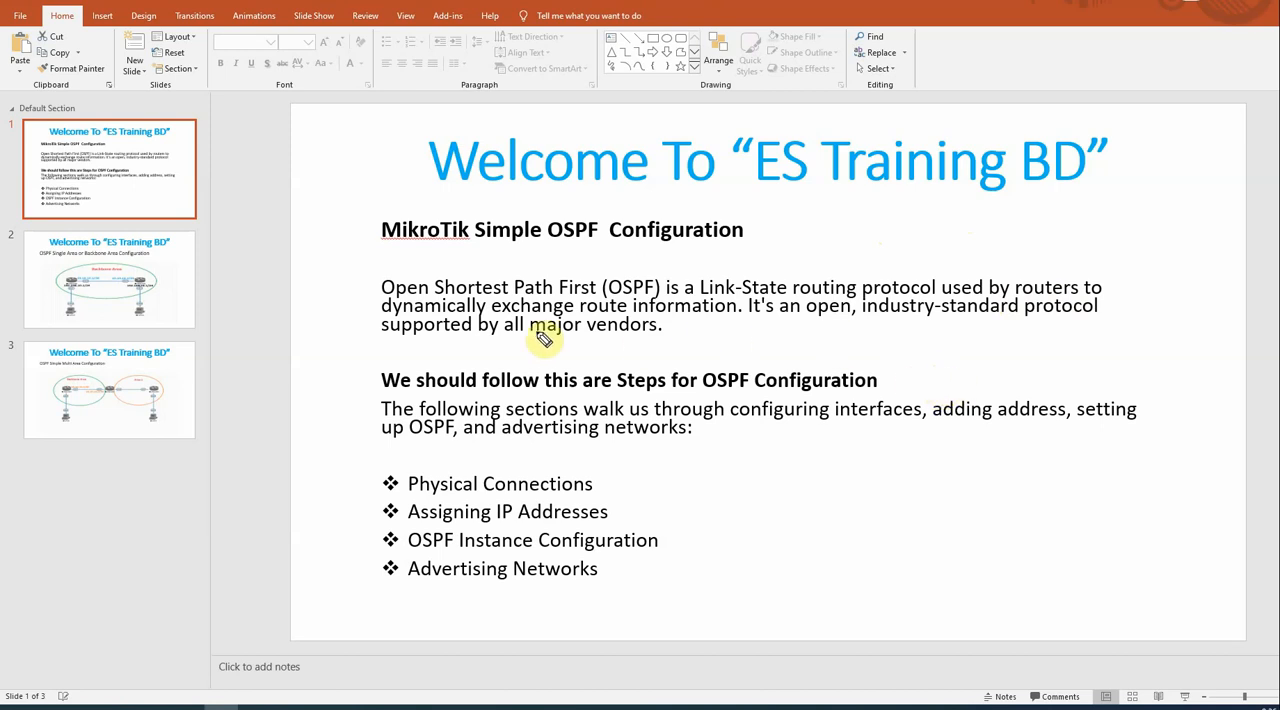
mouse_move(632, 285)
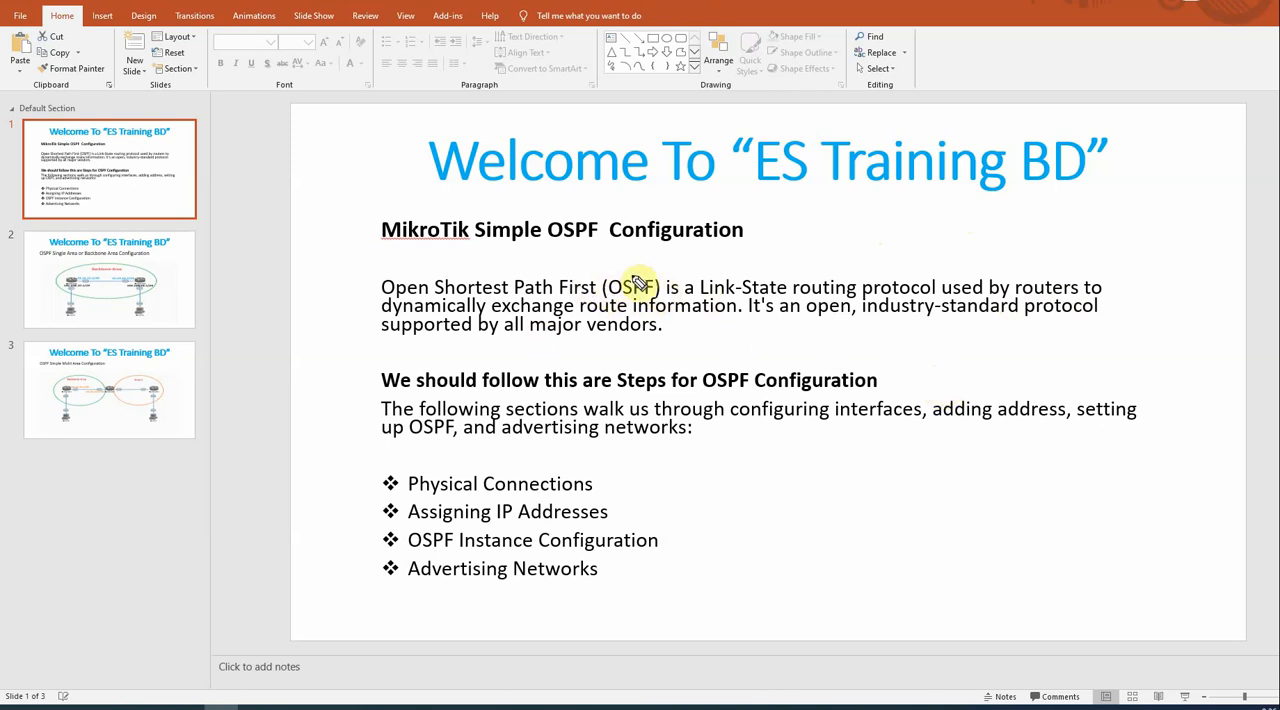
mouse_move(862, 355)
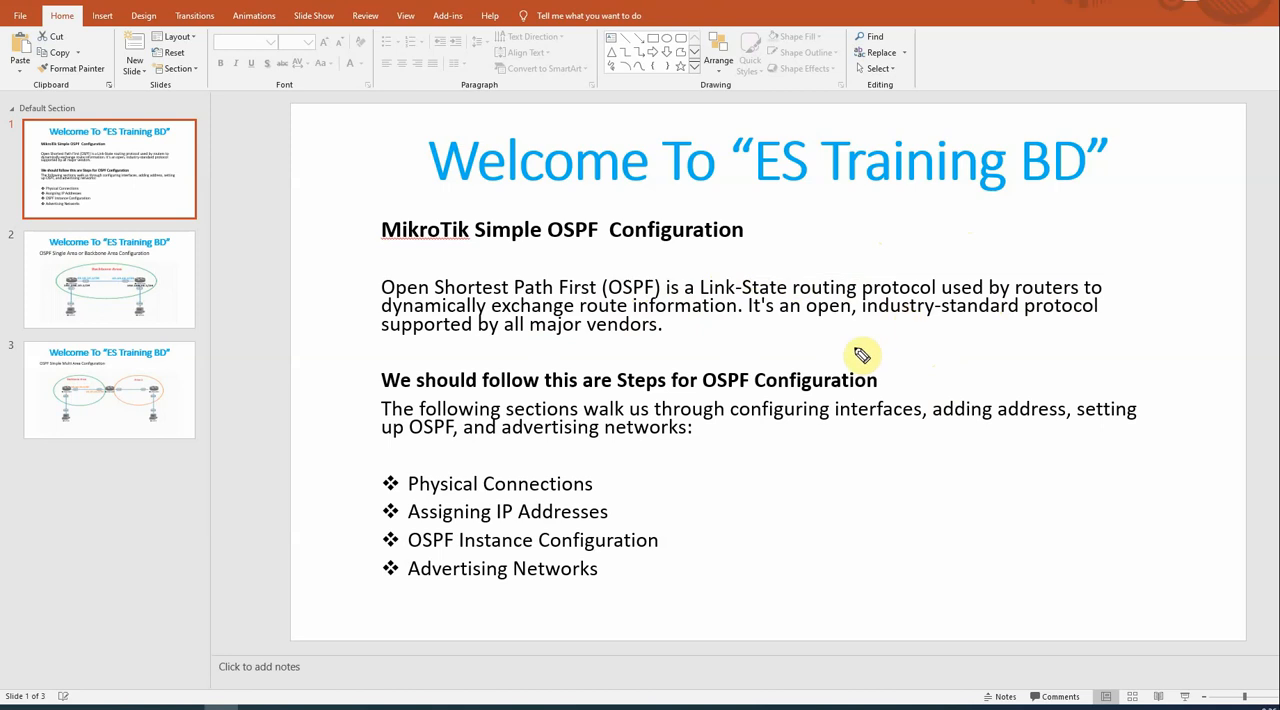
mouse_move(499, 335)
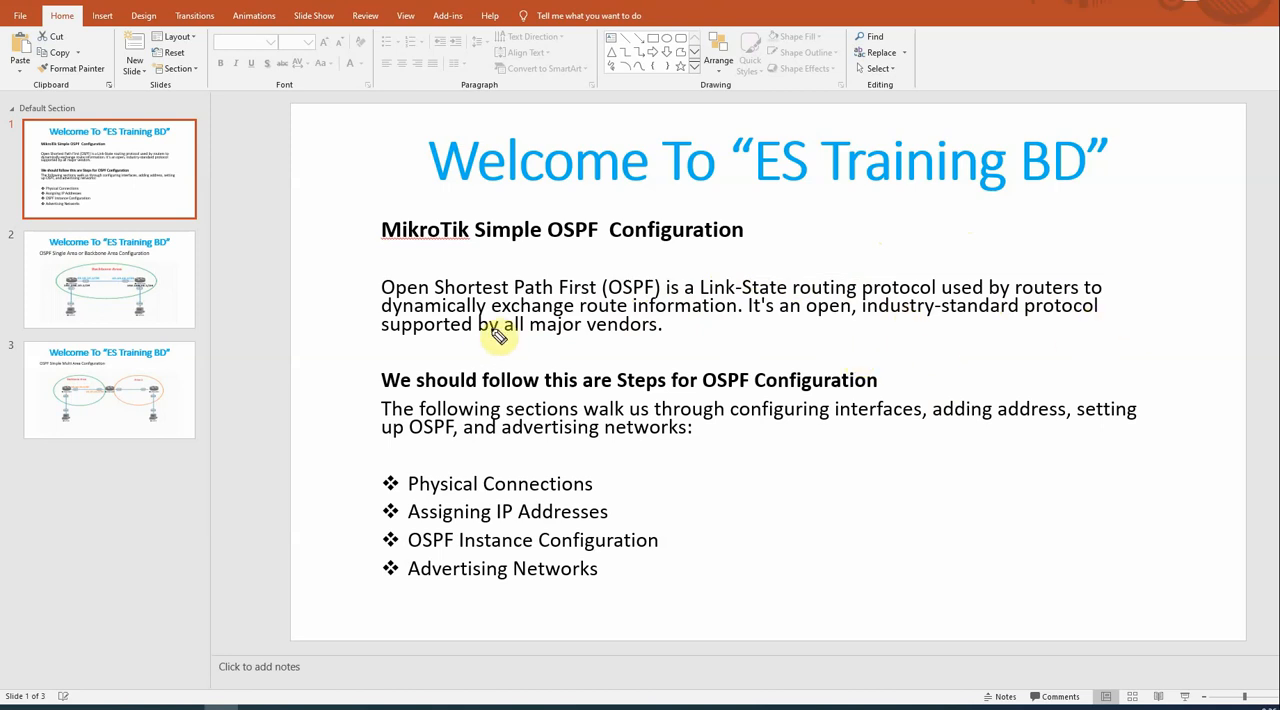
mouse_move(853, 353)
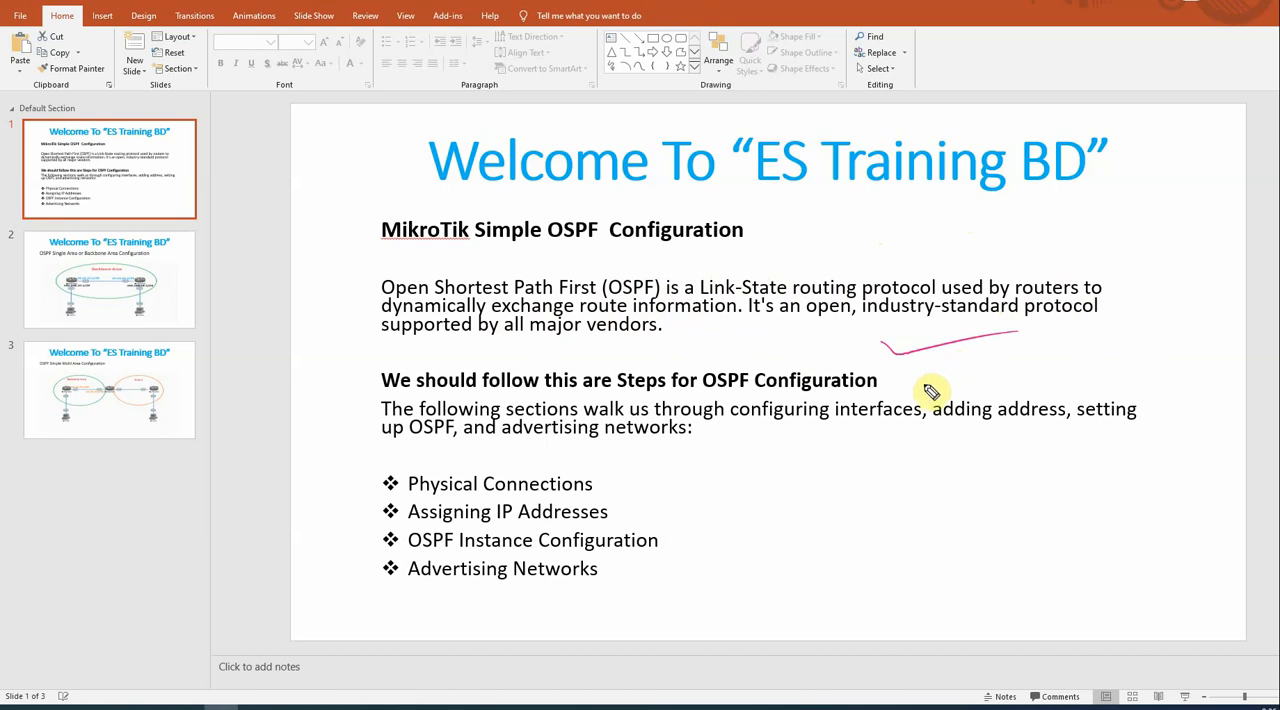
mouse_move(917, 390)
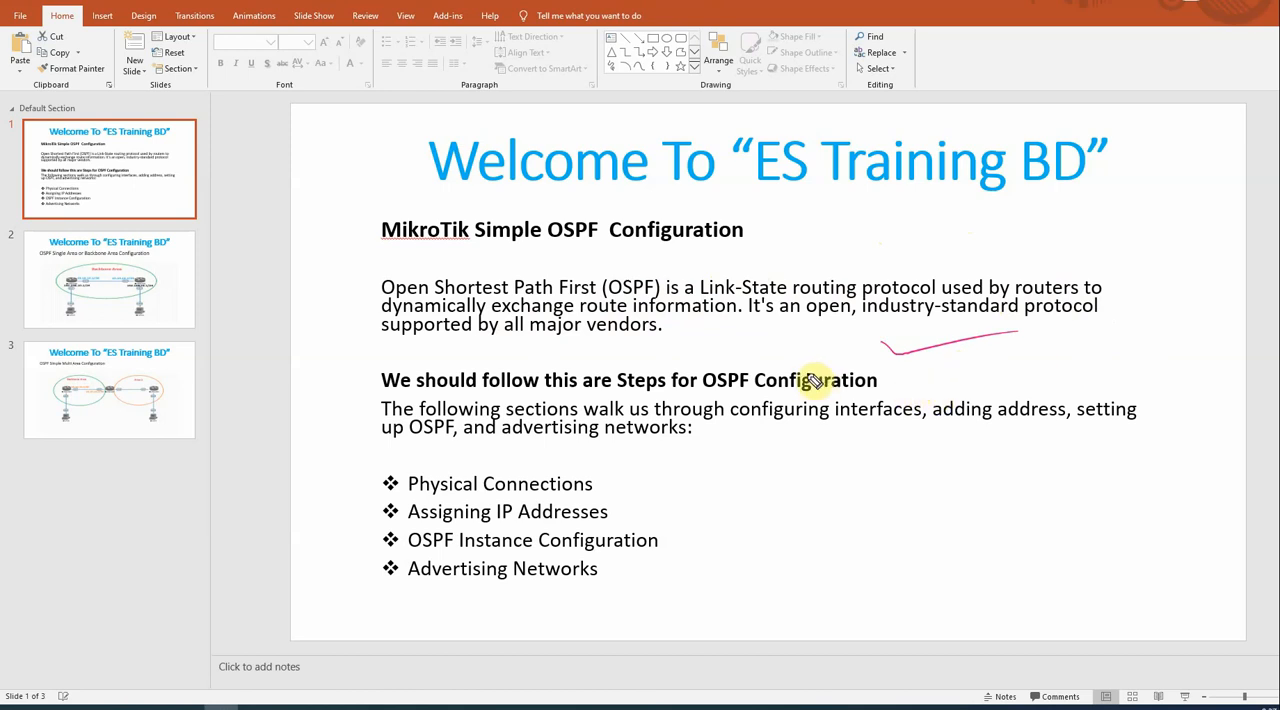
mouse_move(393, 378)
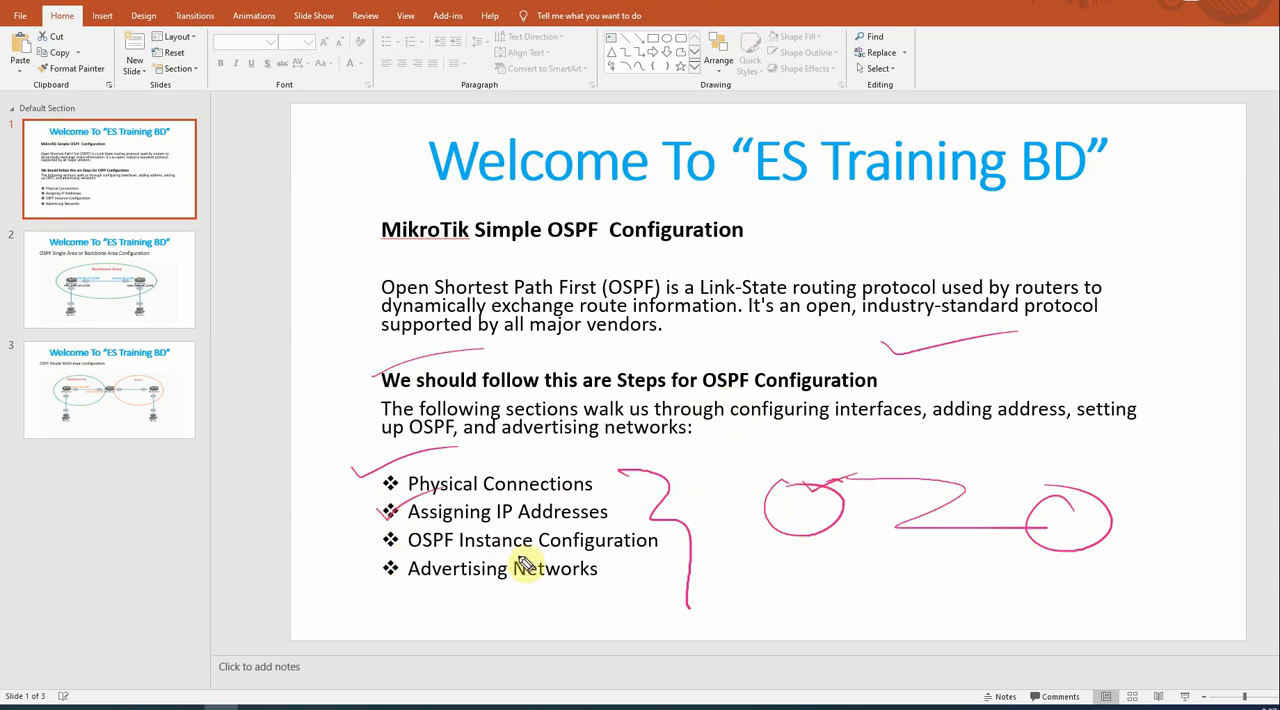
mouse_move(457, 568)
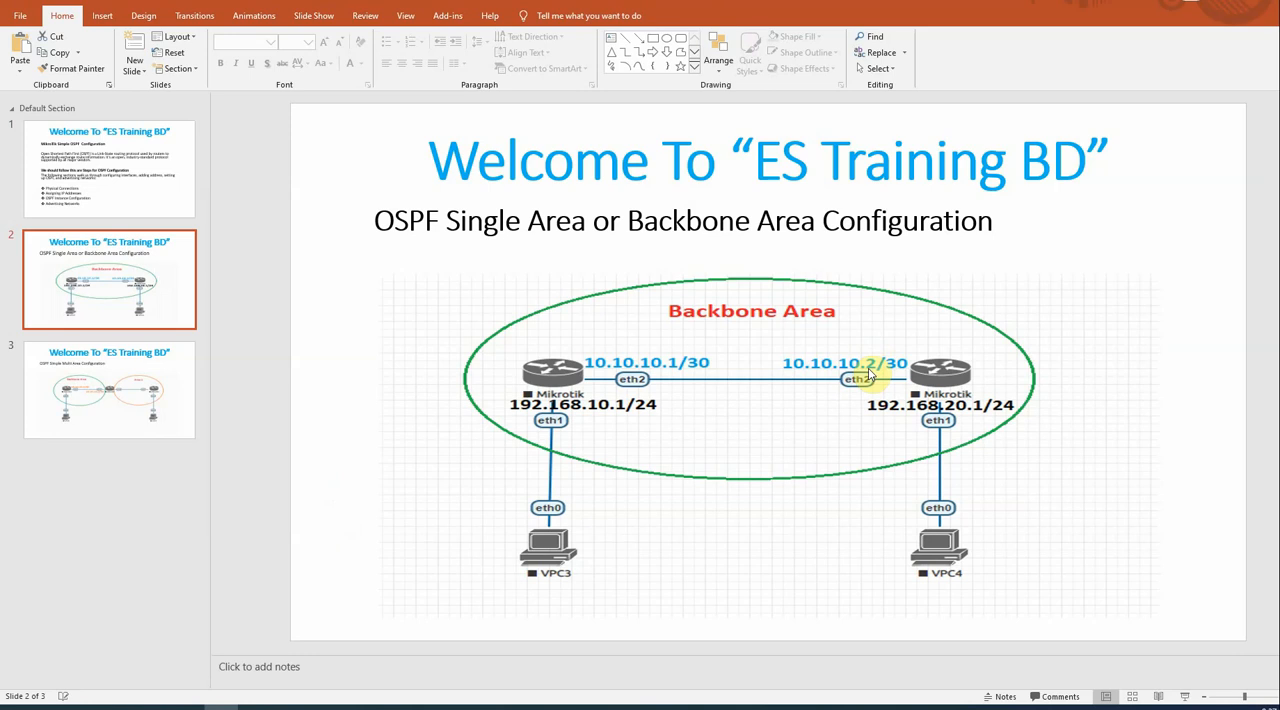
mouse_move(767, 375)
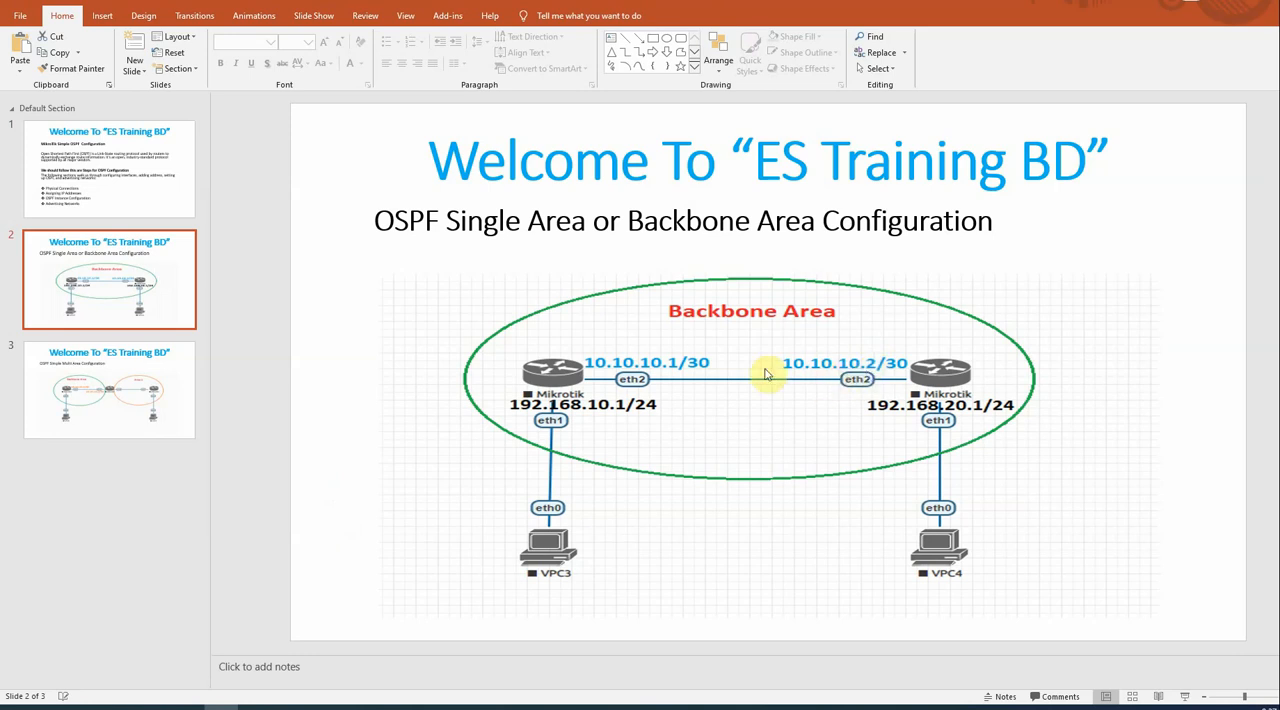
mouse_move(800, 397)
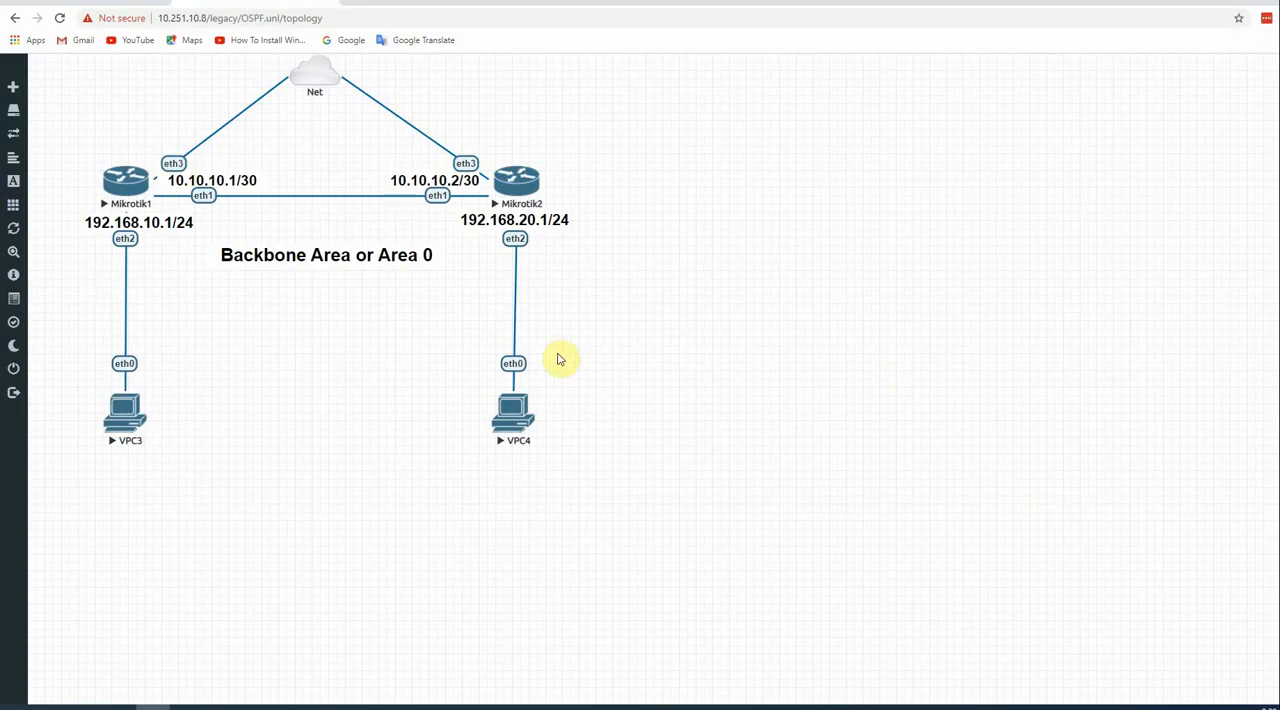
mouse_move(197, 150)
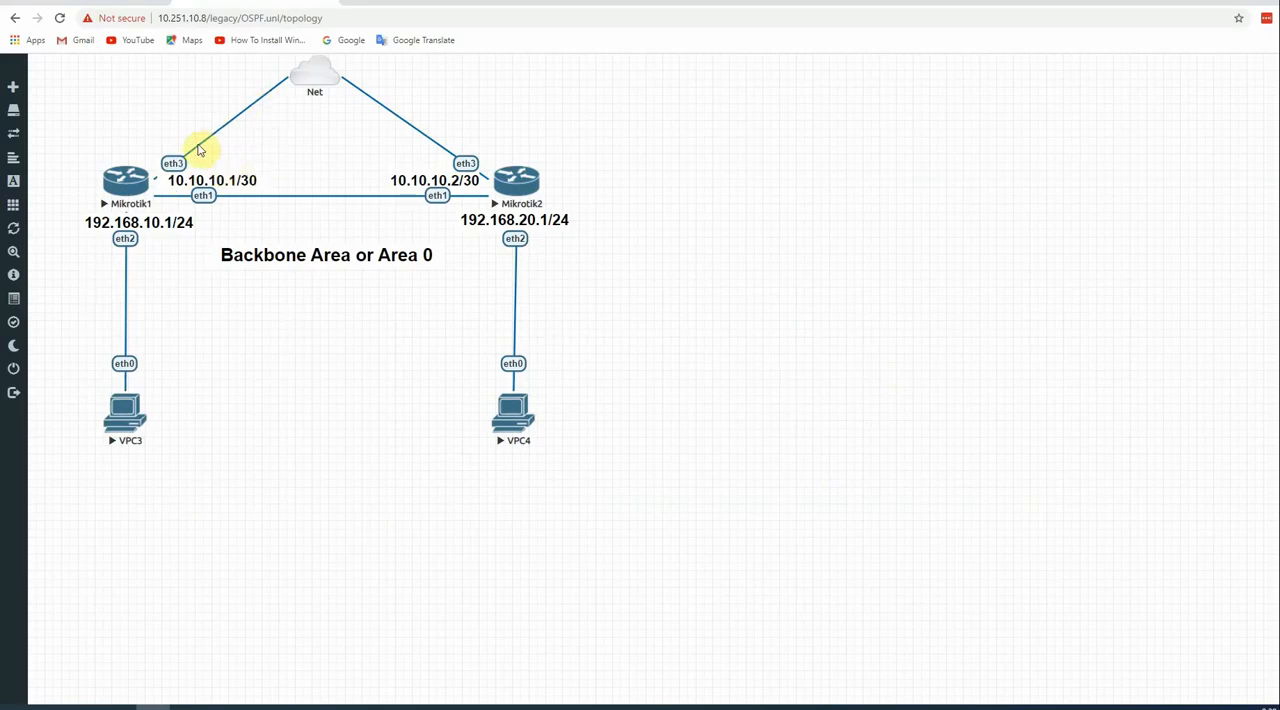
mouse_move(231, 108)
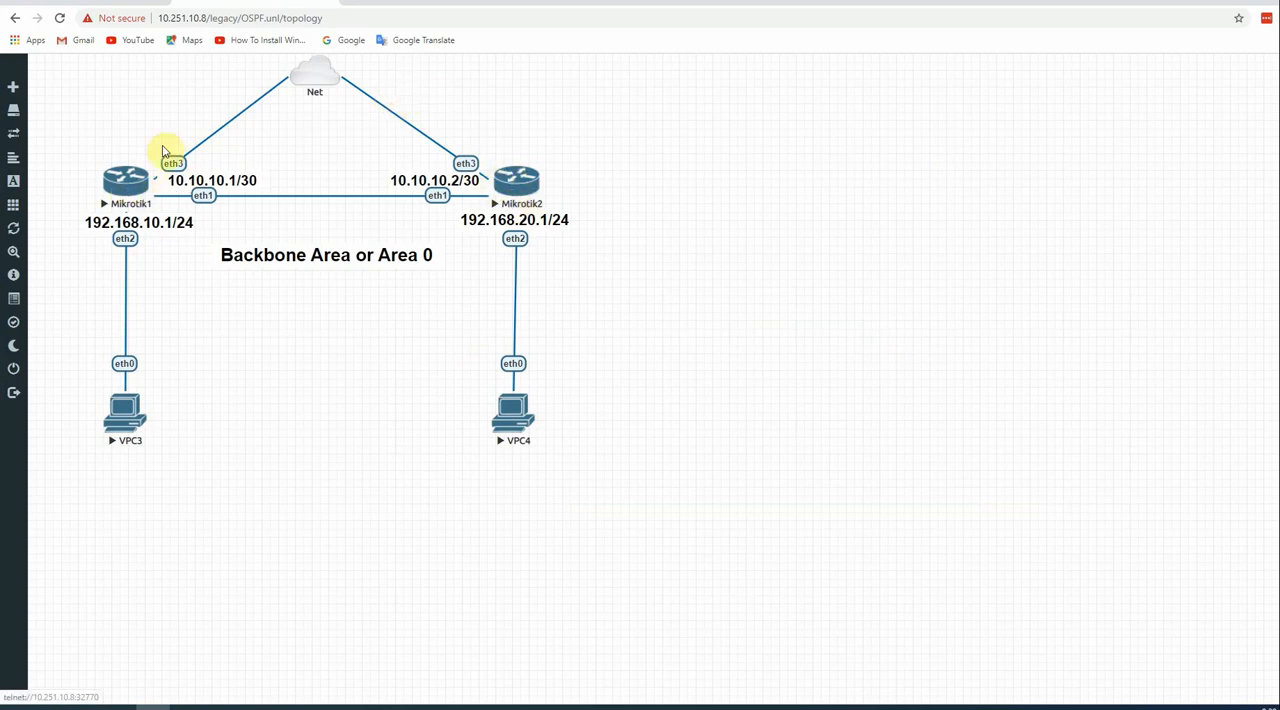
mouse_move(420, 120)
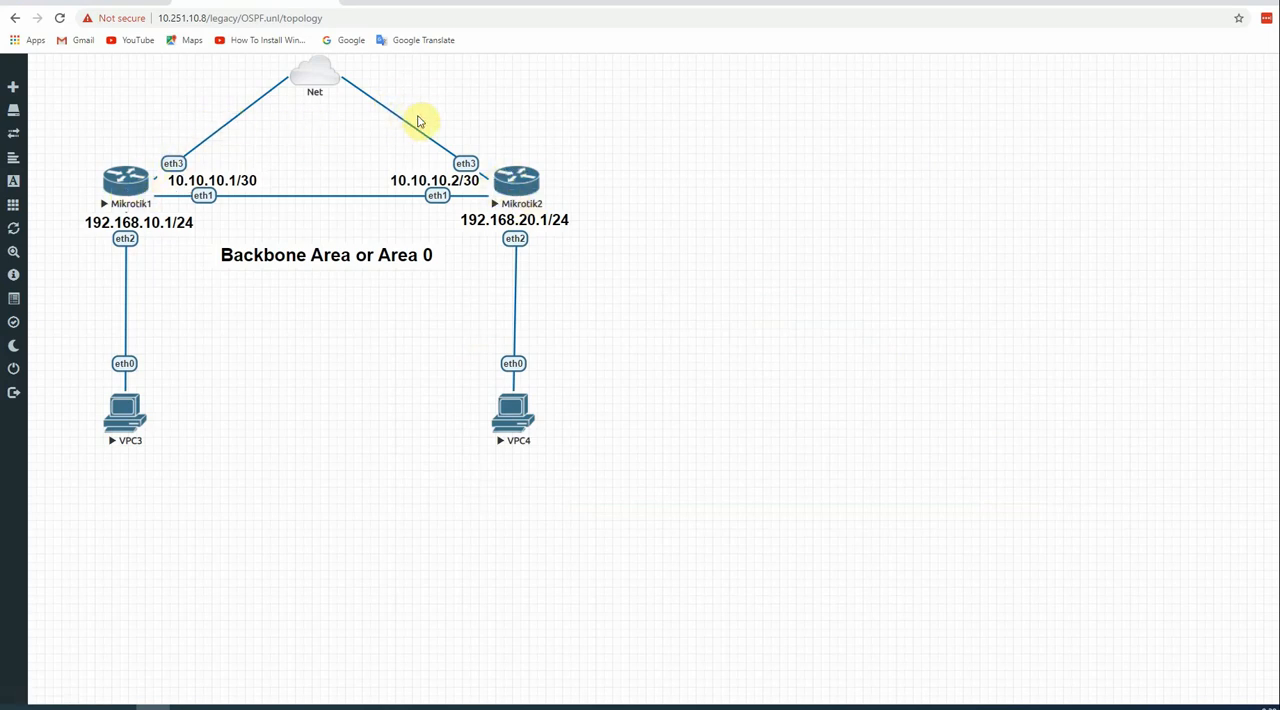
mouse_move(218, 110)
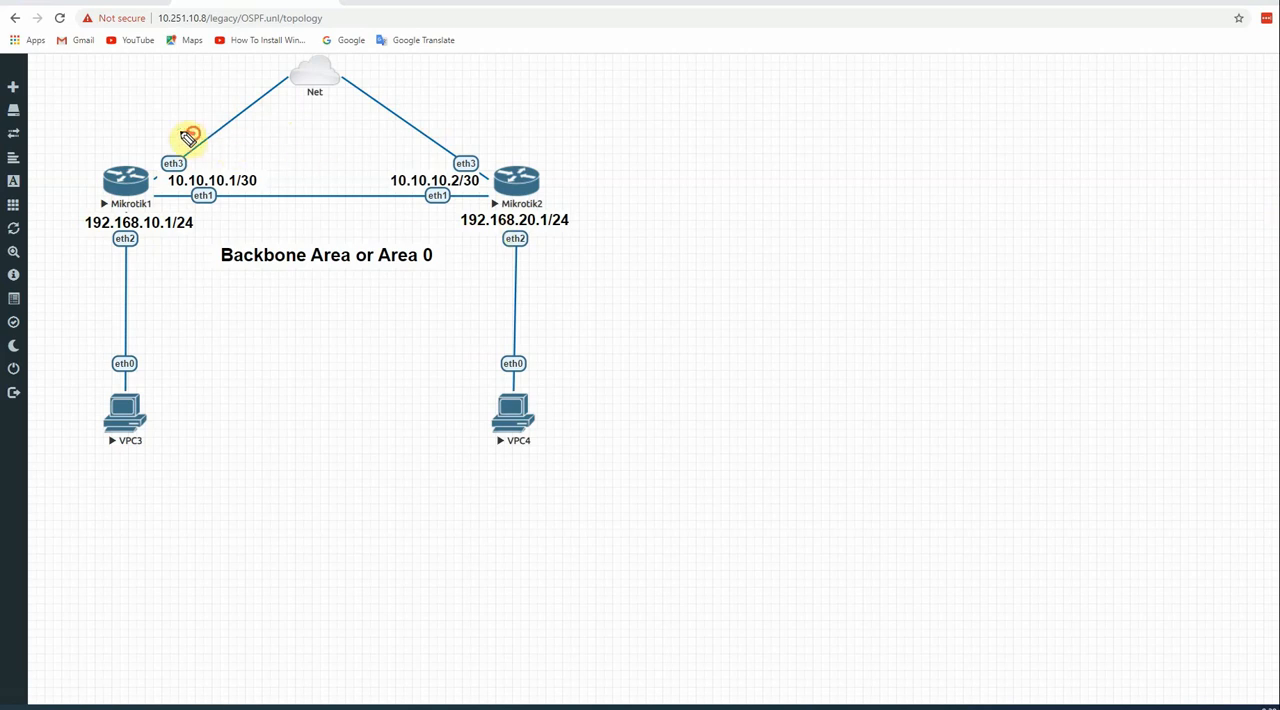
- Draw an outline around Mikrotik1 and Mikrotik2 marking them as the Area 0 backbone
drag(185, 135, 575, 180)
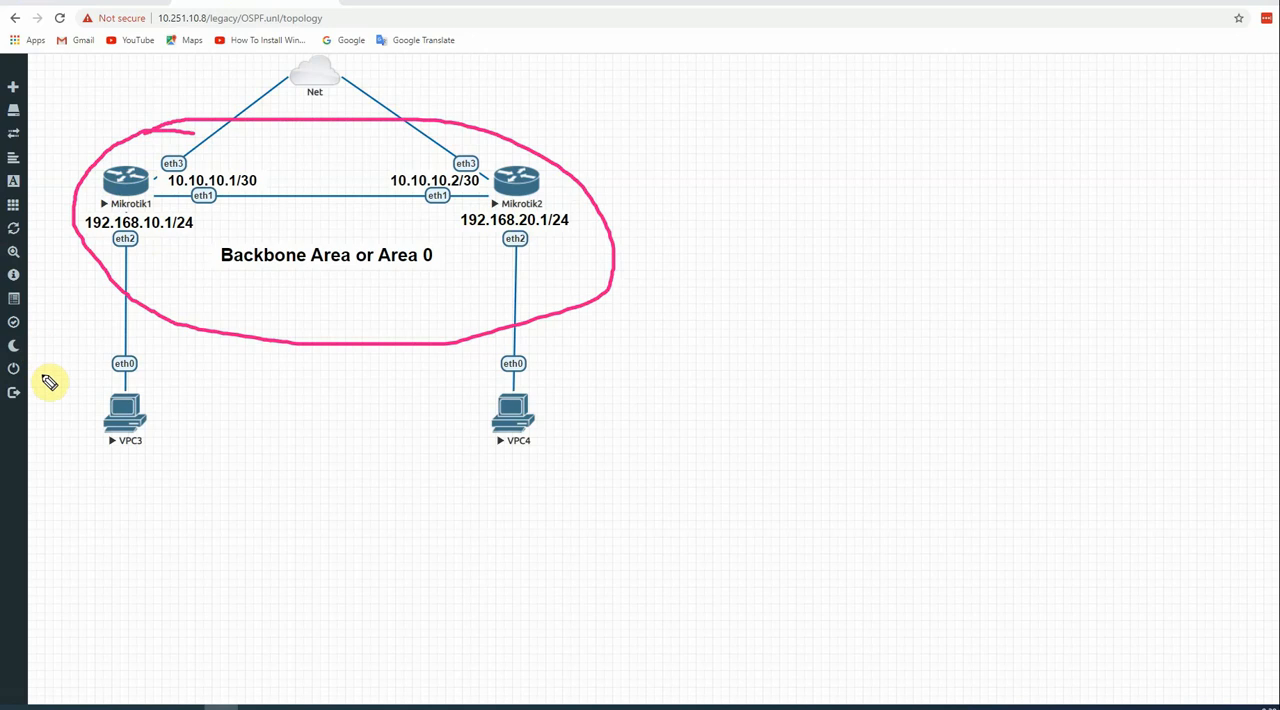
mouse_move(657, 242)
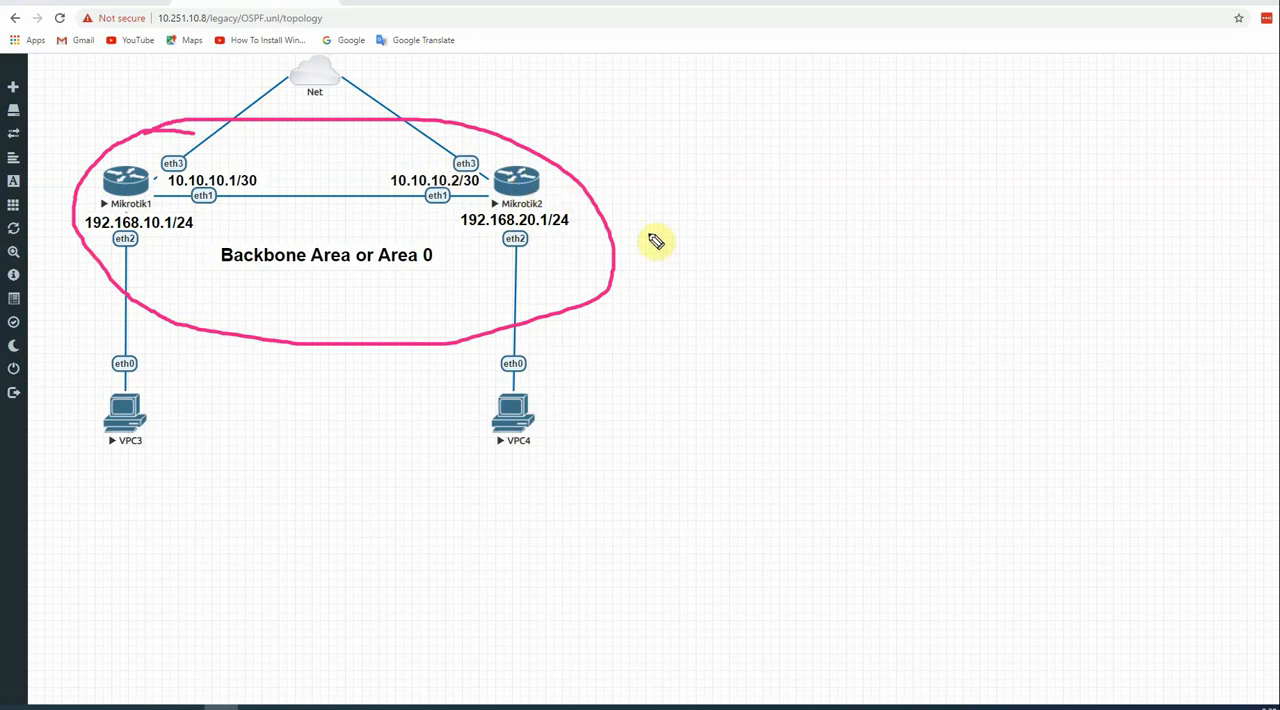
mouse_move(483, 195)
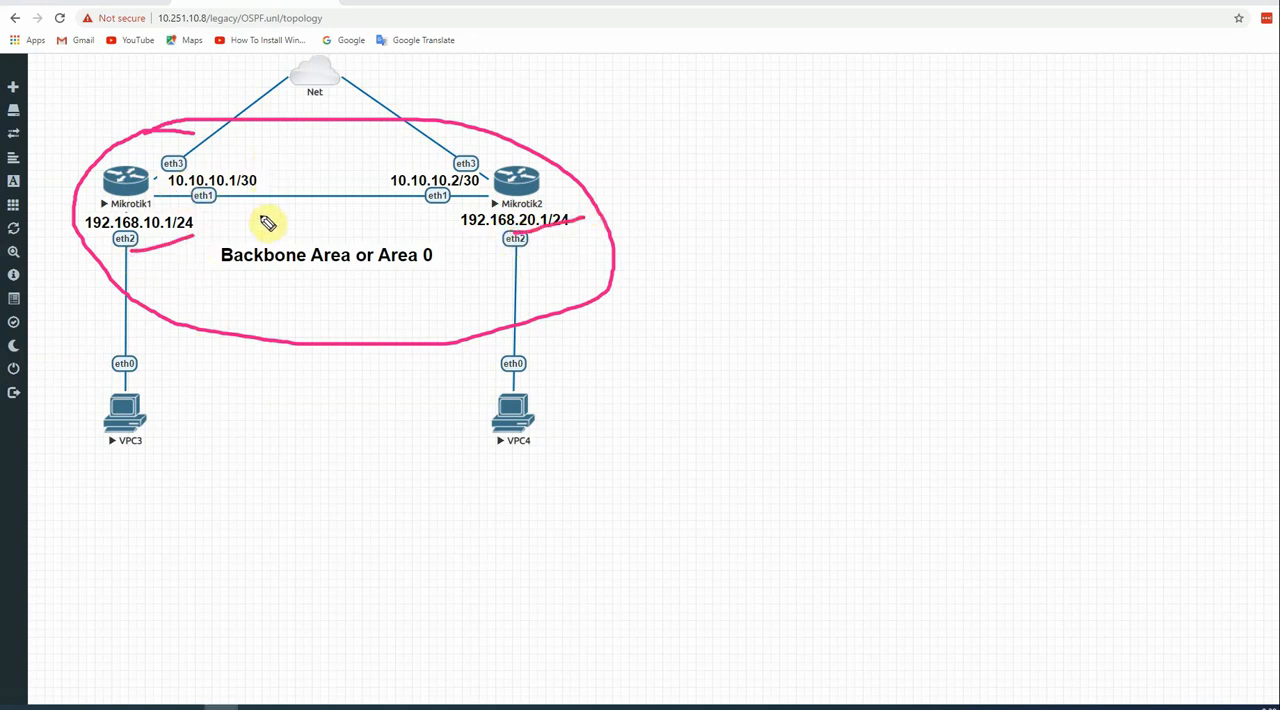
mouse_move(289, 232)
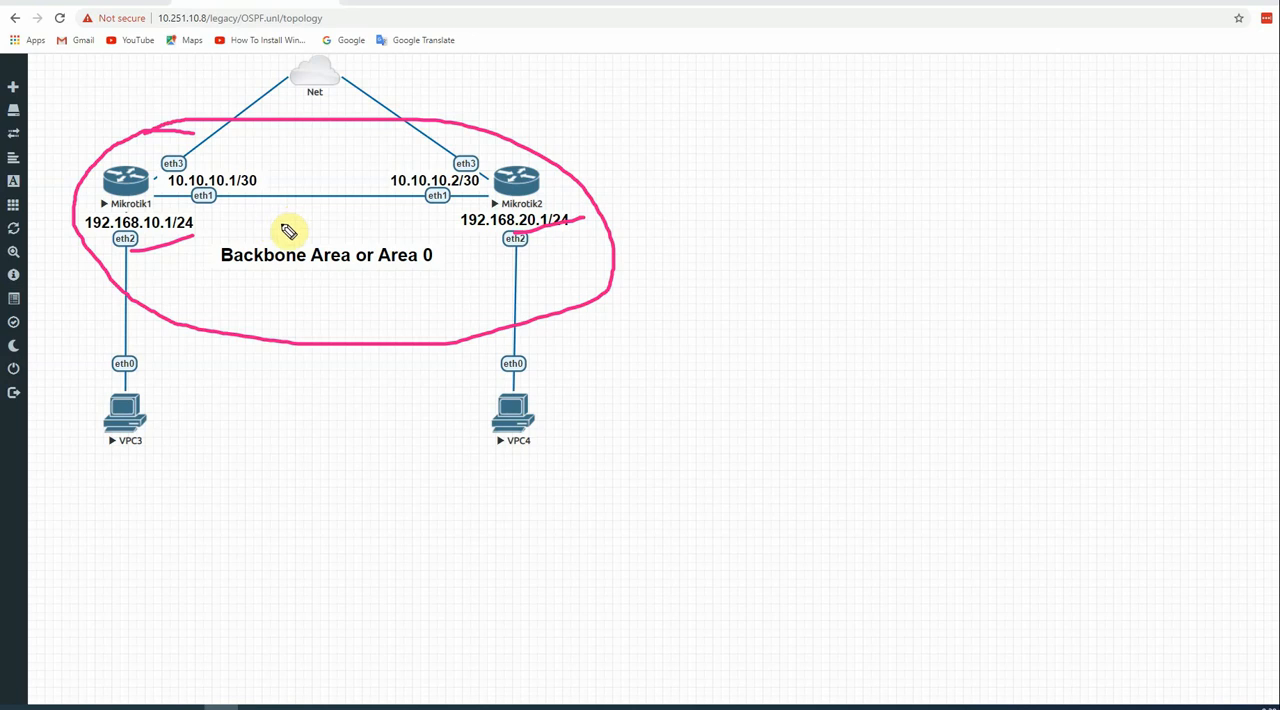
mouse_move(185, 349)
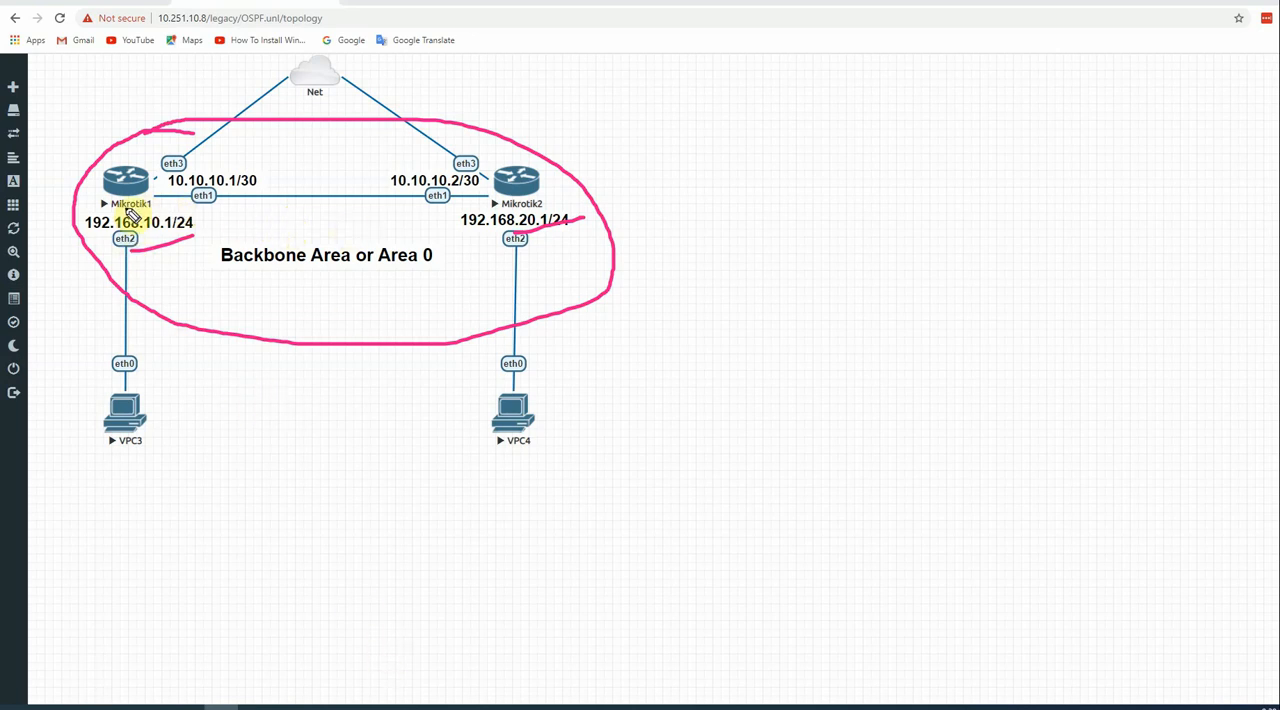
mouse_move(640, 250)
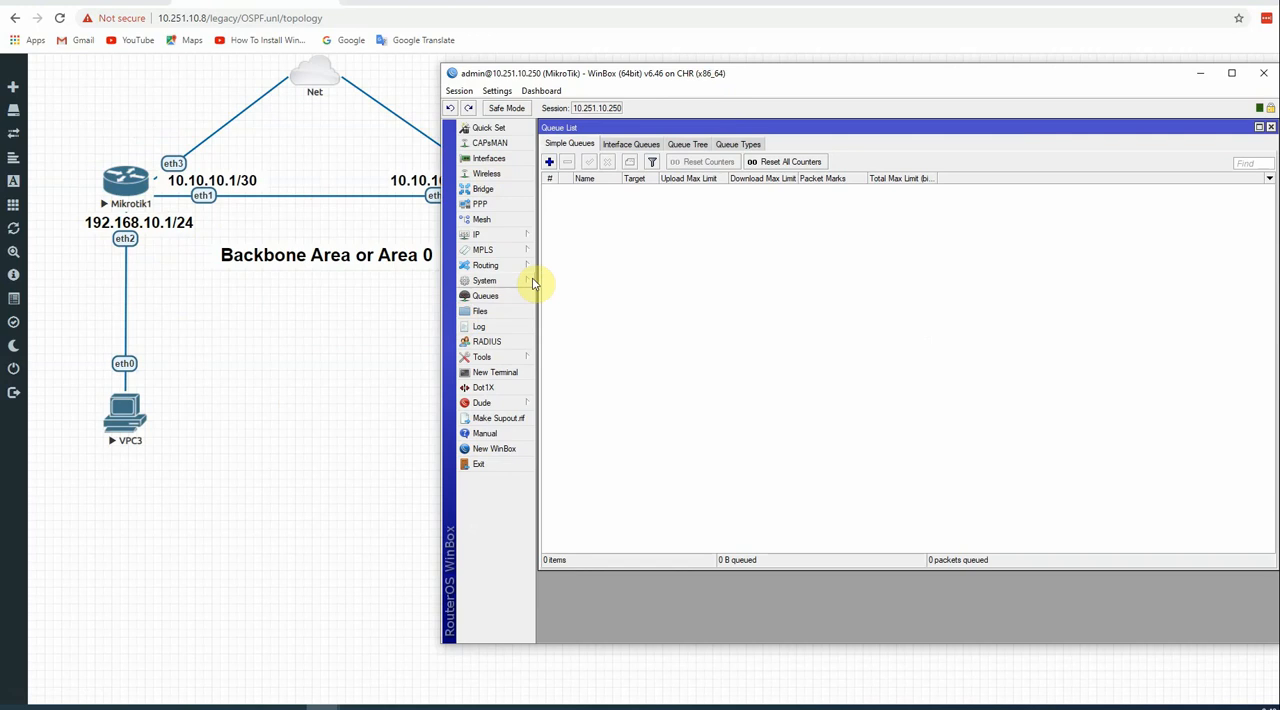
- Set the router identity to MikroTik1 via System > Identity and close the Queue List
click(485, 280)
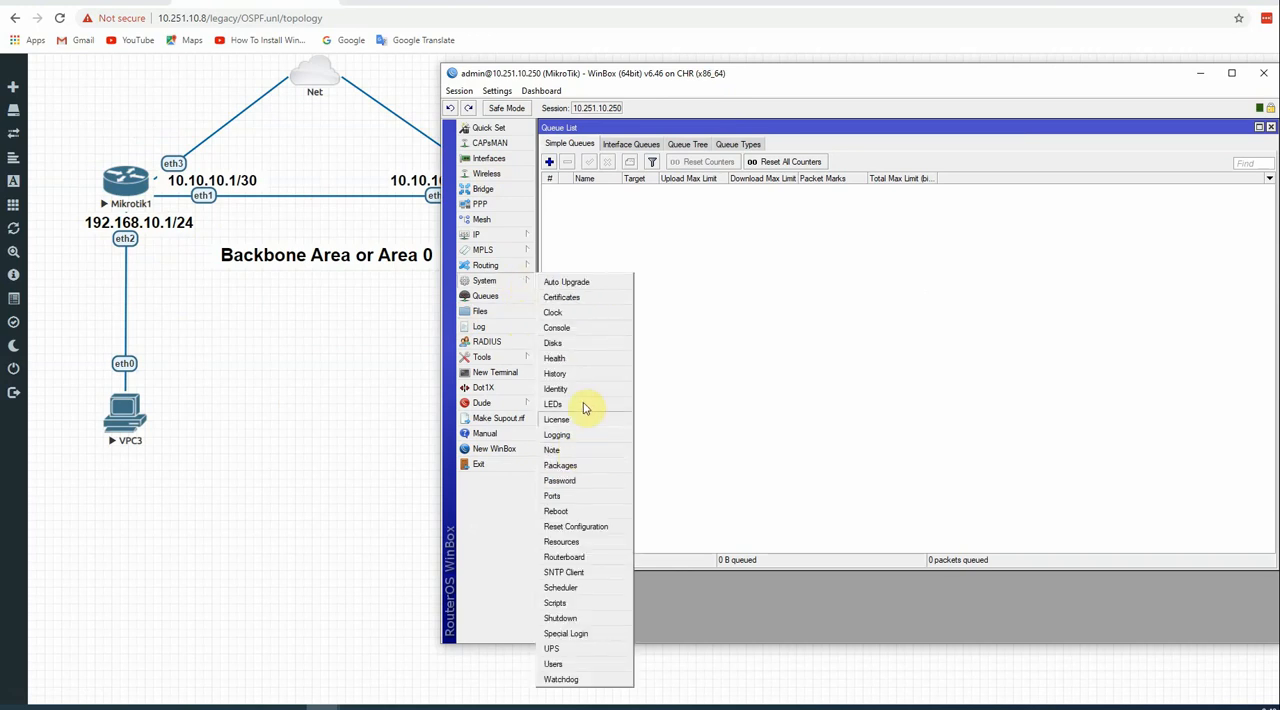
click(555, 388)
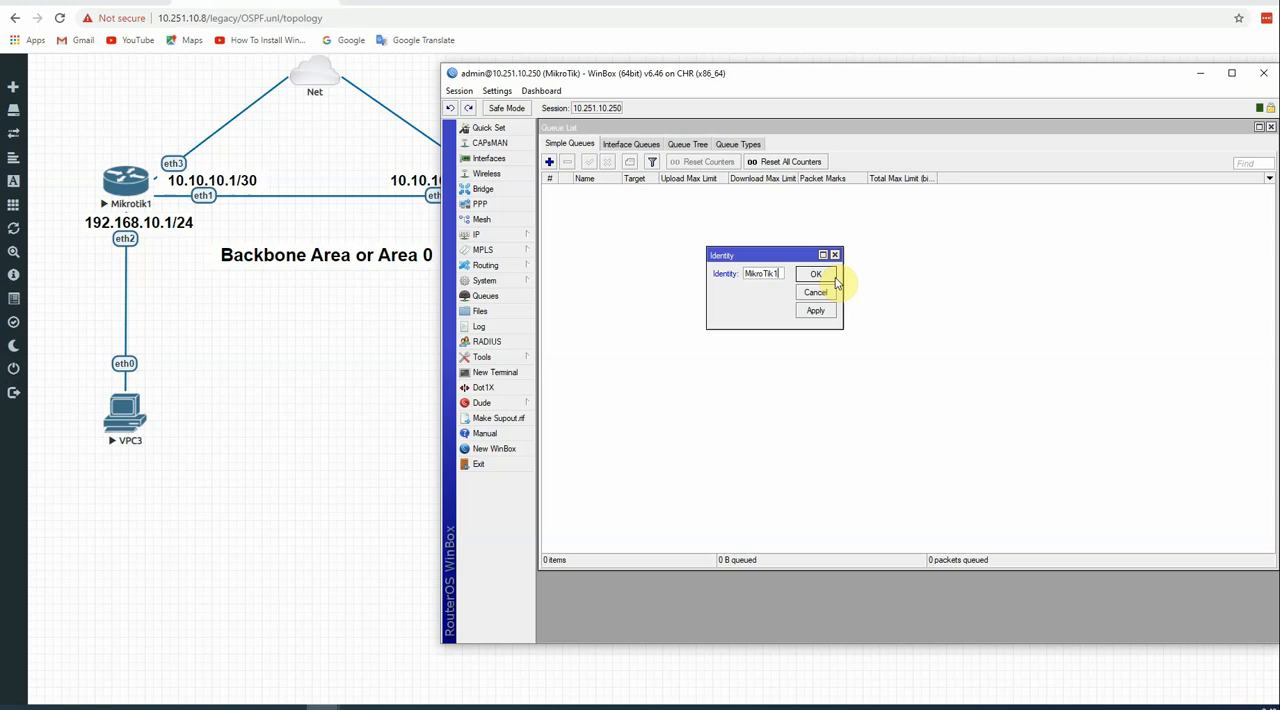
click(816, 273)
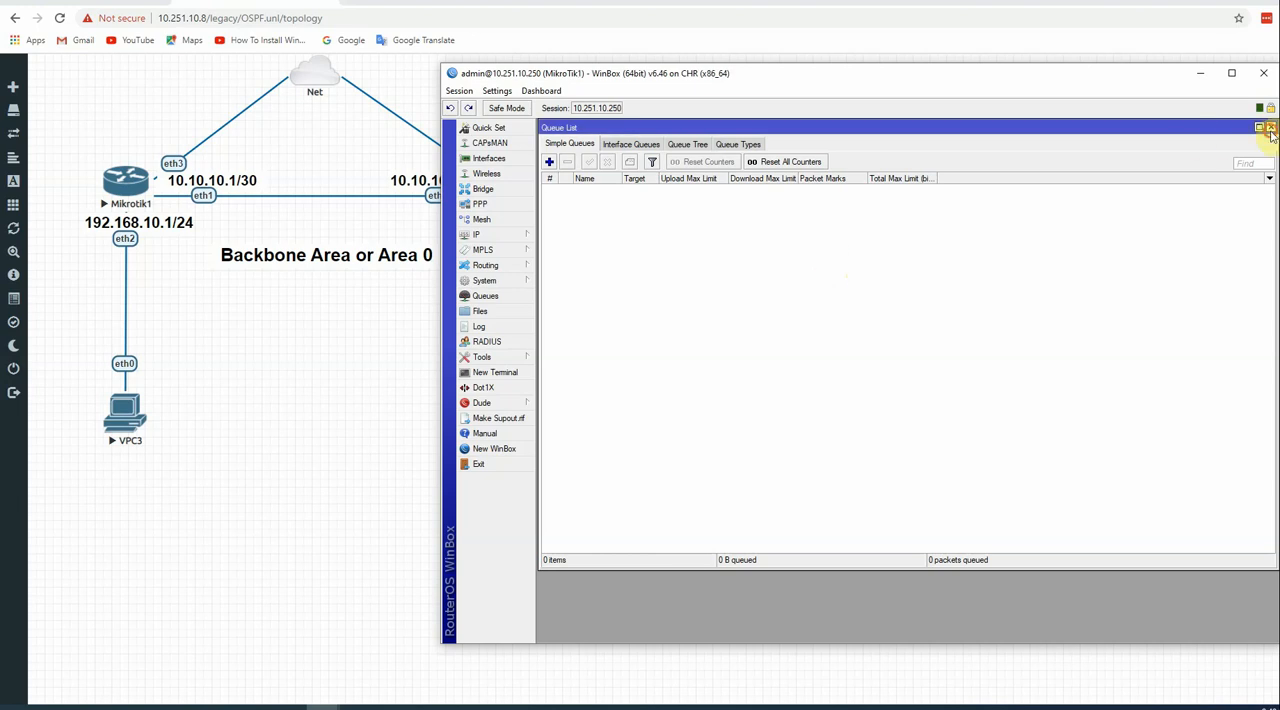
click(1270, 127)
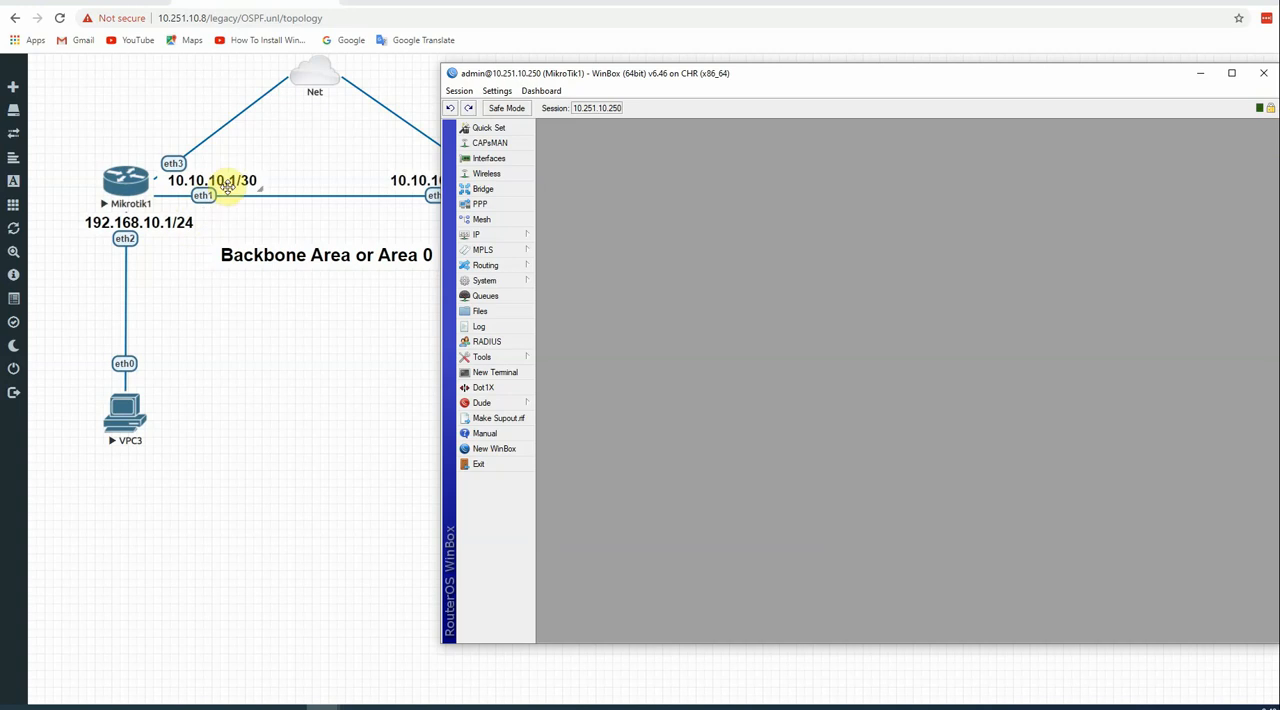
- Add the address 10.10.10.1/30 on ether1 in IP > Addresses
click(476, 234)
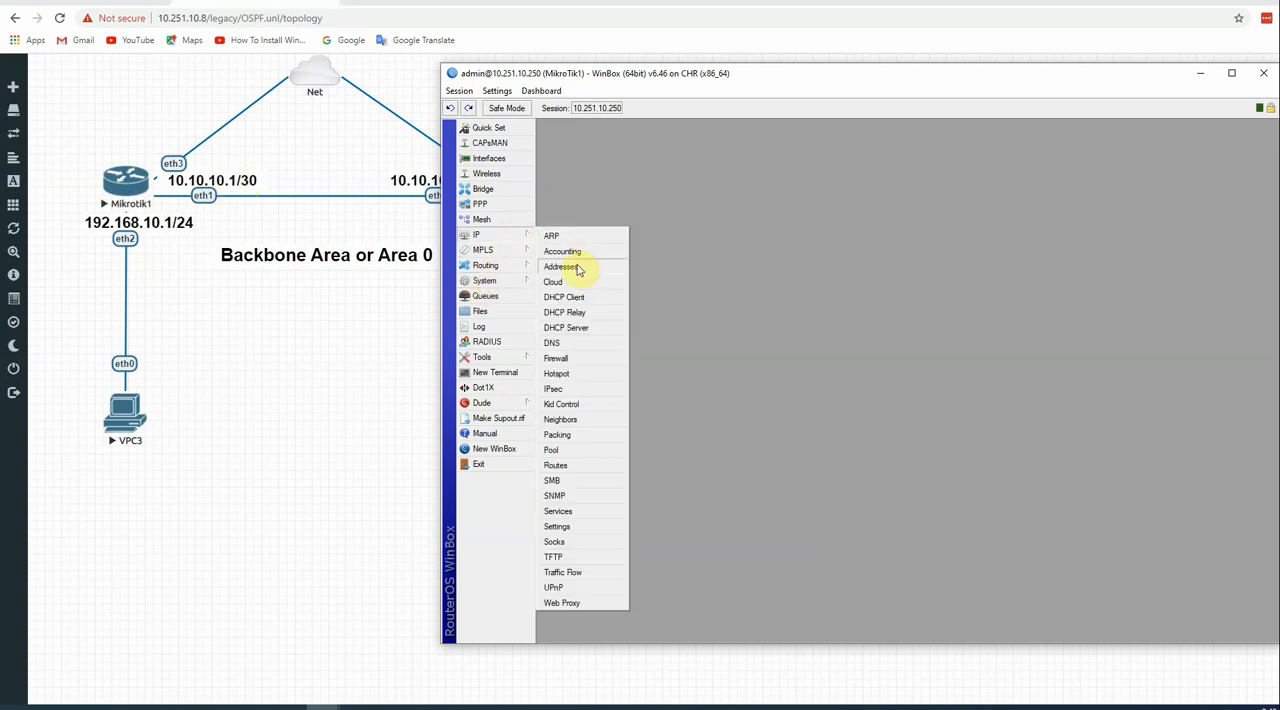
click(561, 266)
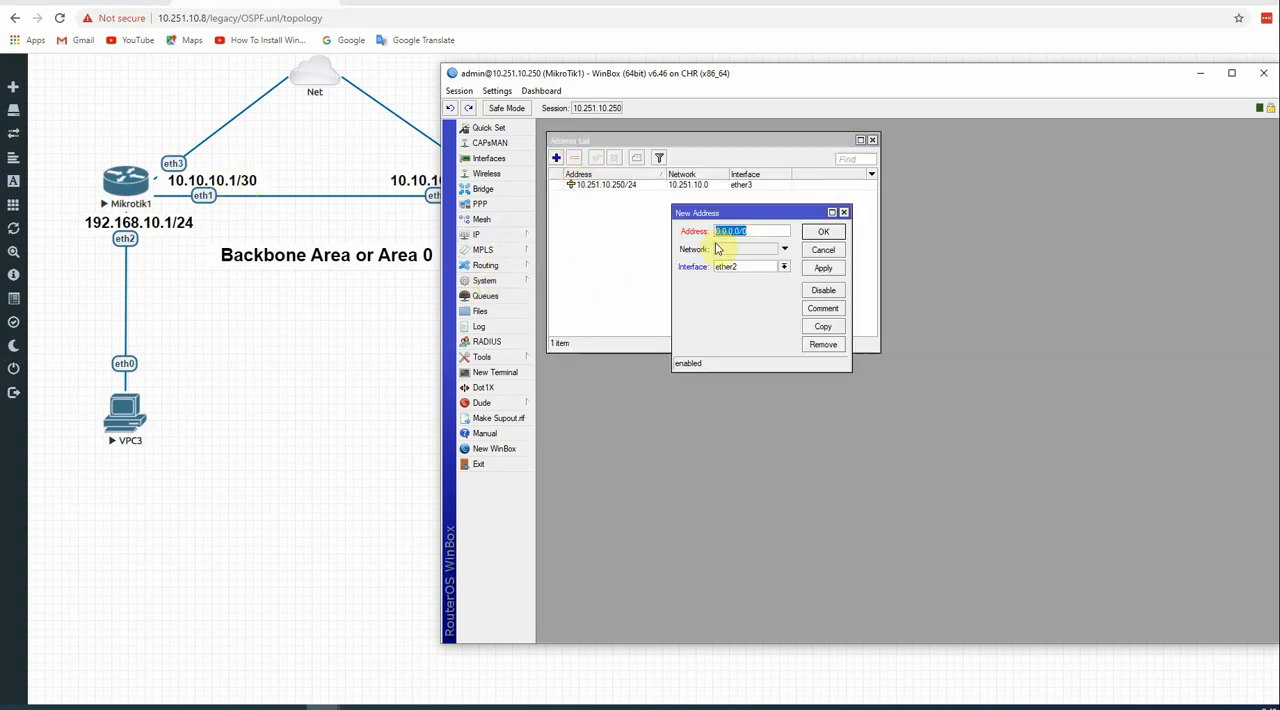
text(10)
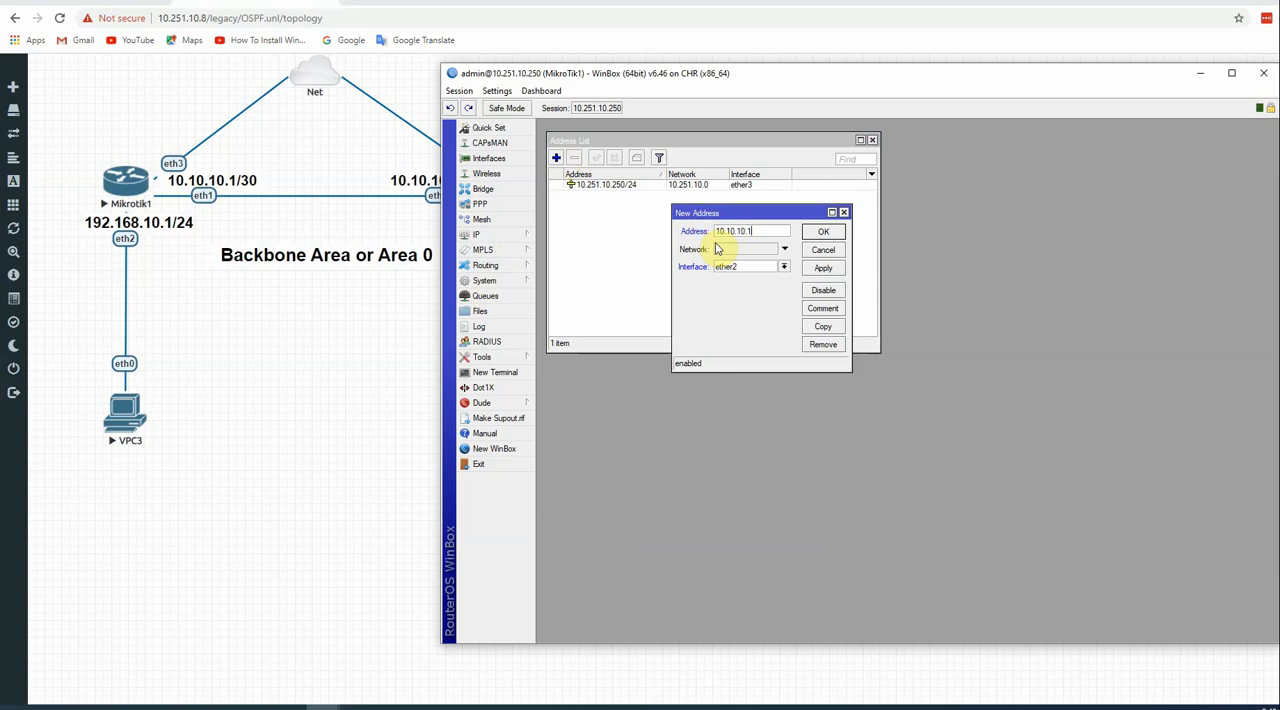
text(/30)
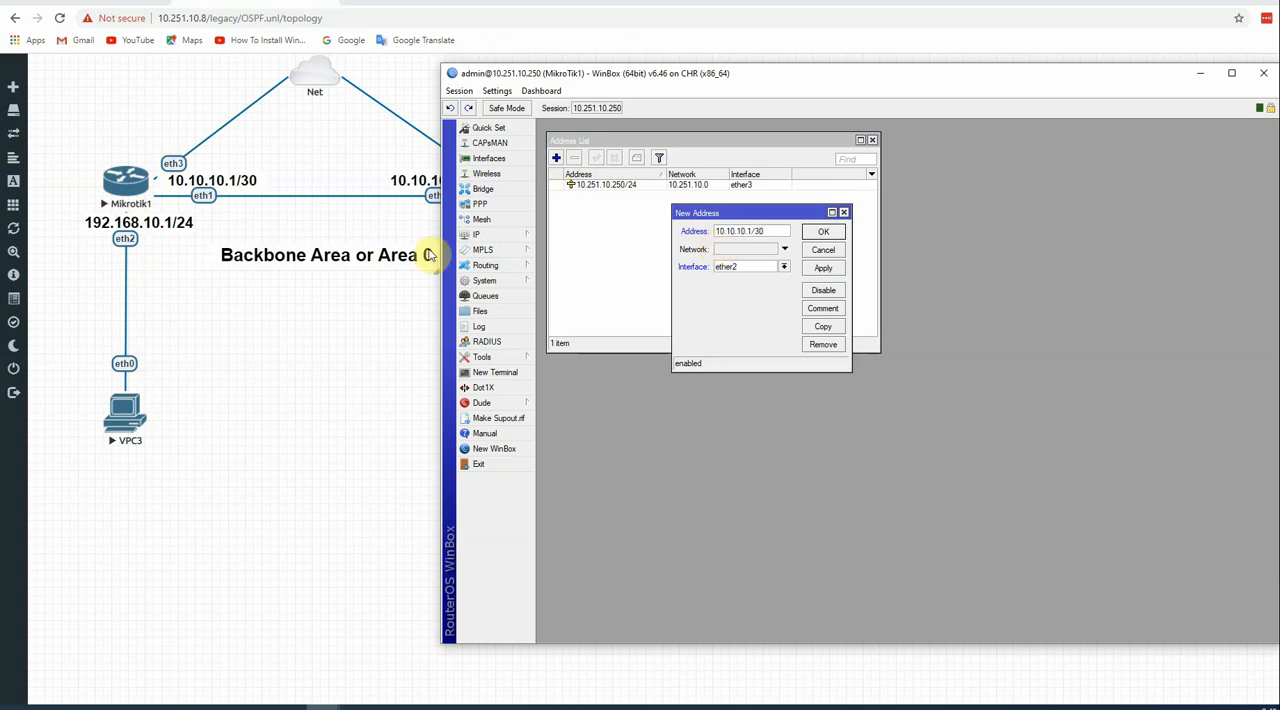
click(784, 266)
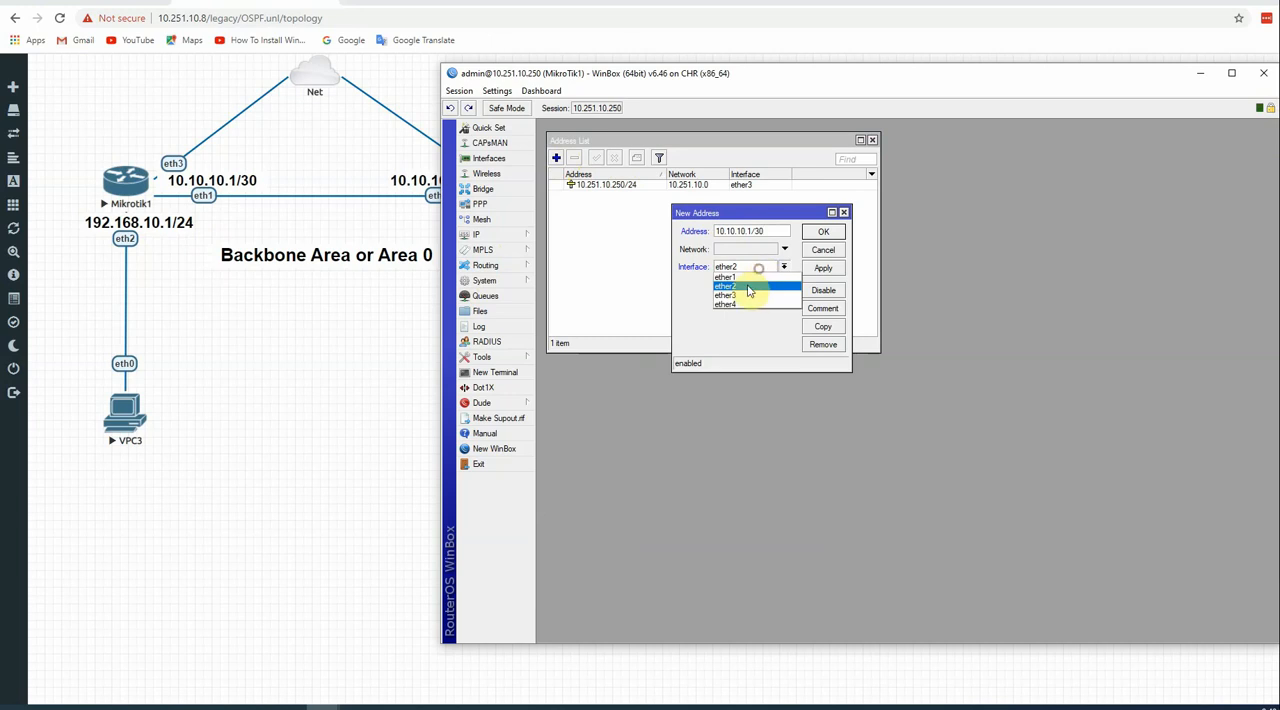
click(822, 231)
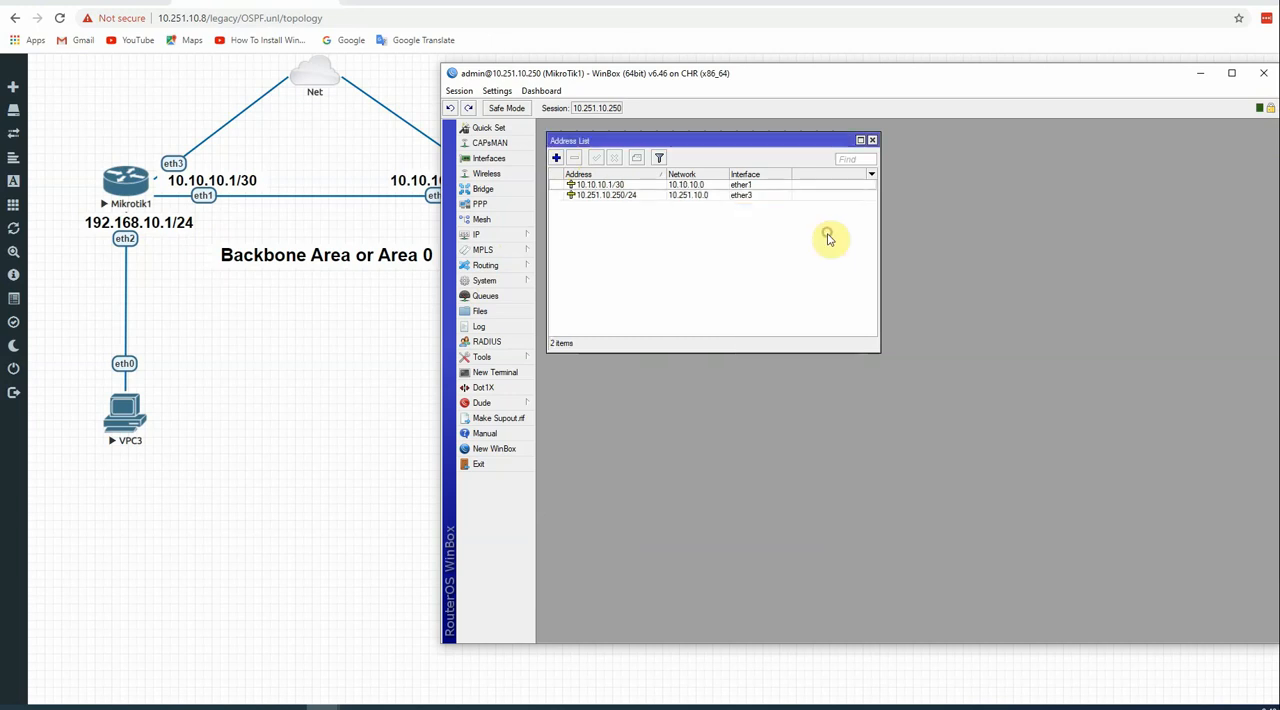
mouse_move(133, 240)
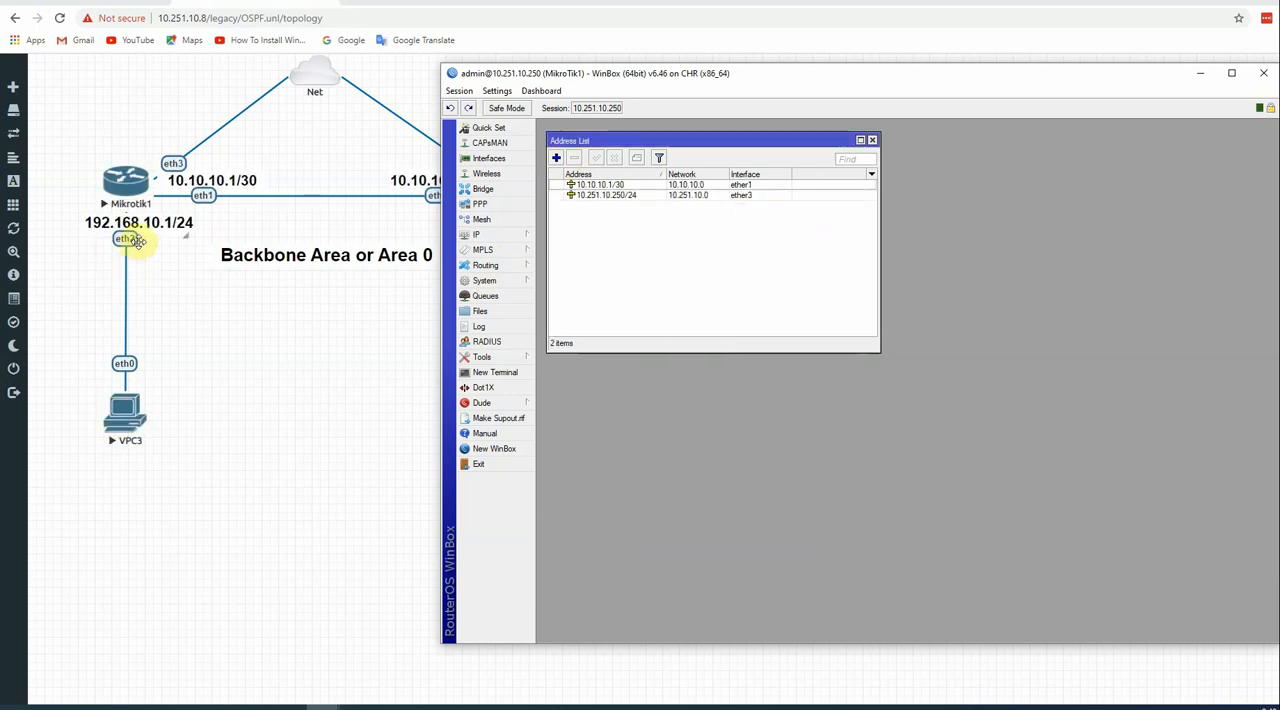
- Add the address 192.168.10.1/24 on ether2
click(556, 158)
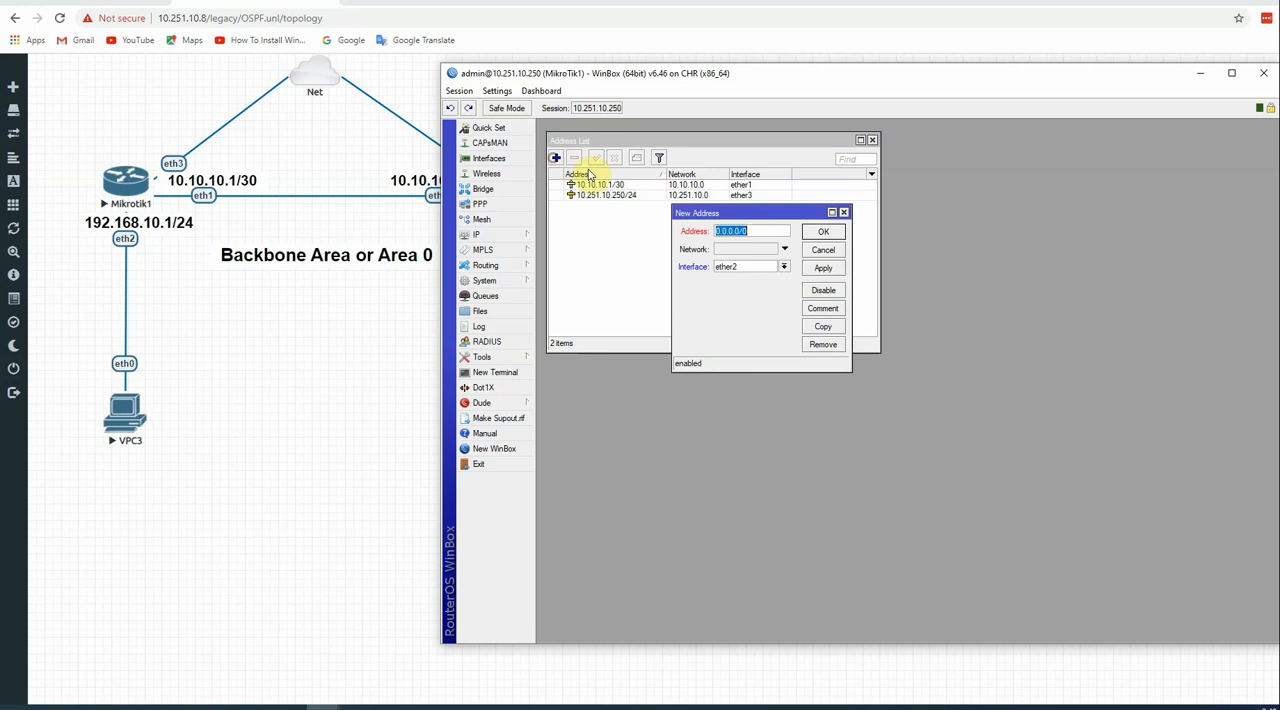
text(192.168.10.1/24)
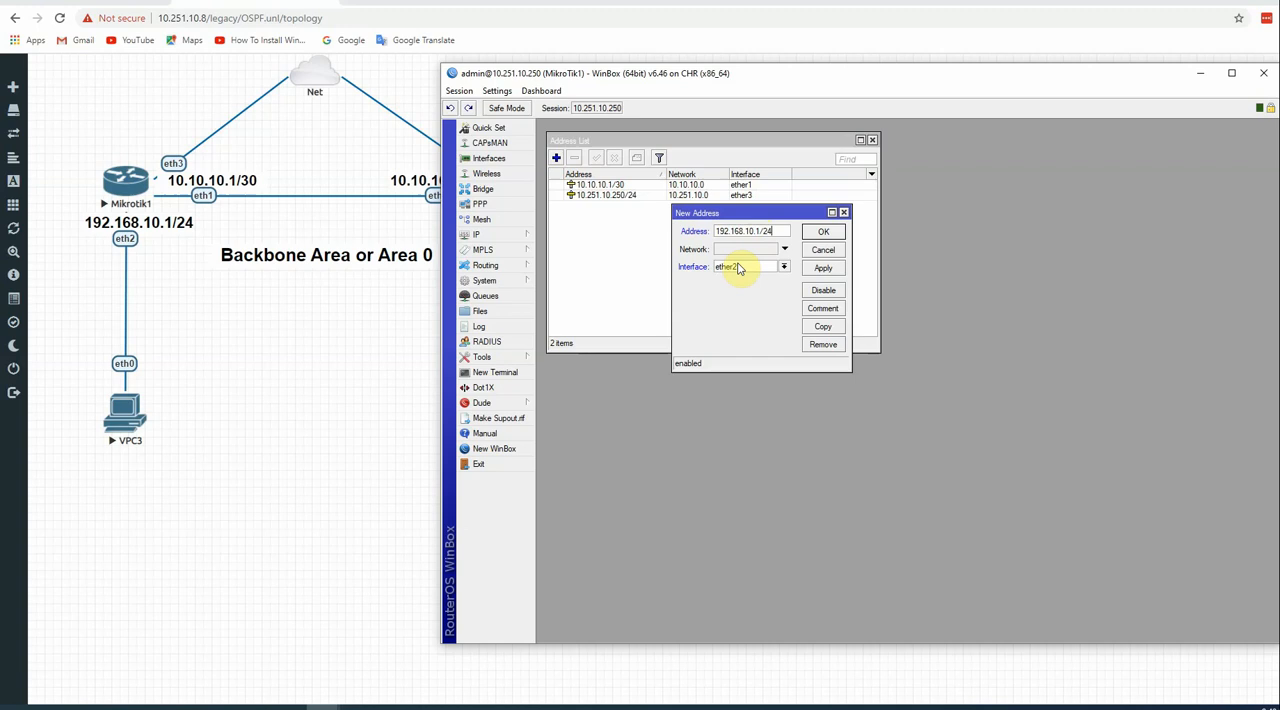
click(822, 267)
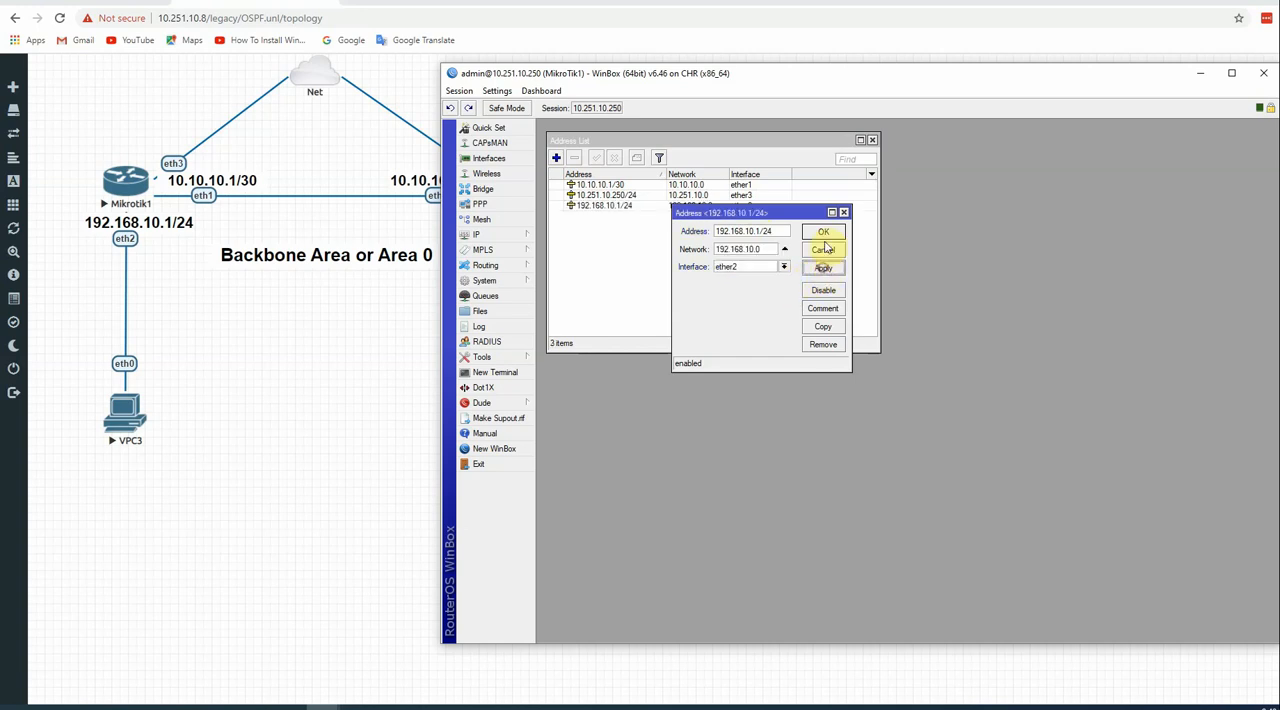
click(823, 231)
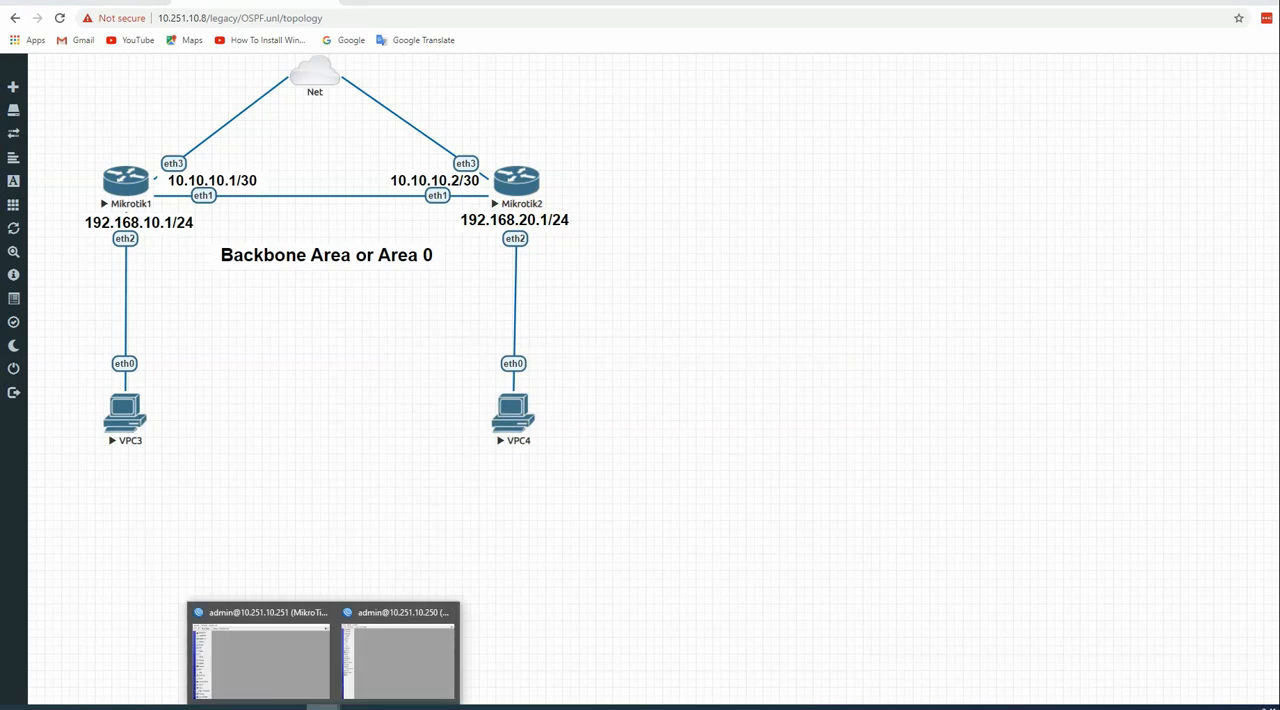
- Switch to the 10.251.10.251 session and set its identity to MikroTik2
click(260, 655)
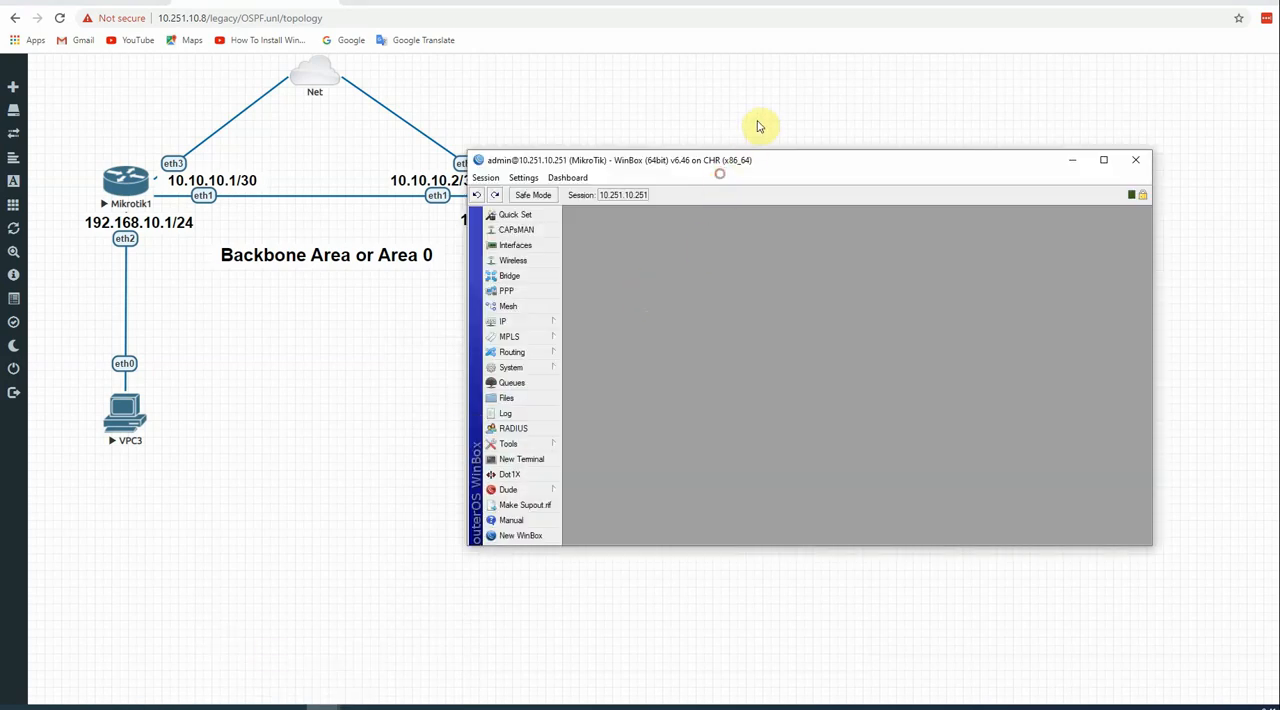
click(511, 367)
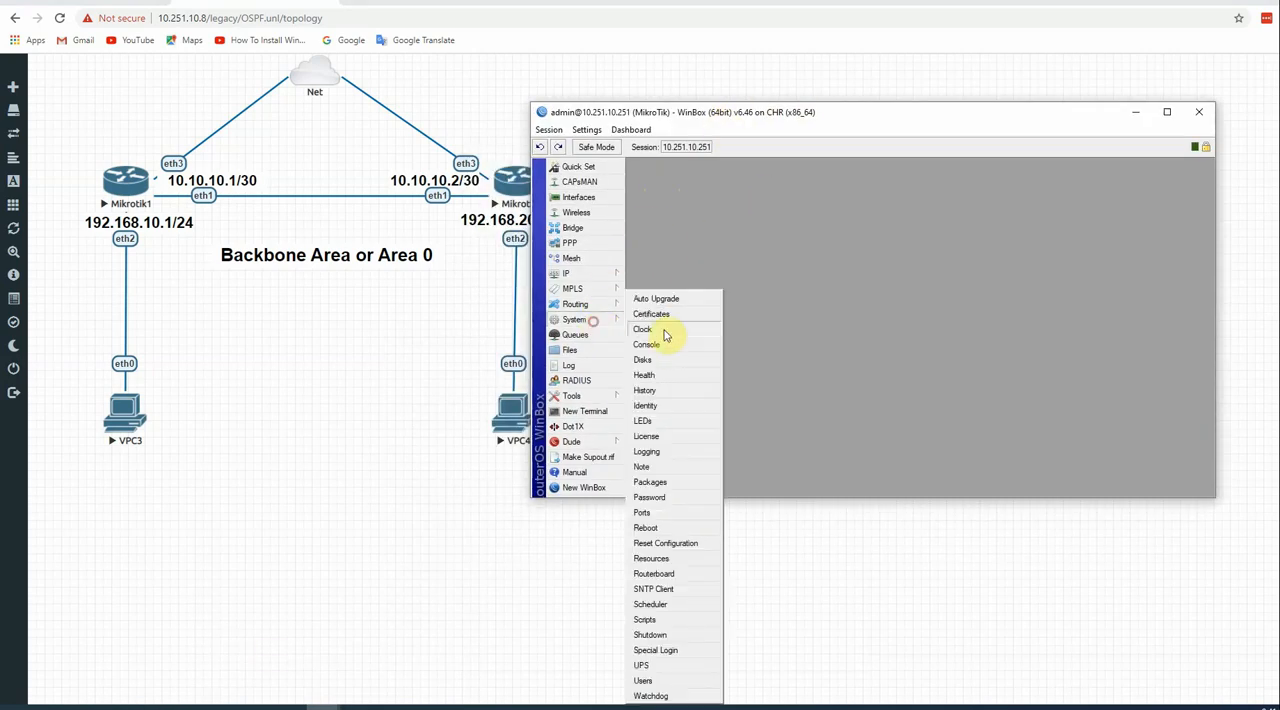
mouse_move(665, 390)
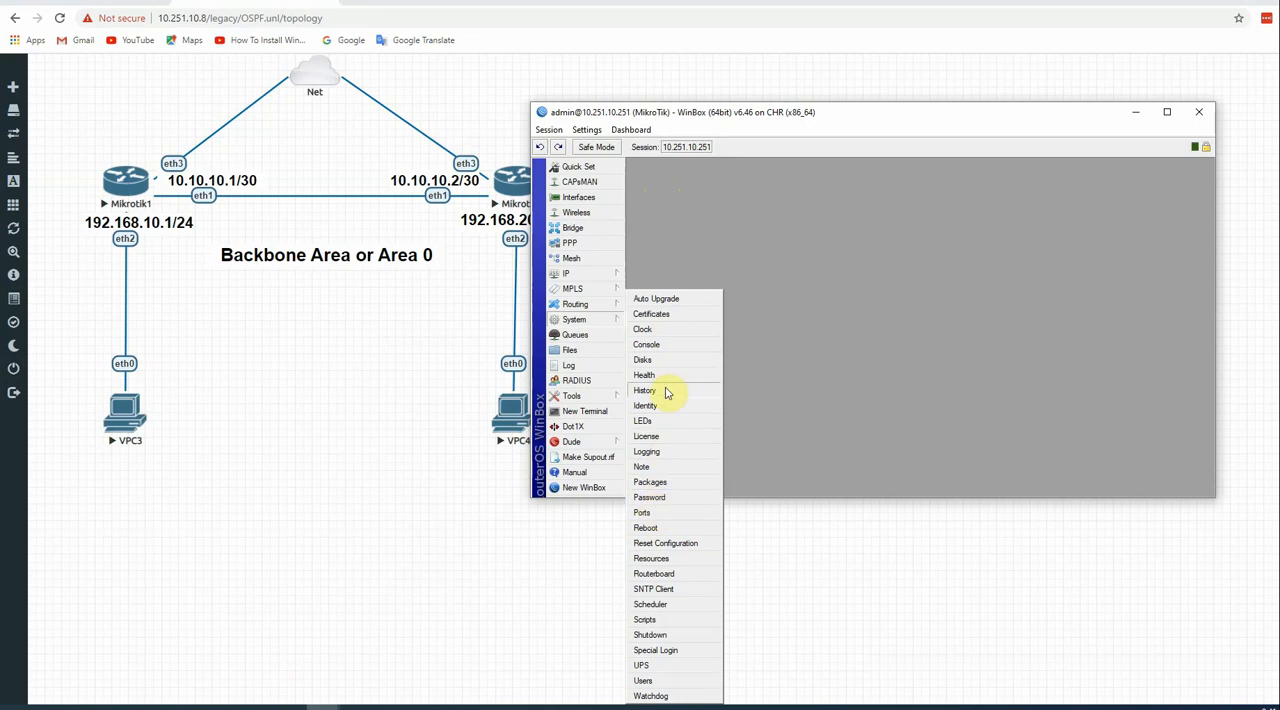
click(644, 405)
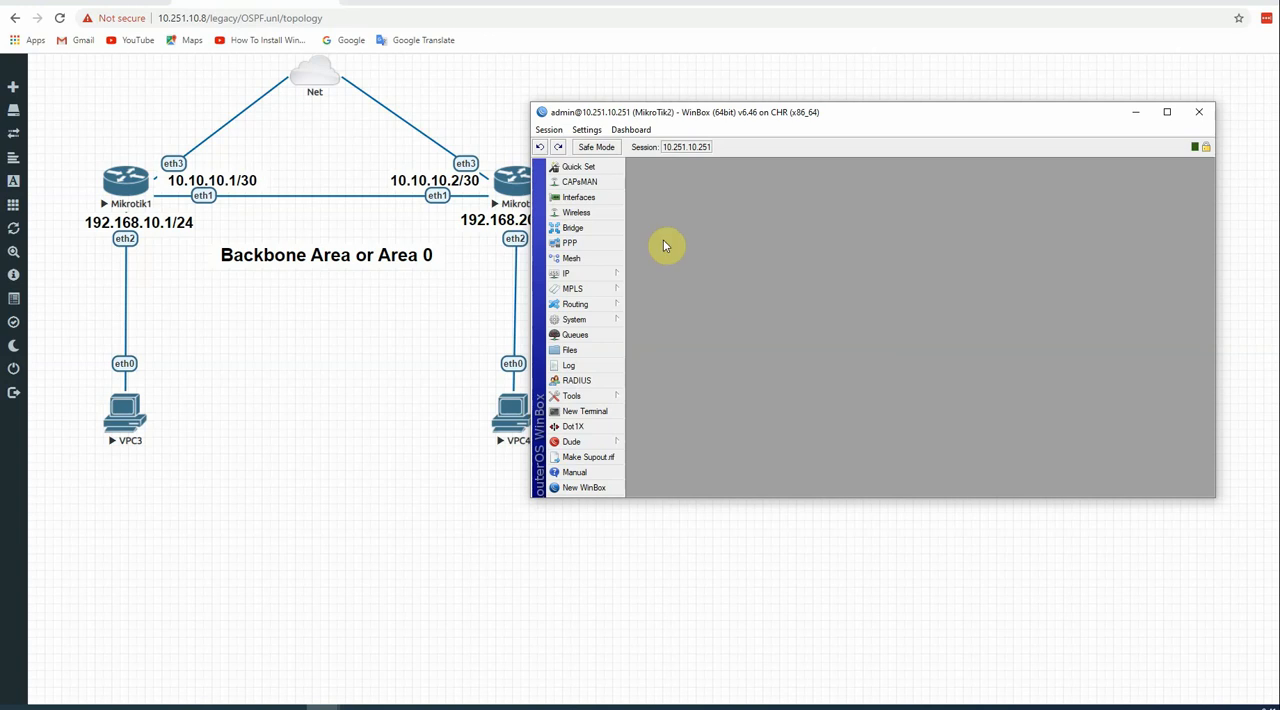
- Add the address 10.10.10.2/30 on ether1 in IP > Addresses
click(567, 273)
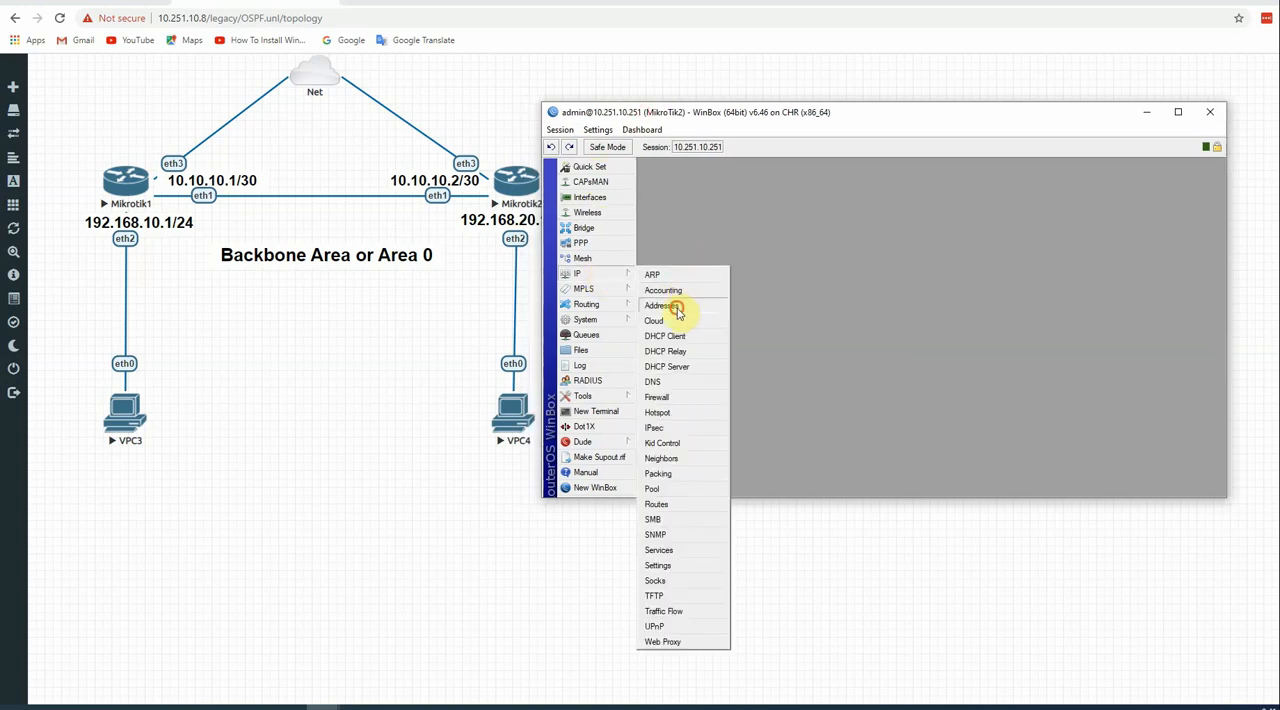
click(658, 305)
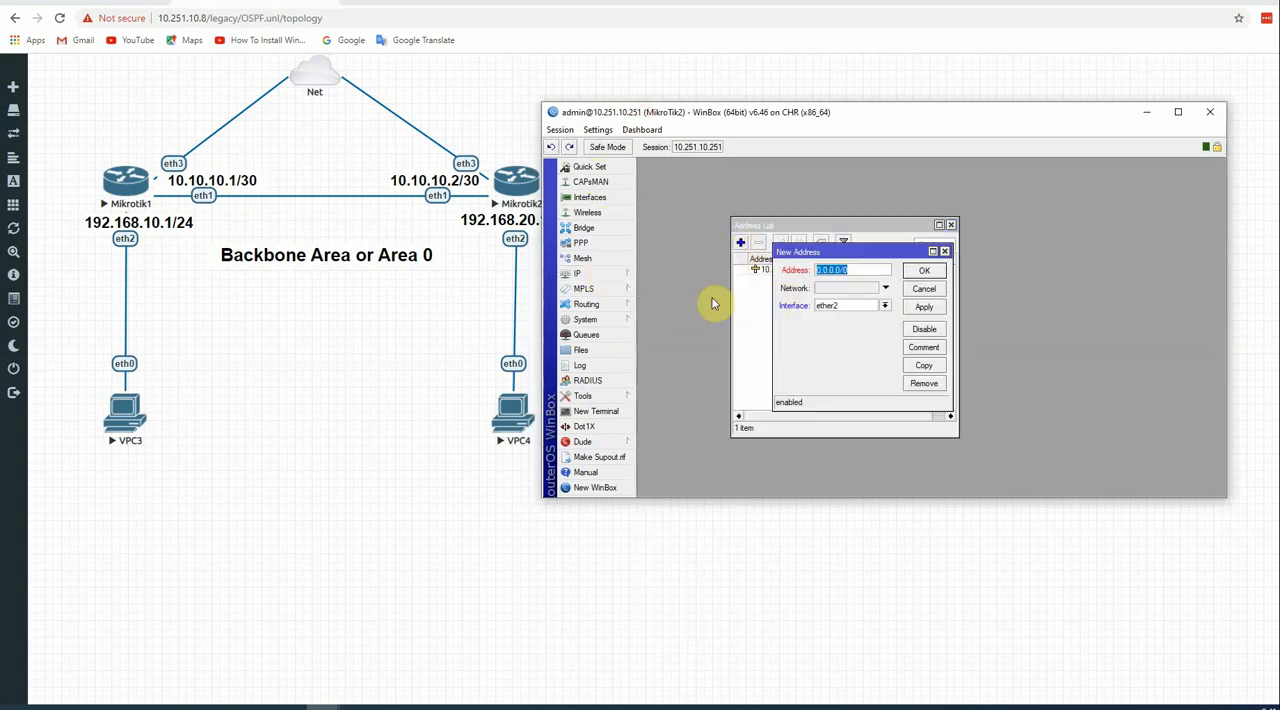
text(1)
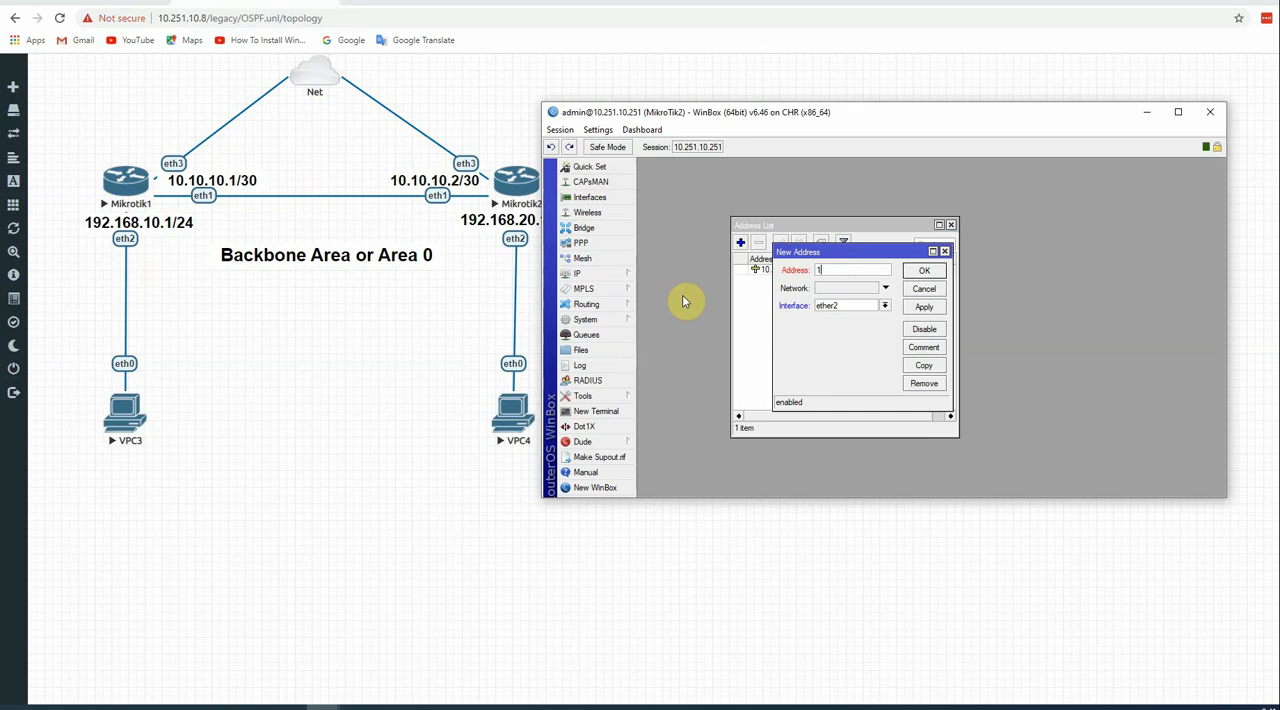
text(0.10.10.2)
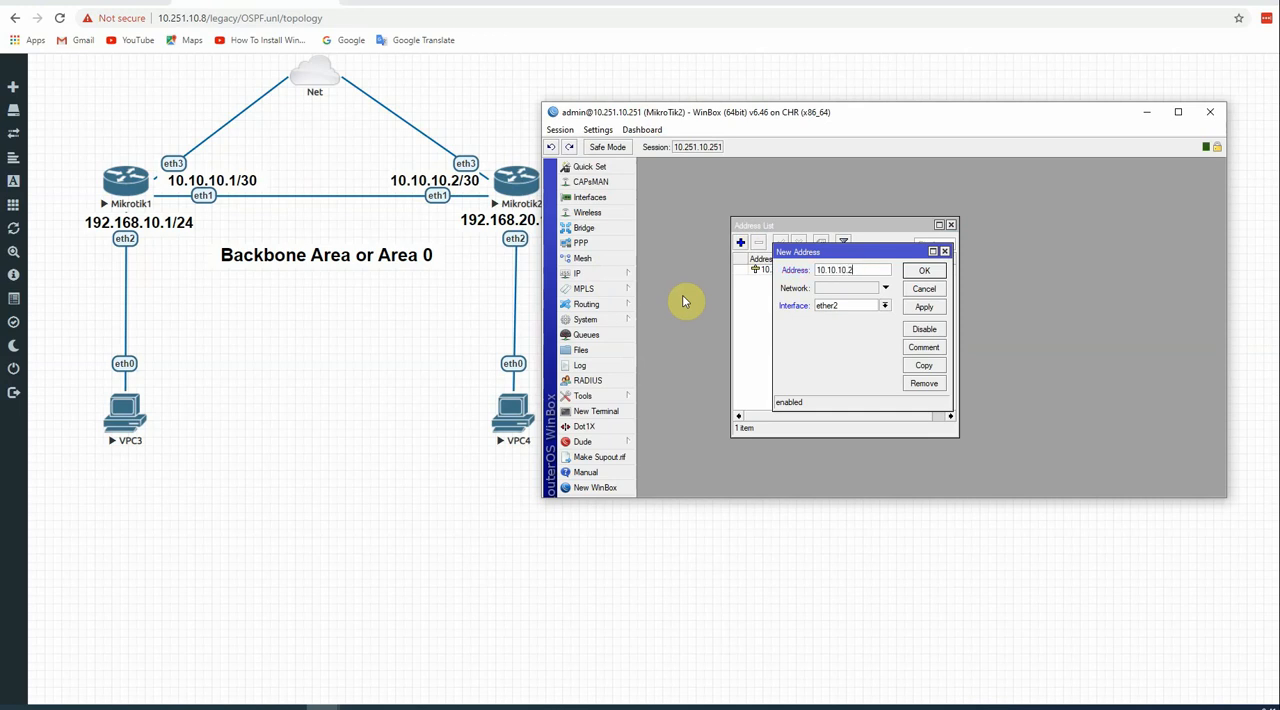
text(/30)
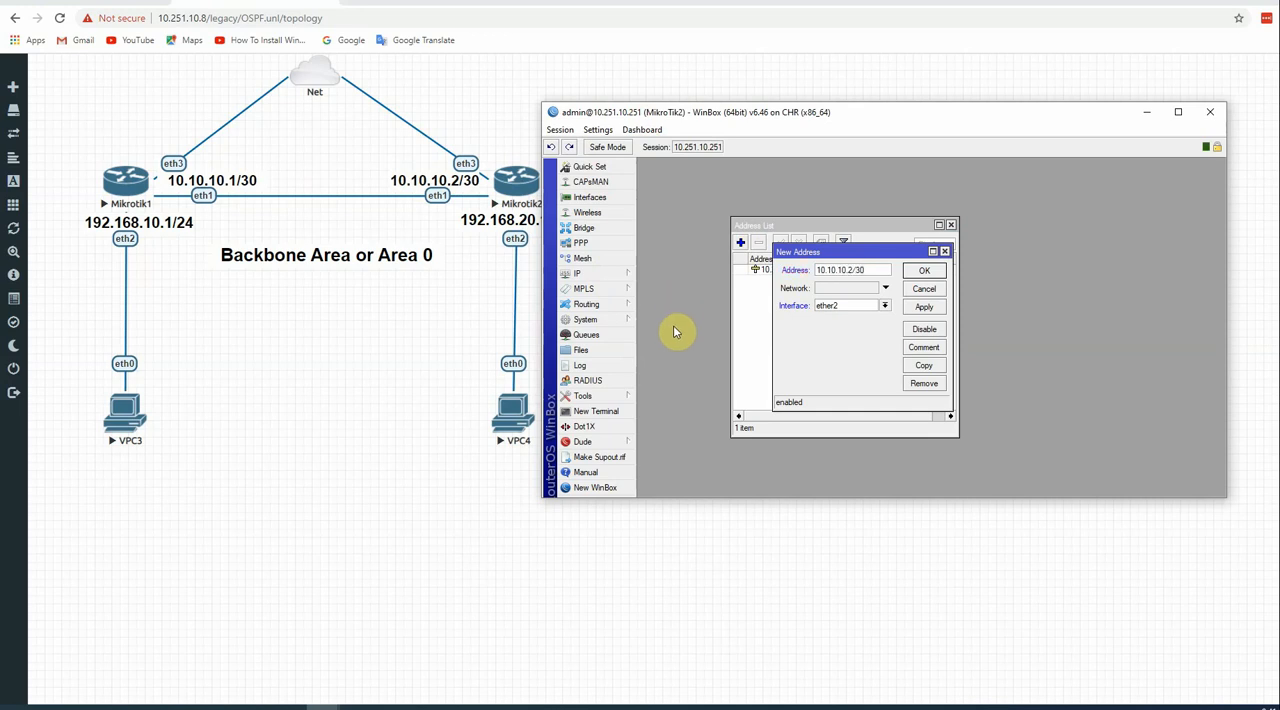
click(884, 305)
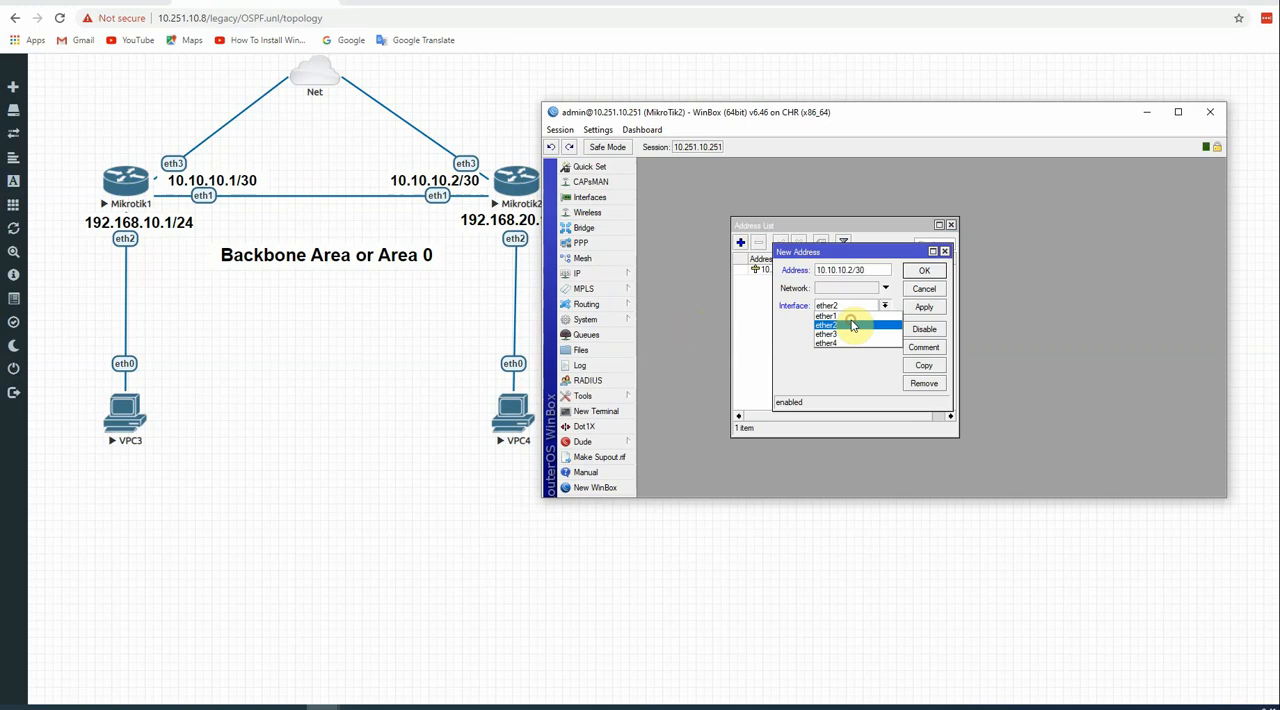
click(922, 270)
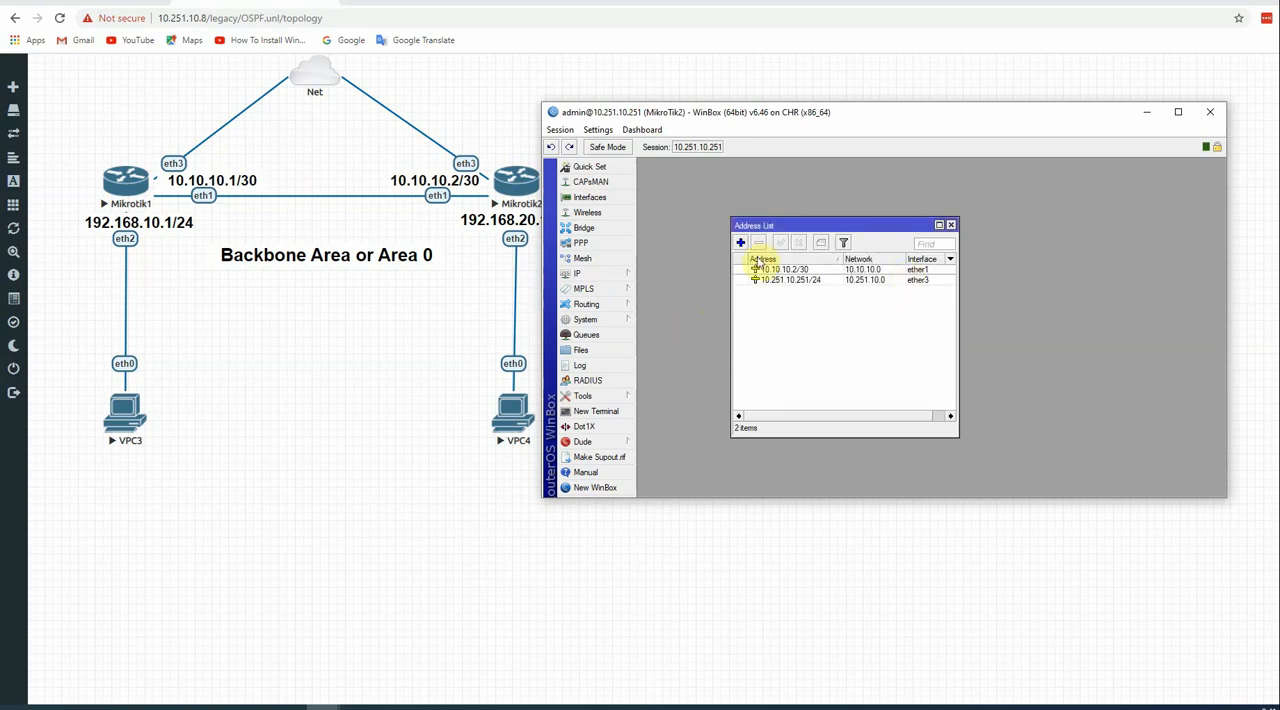
- Add the address 192.168.20.1/24 on ether2
click(740, 242)
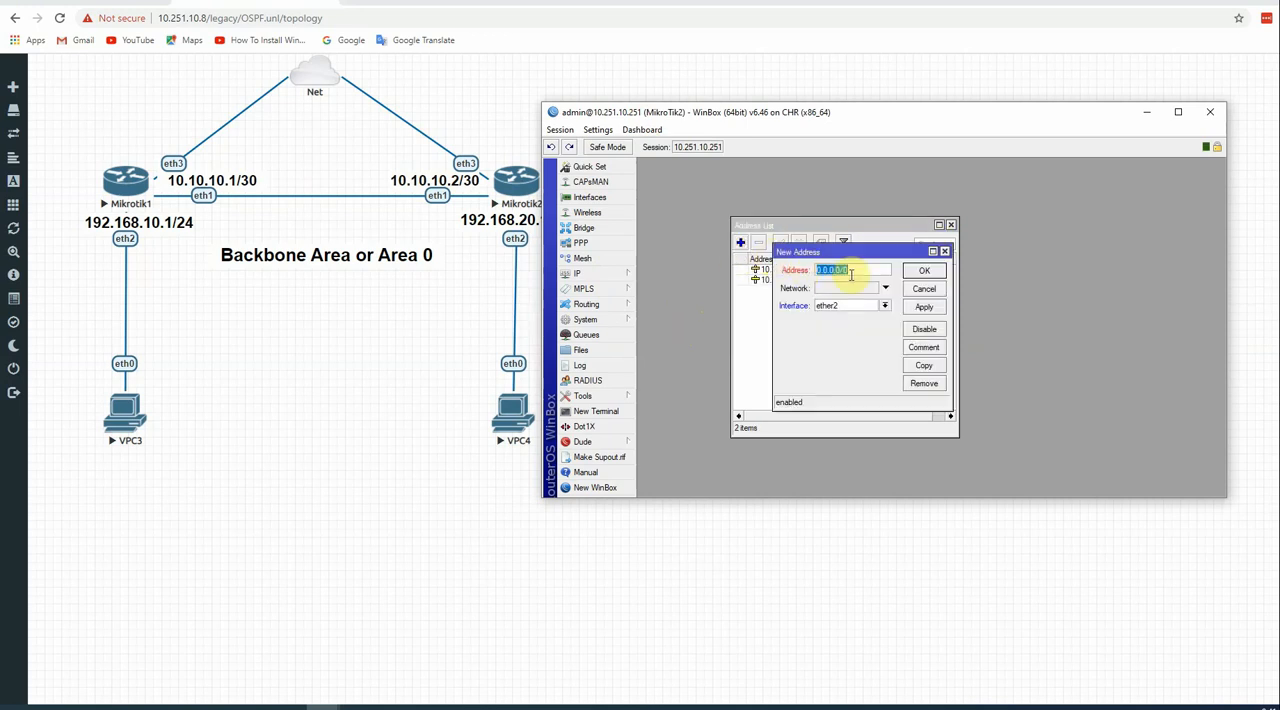
text(192.168.20)
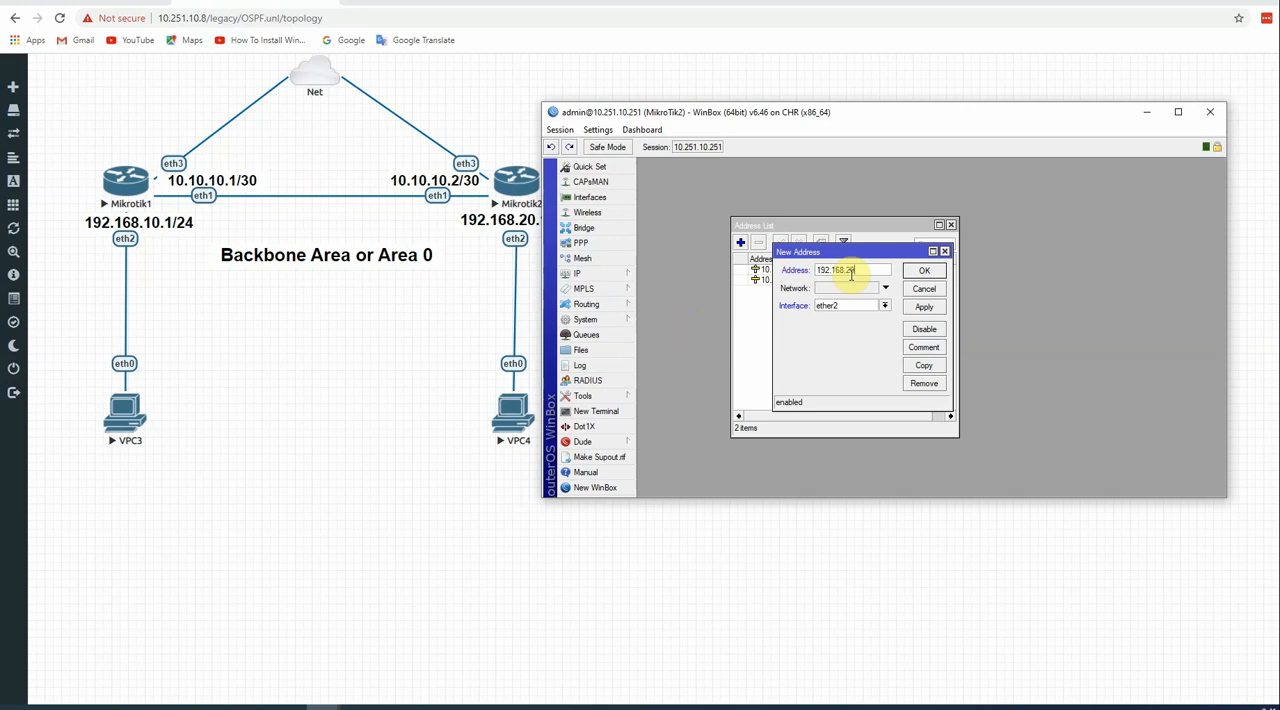
text(/24)
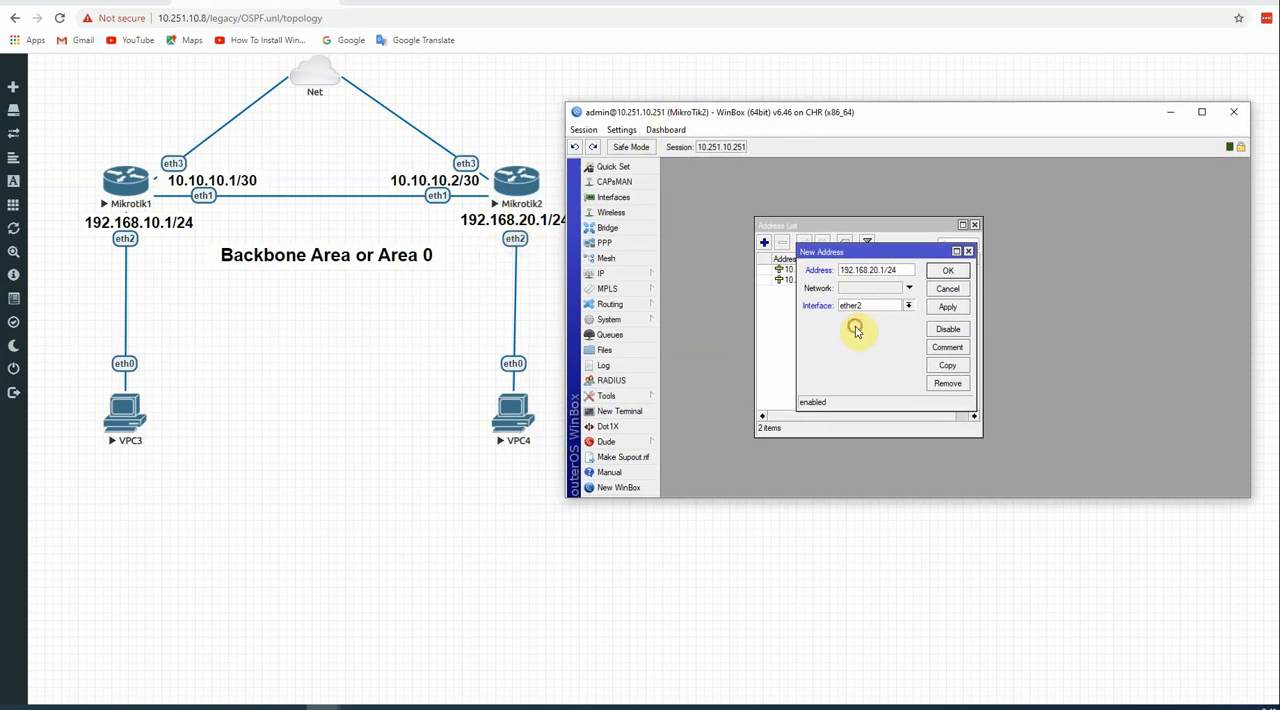
click(946, 270)
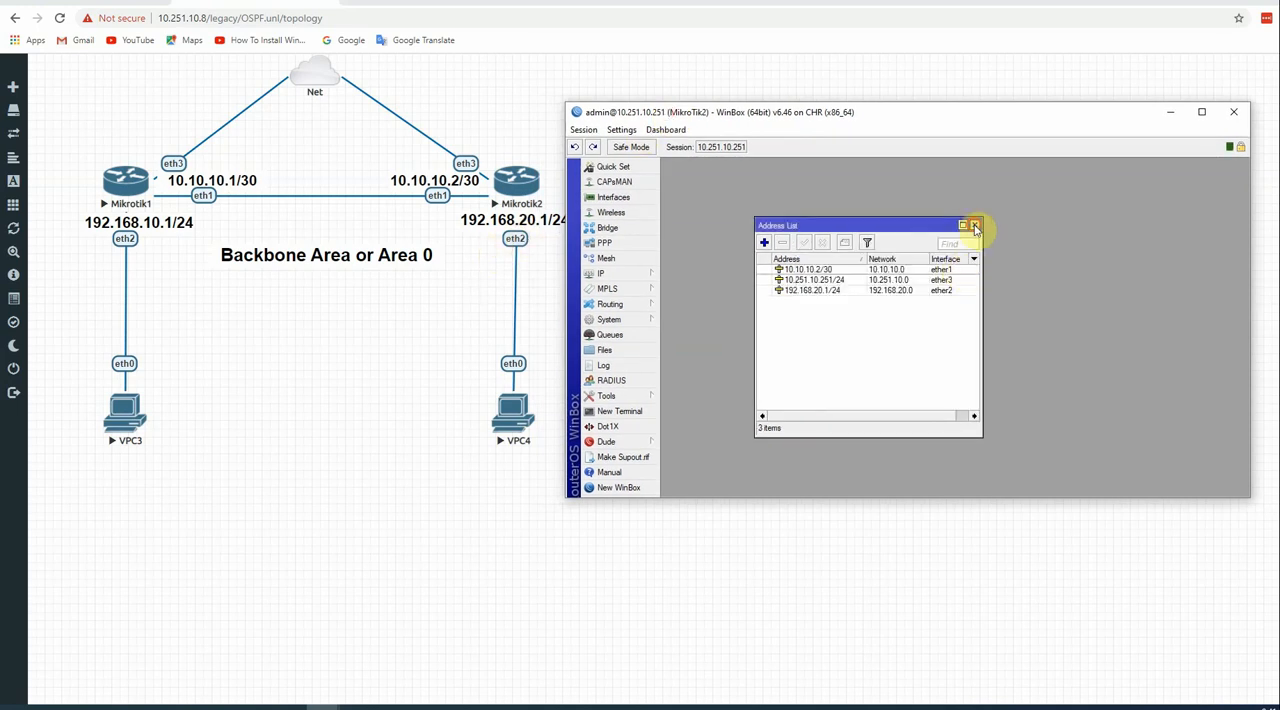
- Ping 10.10.10.1 from the terminal, see replies, then close the terminal
click(974, 225)
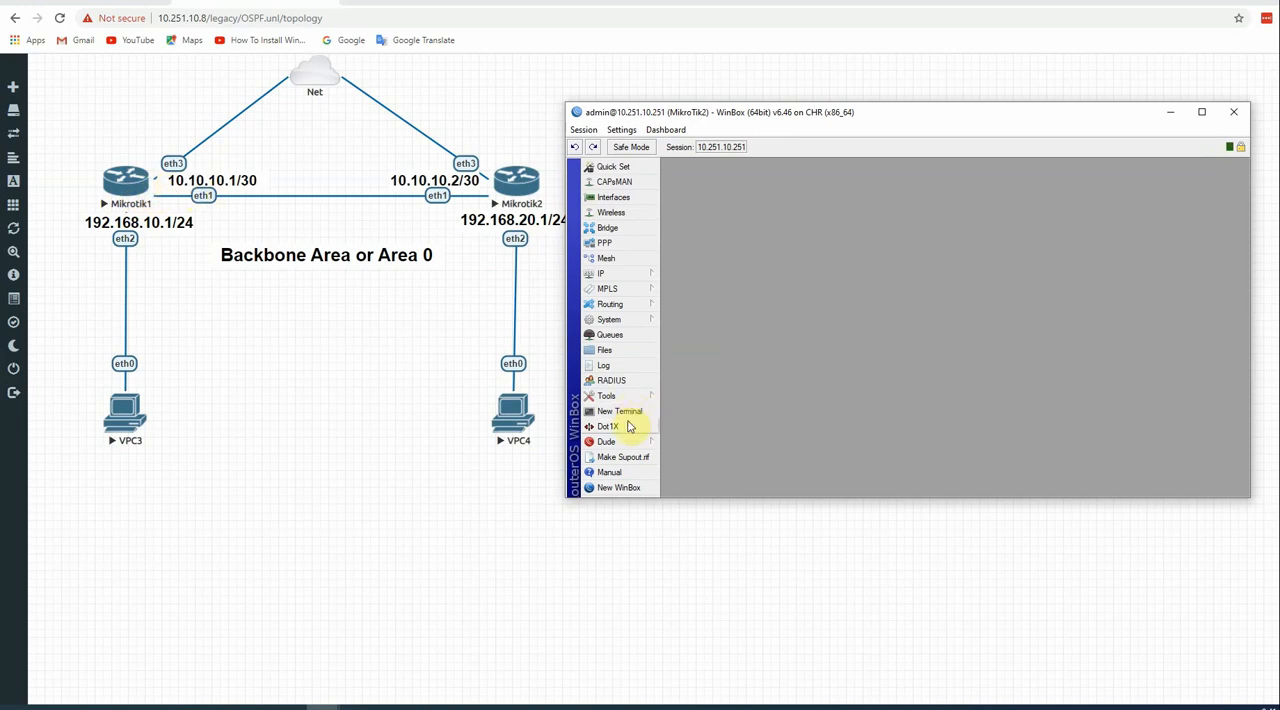
click(621, 411)
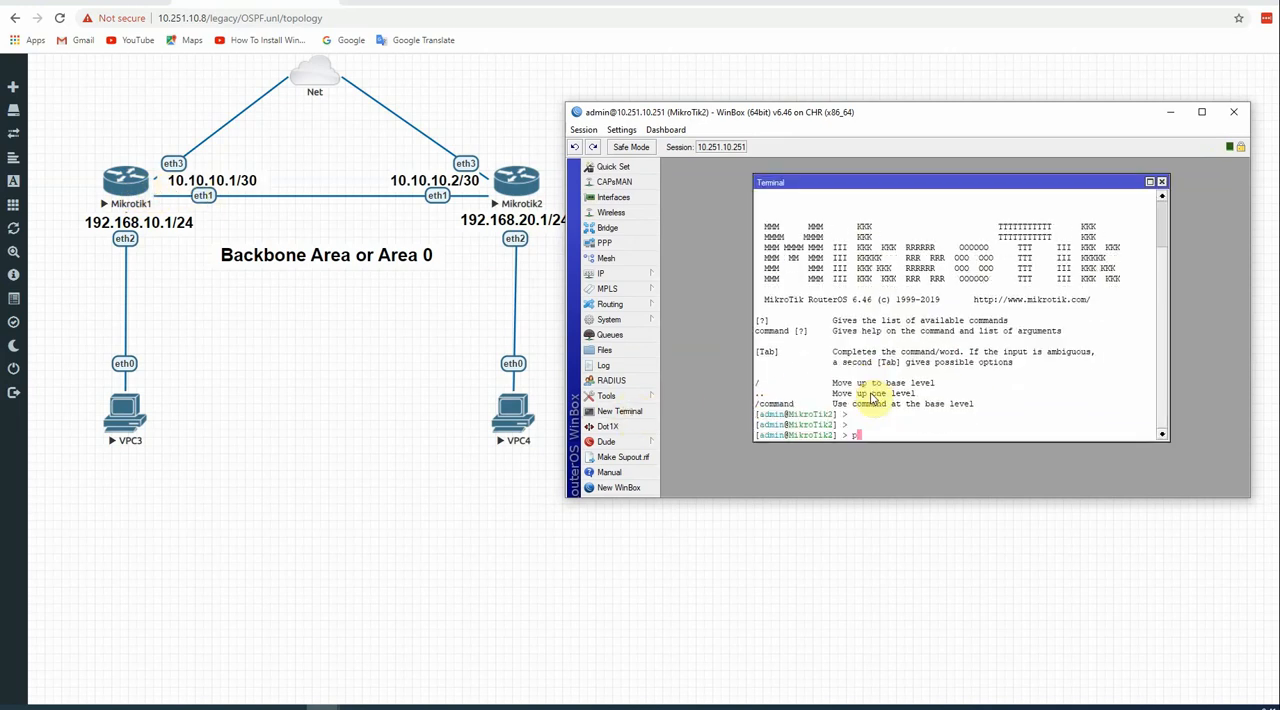
text(ping 10)
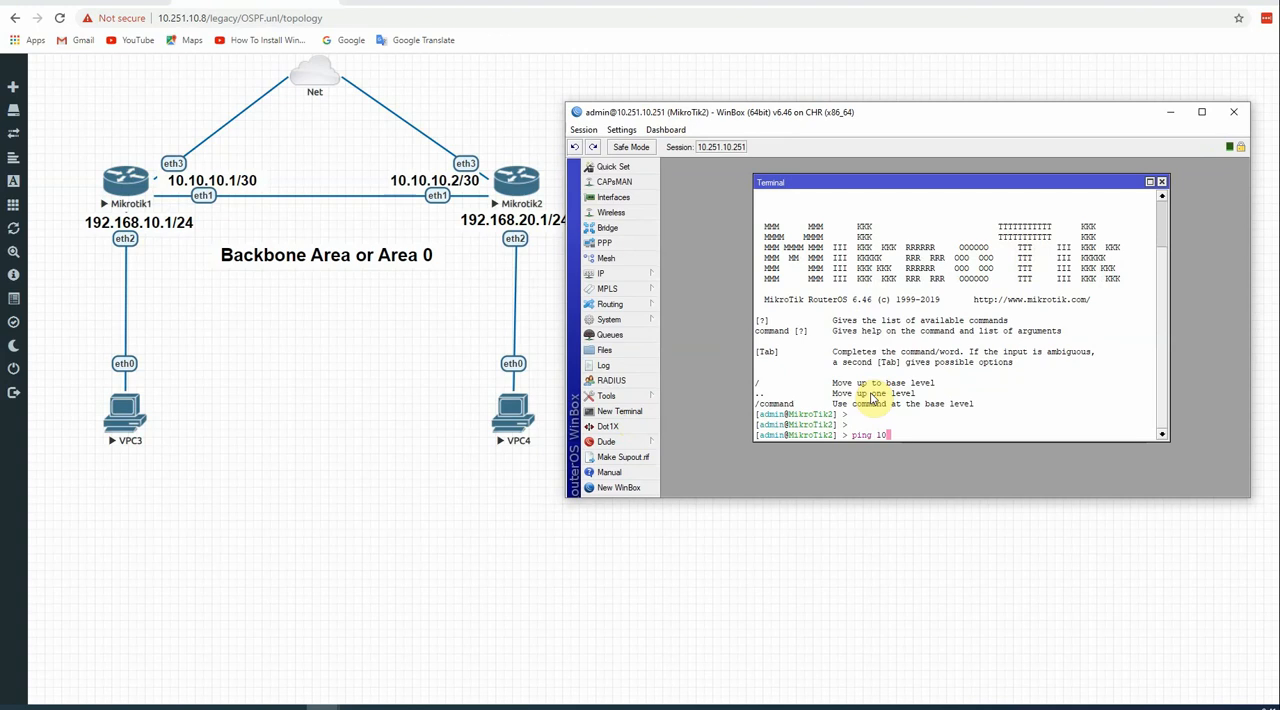
key(Return)
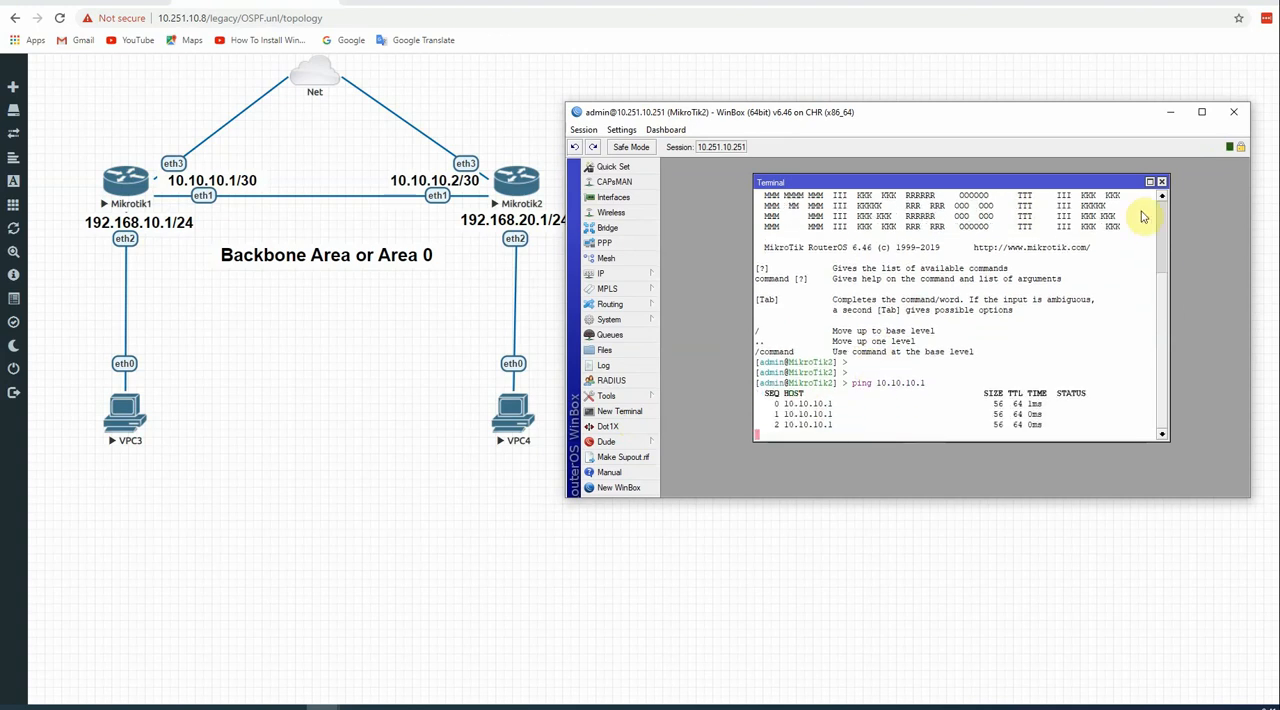
click(1161, 181)
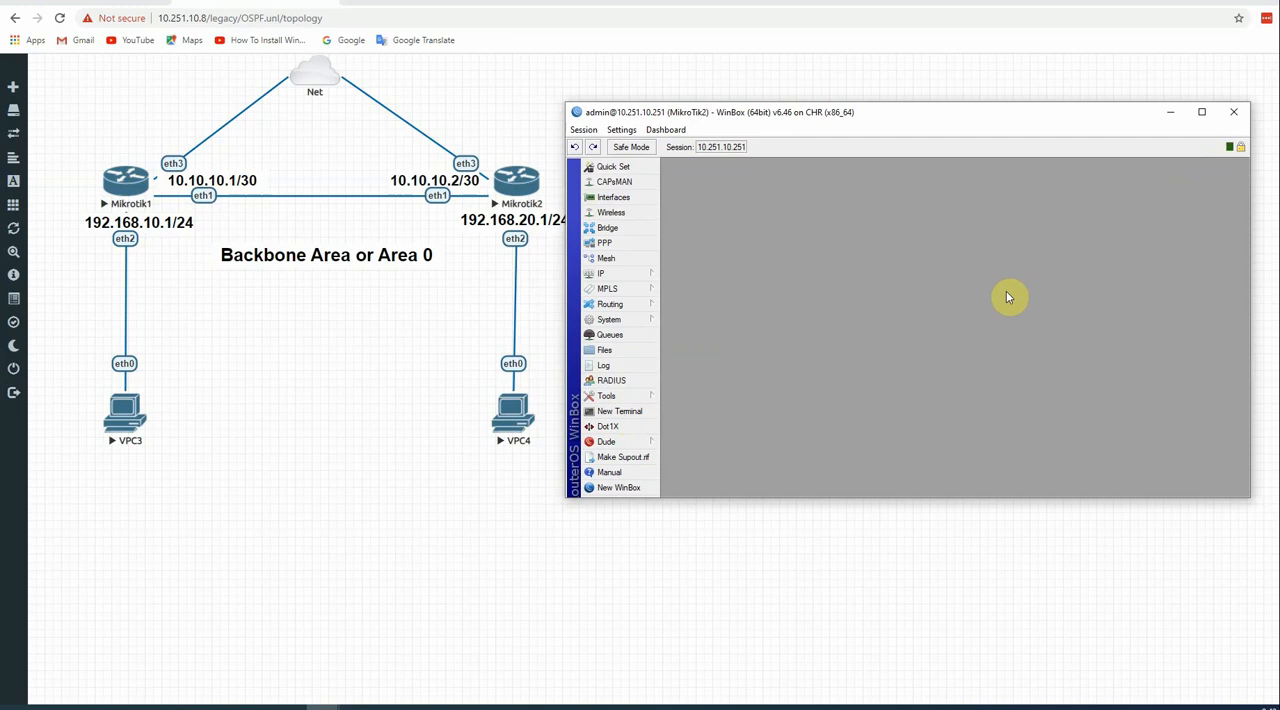
mouse_move(843, 298)
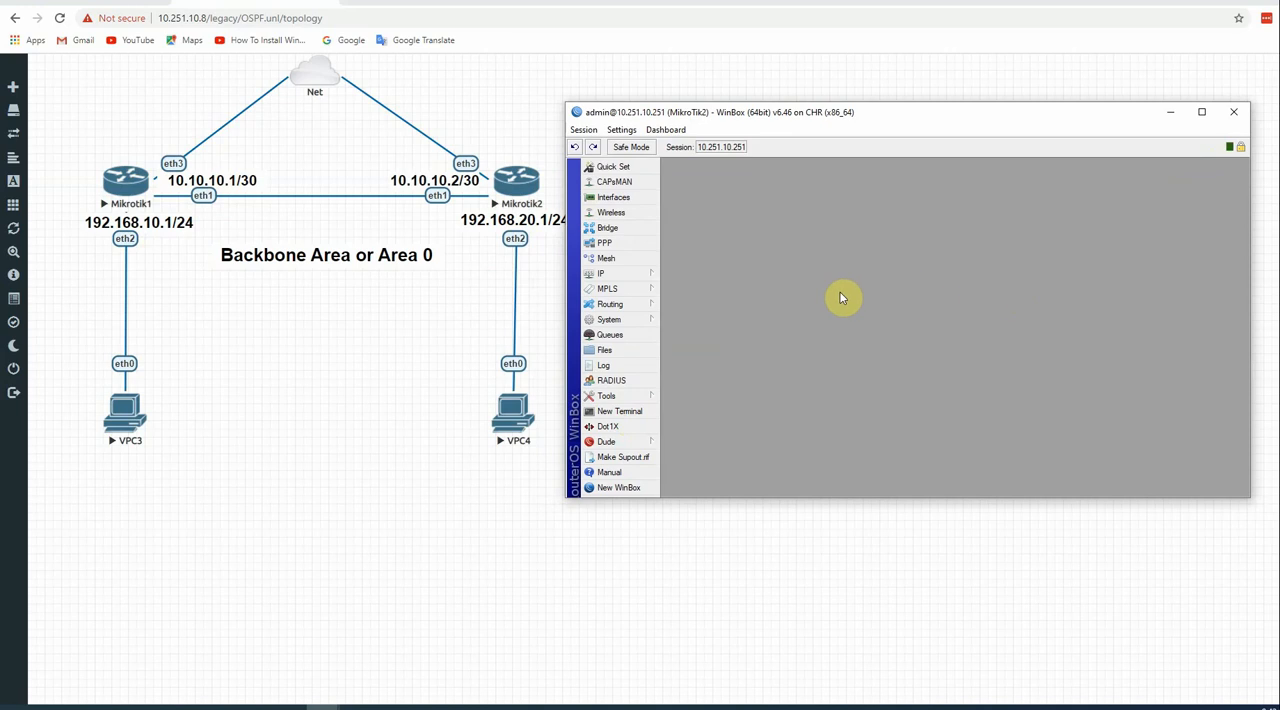
- Give the default OSPF instance router ID 1.1.1.1 under Routing > OSPF > Instances
click(611, 303)
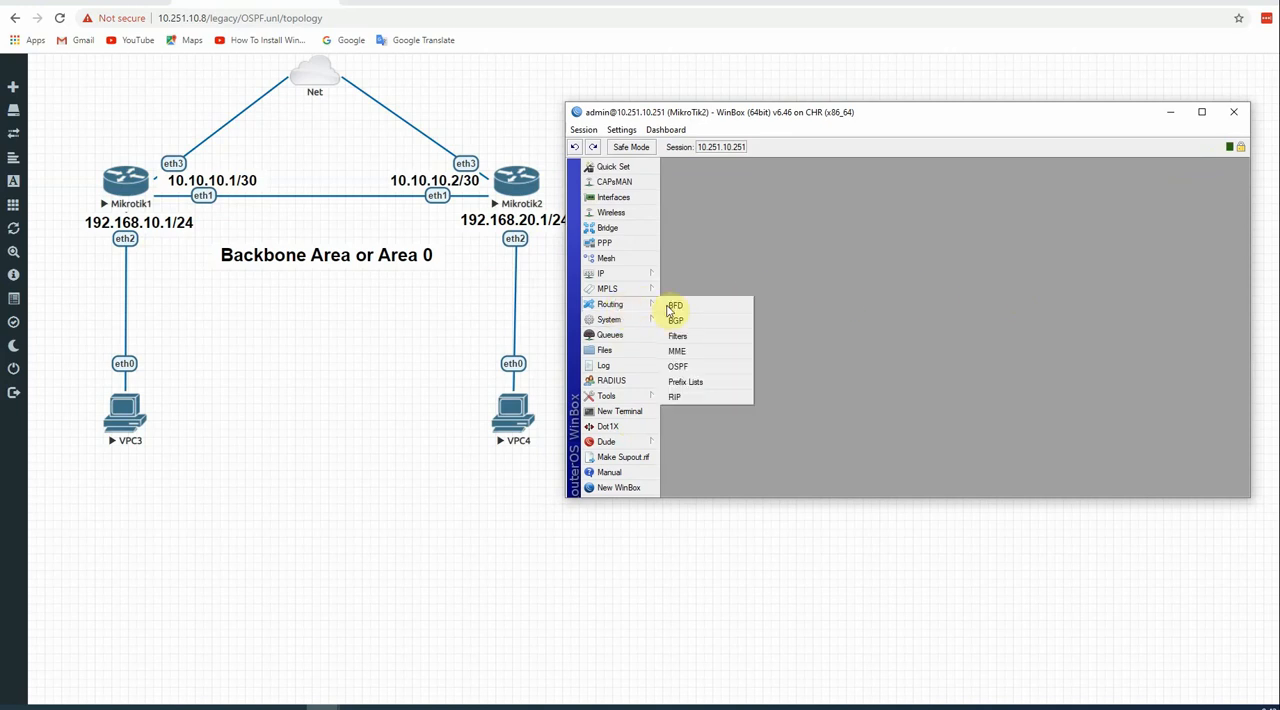
click(677, 366)
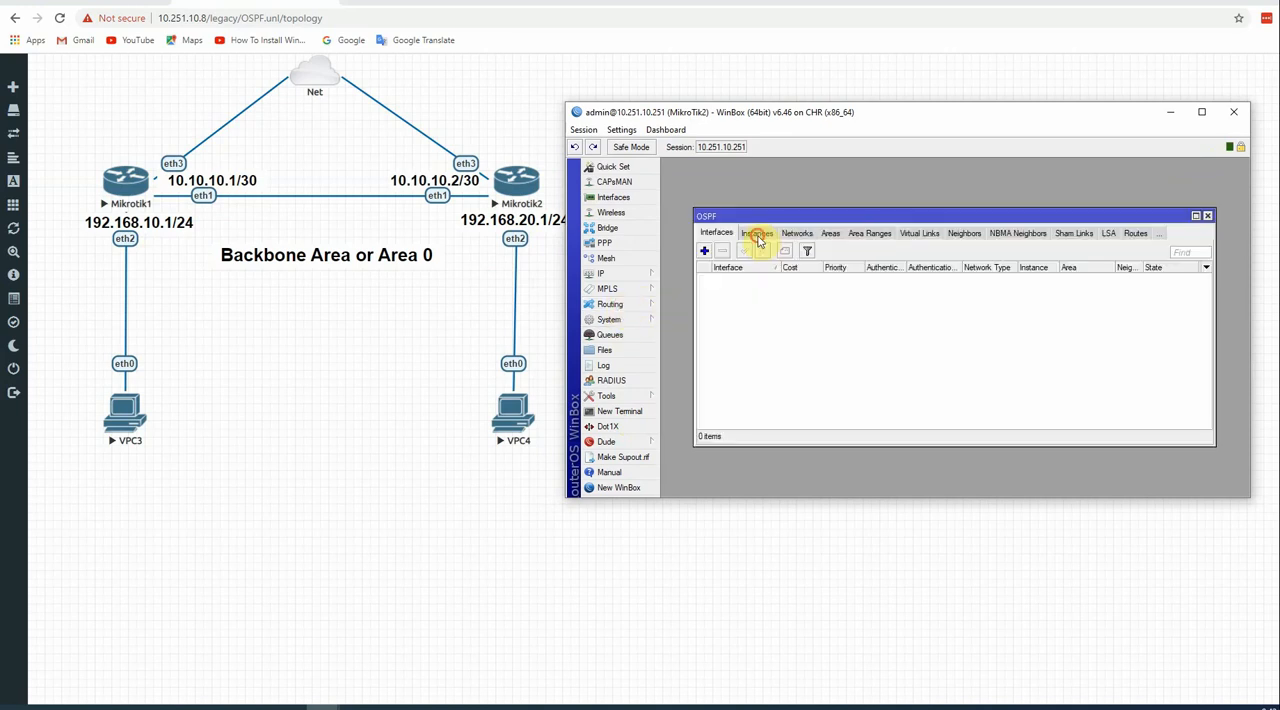
click(757, 233)
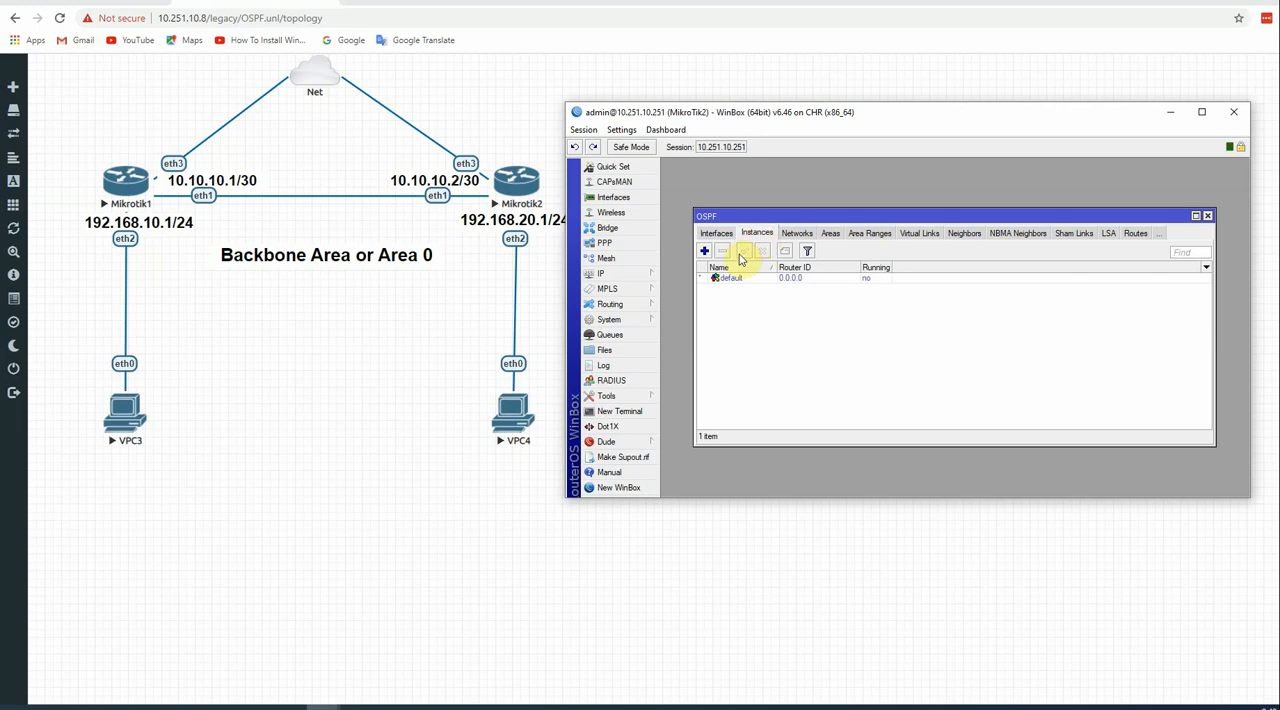
double_click(730, 277)
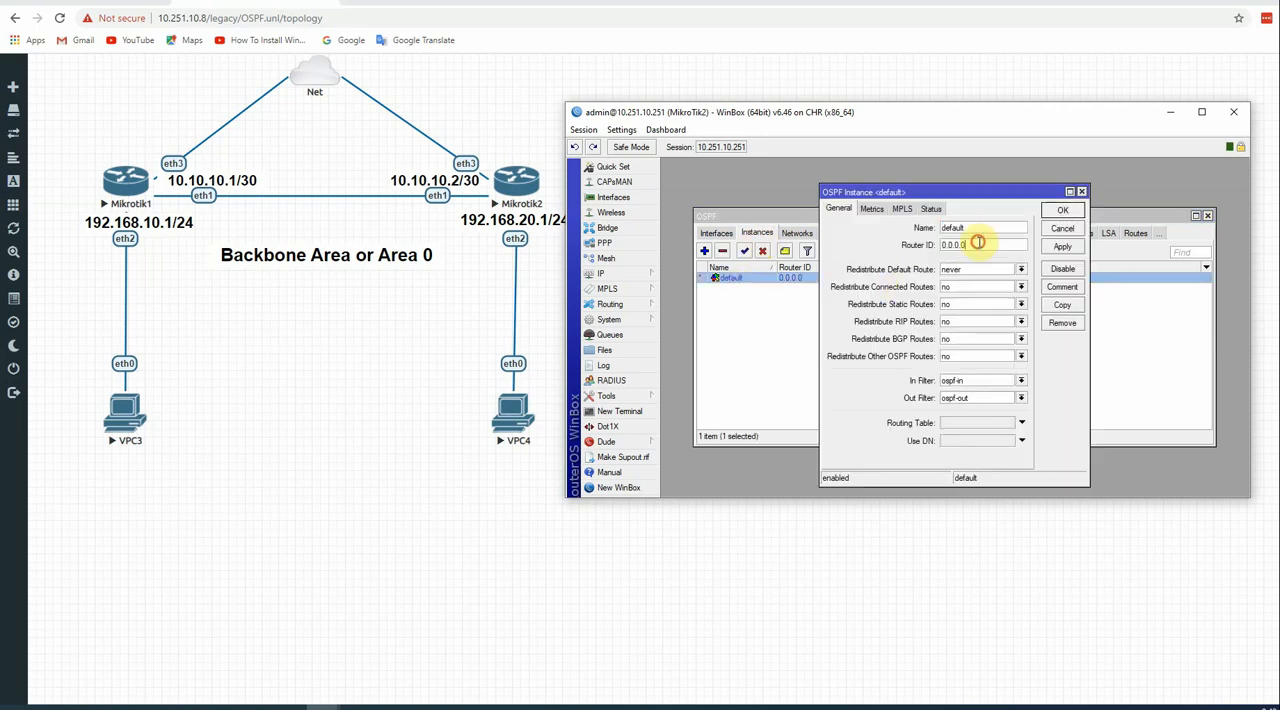
mouse_move(1001, 249)
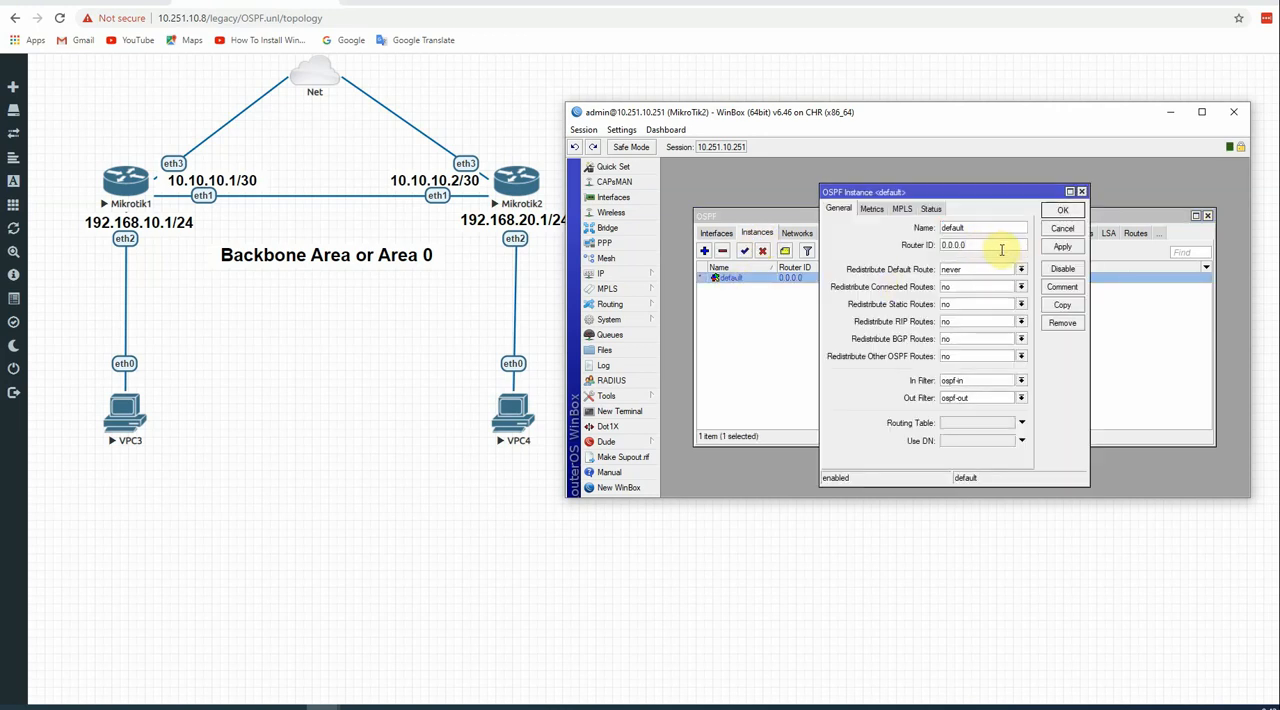
text(1.1.1.1)
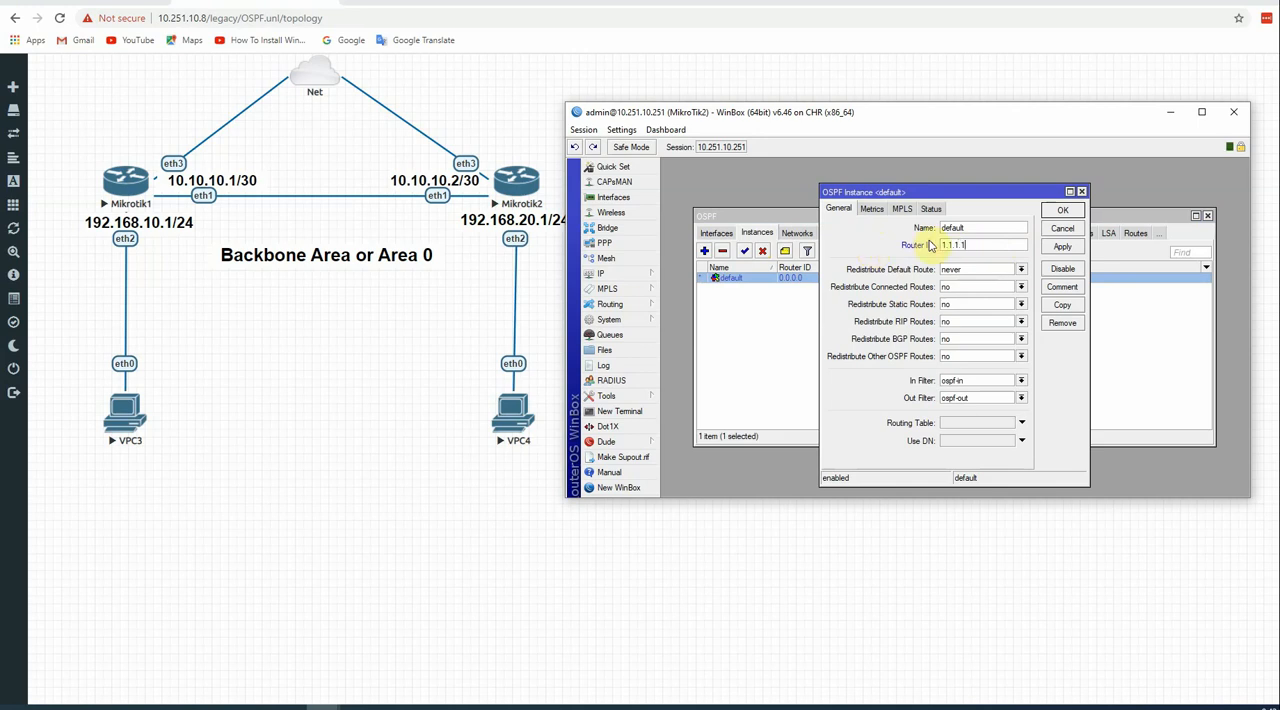
triple_click(980, 227)
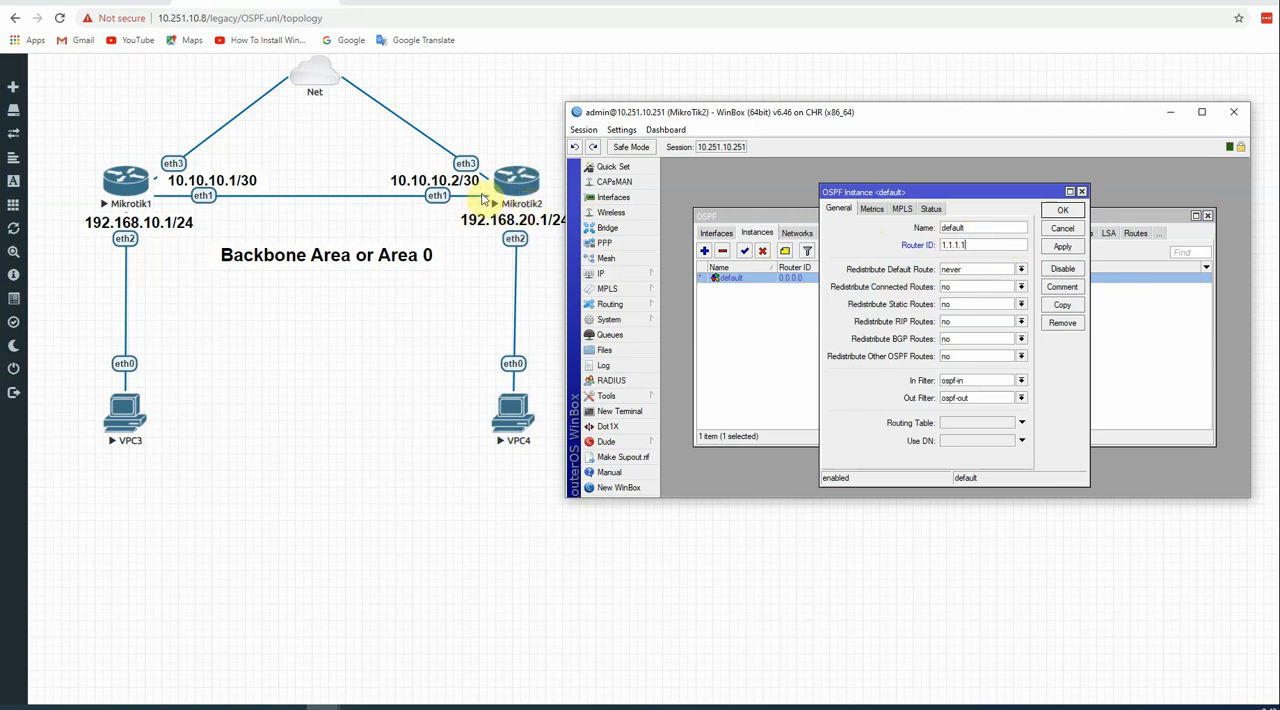
mouse_move(960, 265)
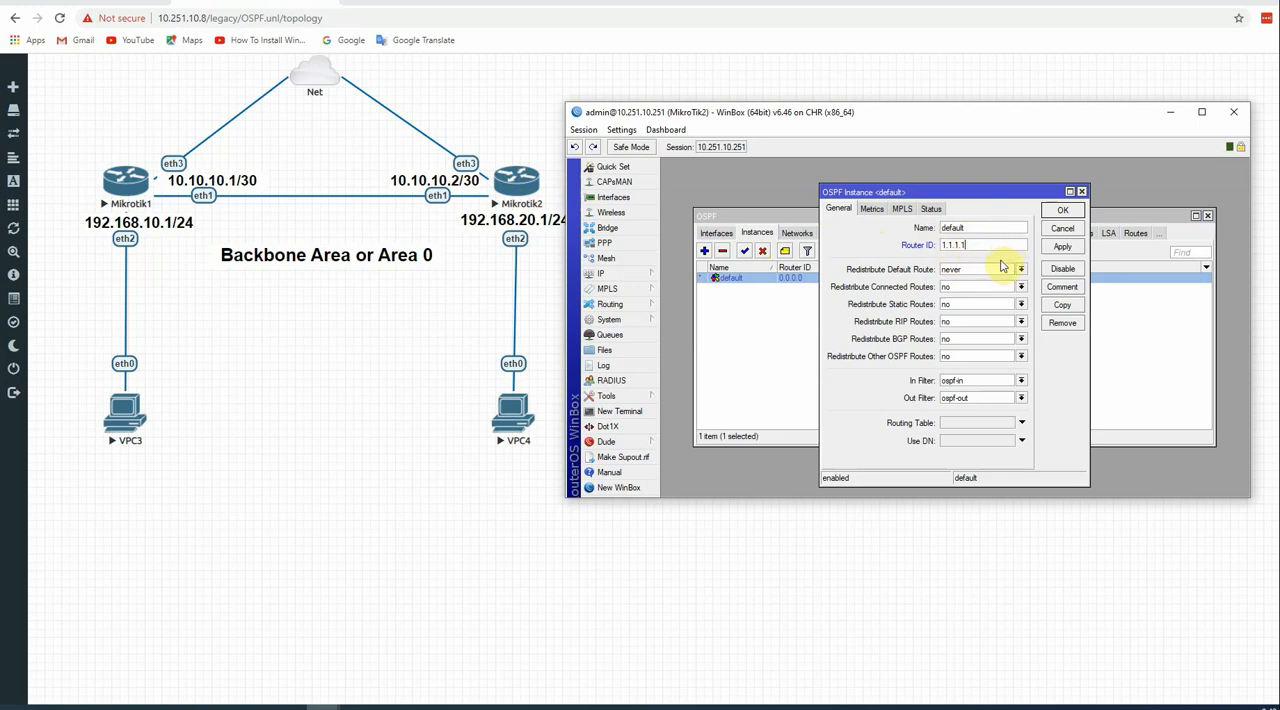
mouse_move(950, 318)
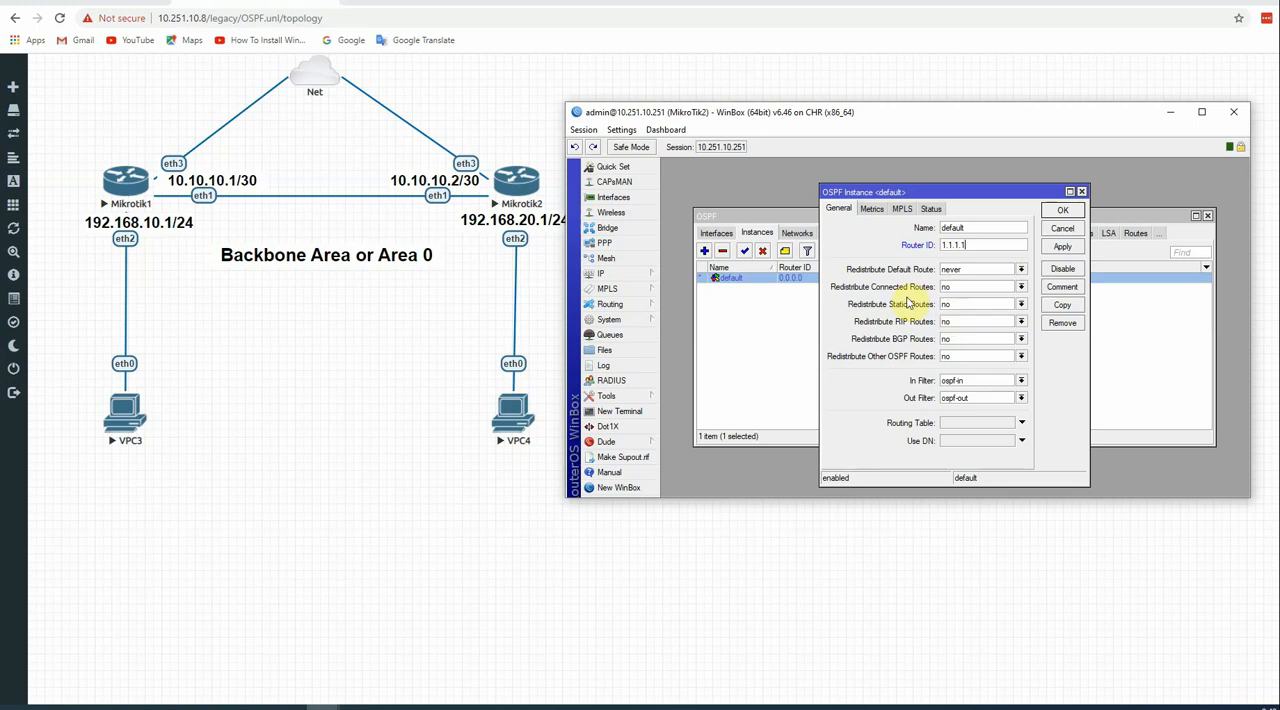
mouse_move(1018, 265)
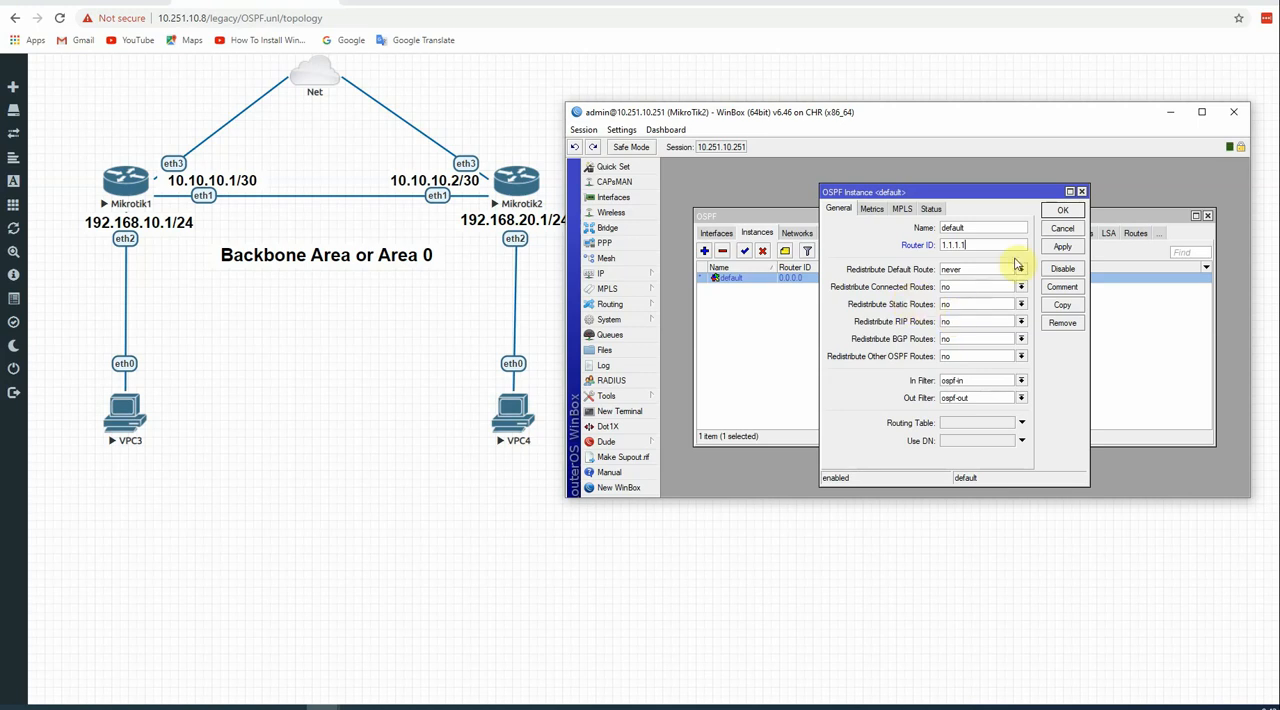
click(1062, 210)
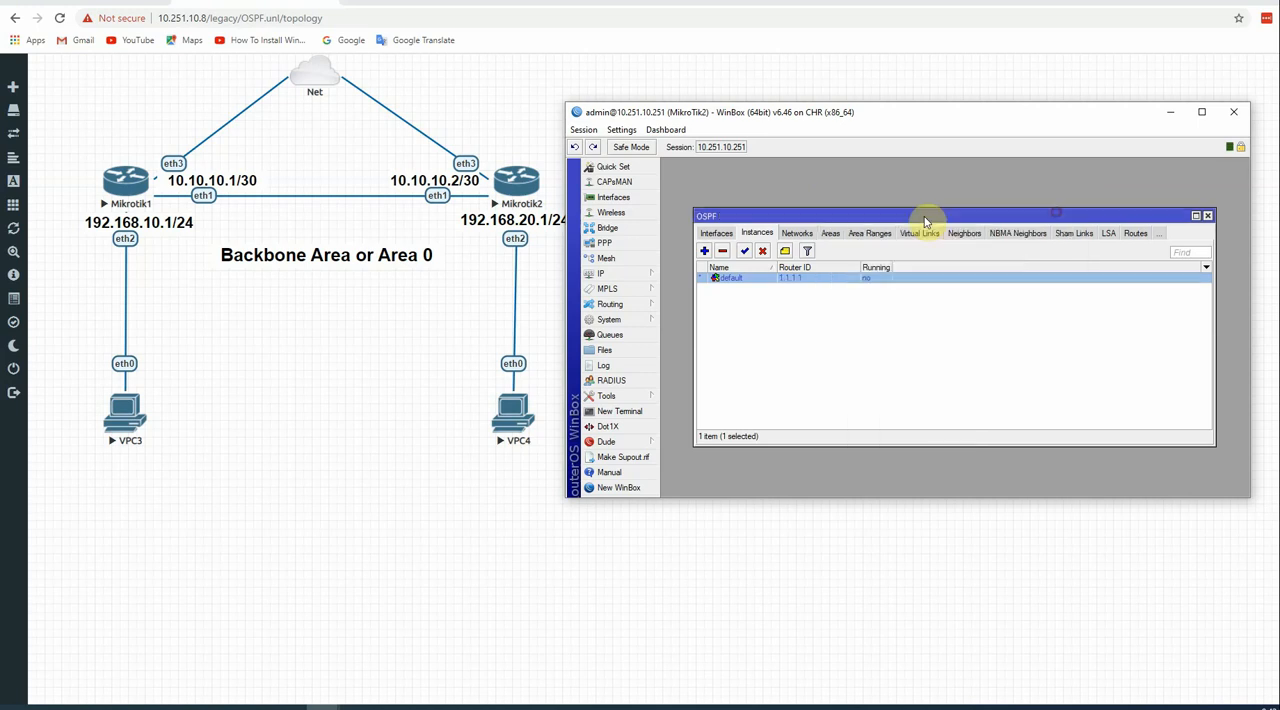
- Add OSPF network 192.168.20.0/24 in the backbone area on the Networks tab
click(756, 232)
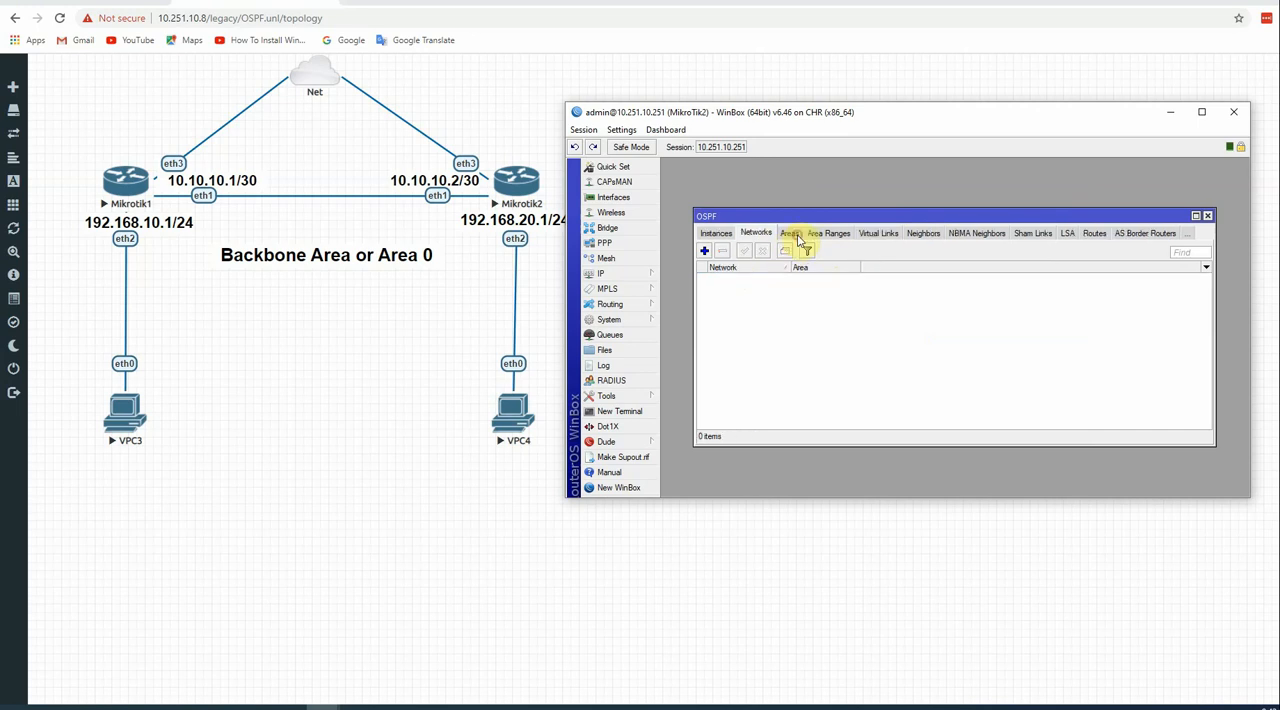
click(704, 250)
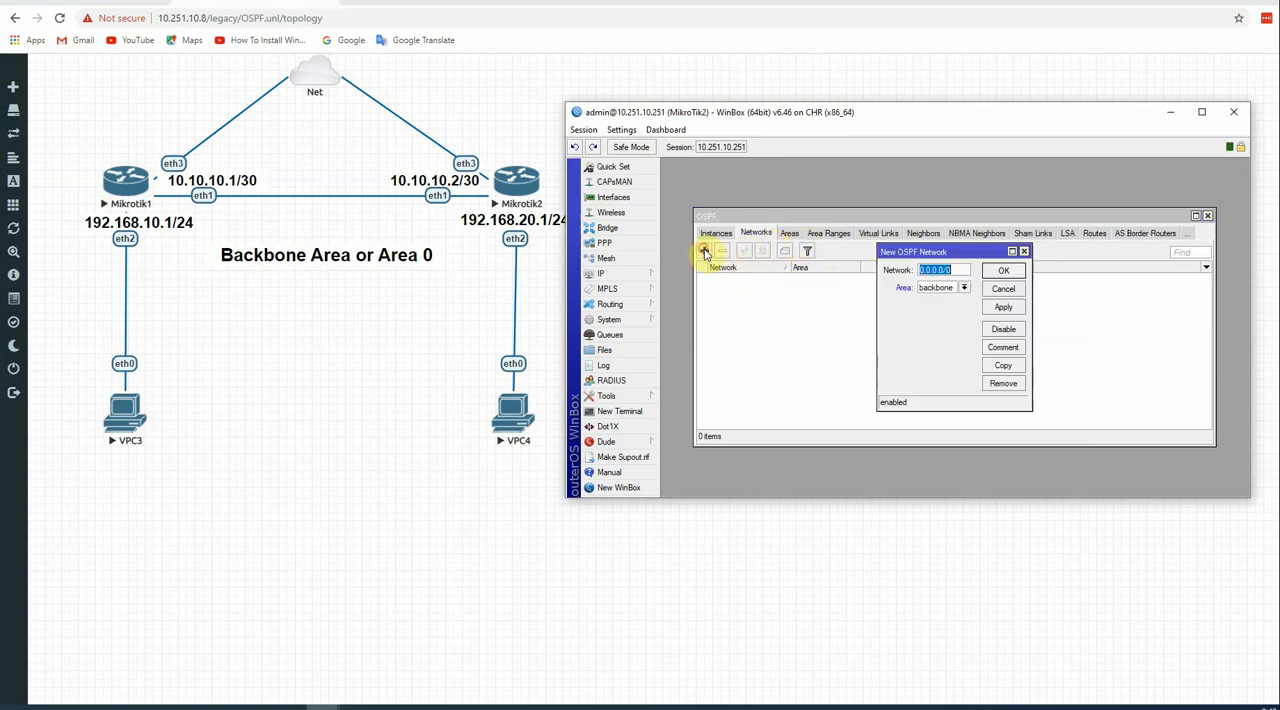
mouse_move(748, 267)
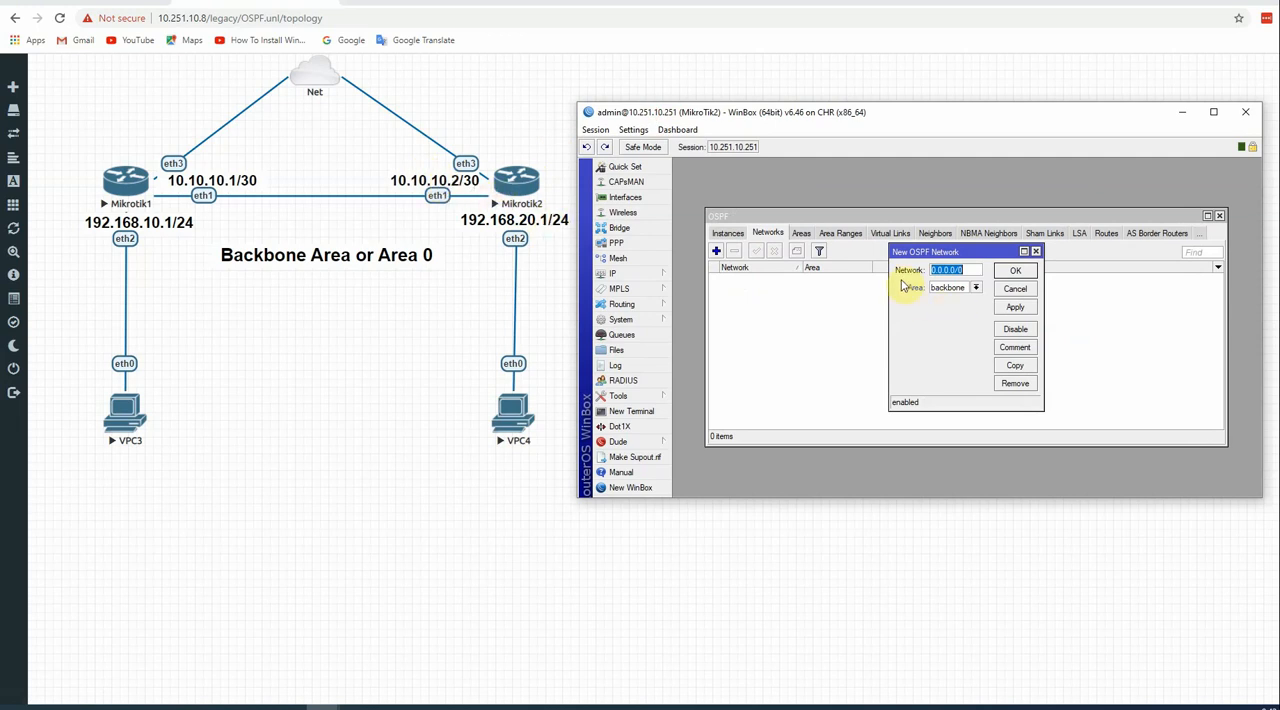
text(192.168)
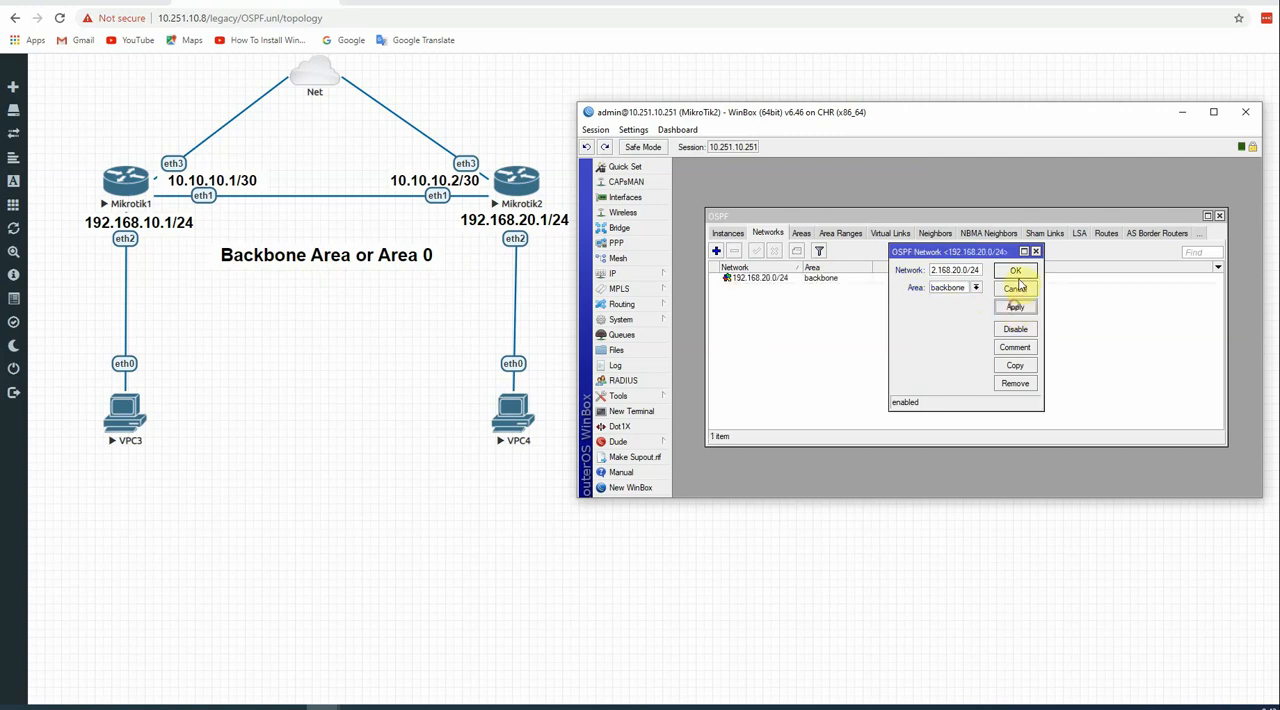
click(1015, 270)
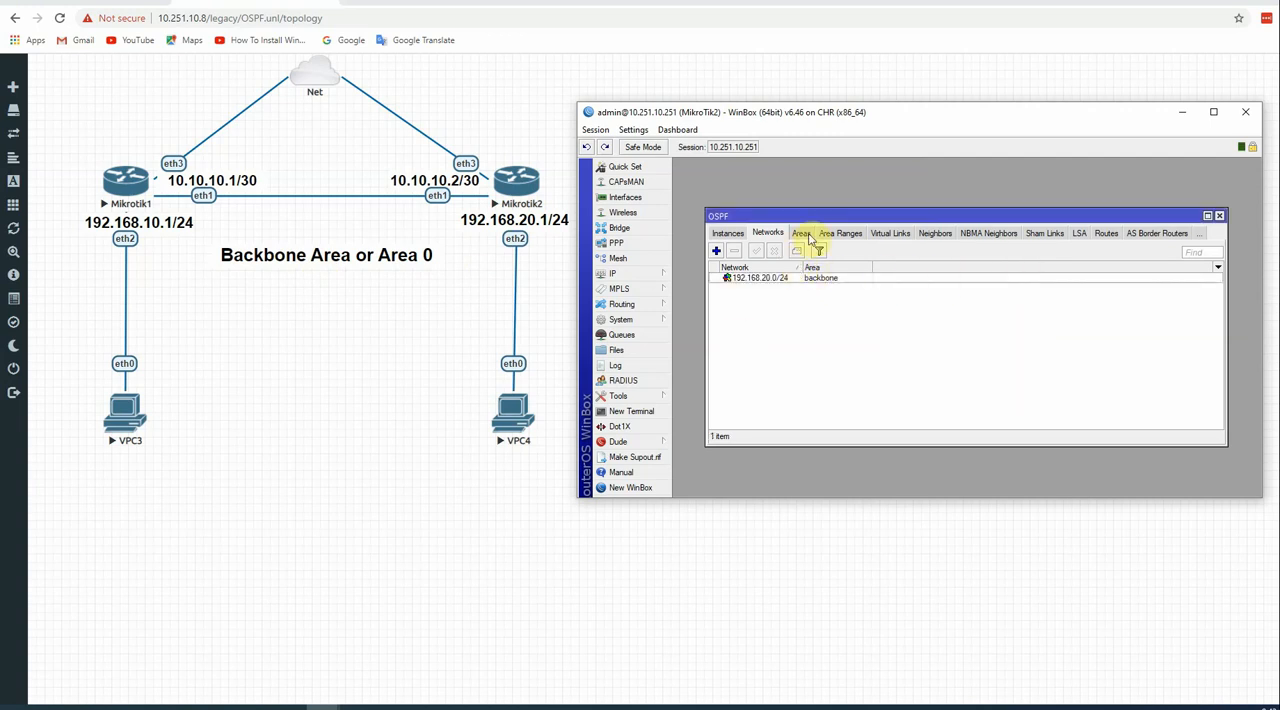
click(715, 250)
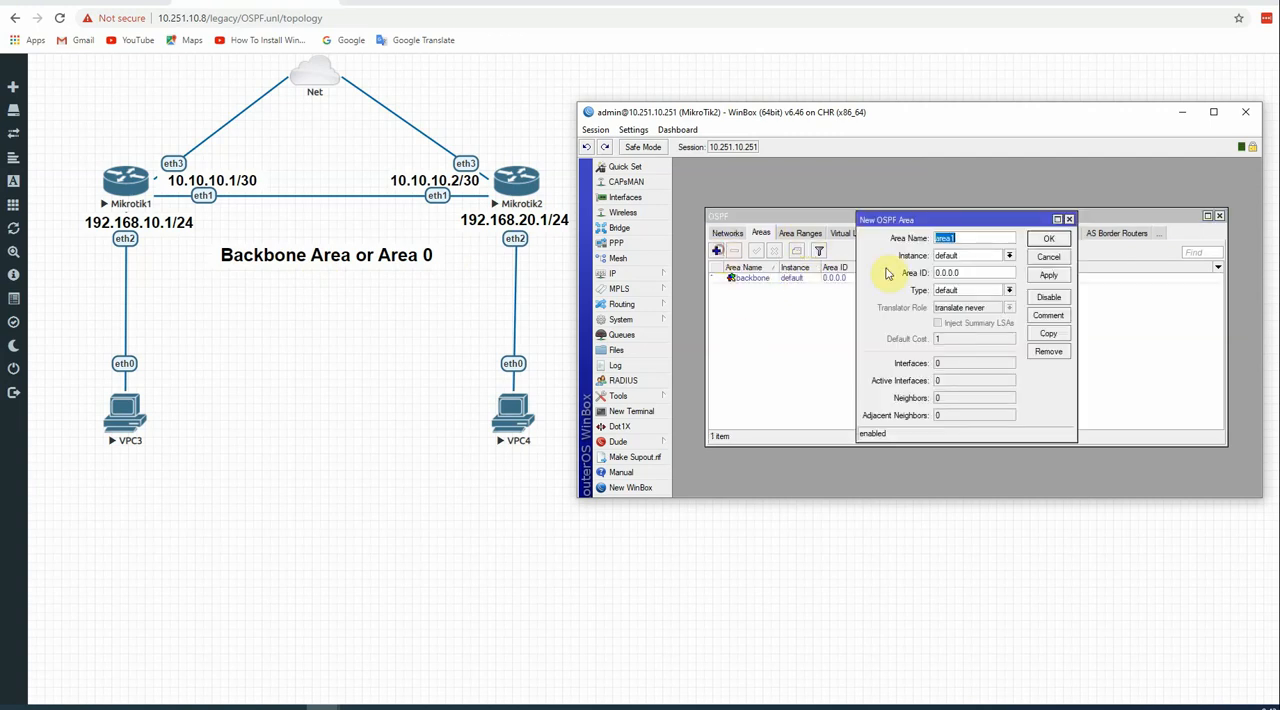
click(1049, 238)
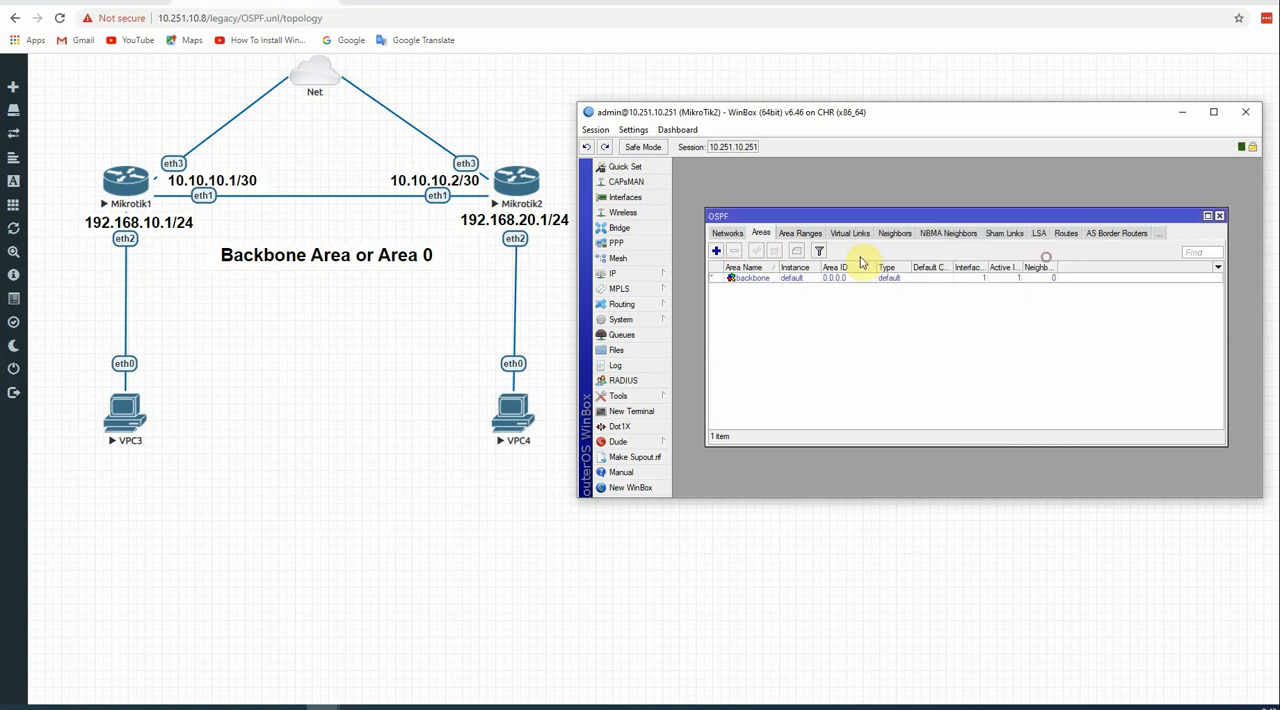
click(727, 233)
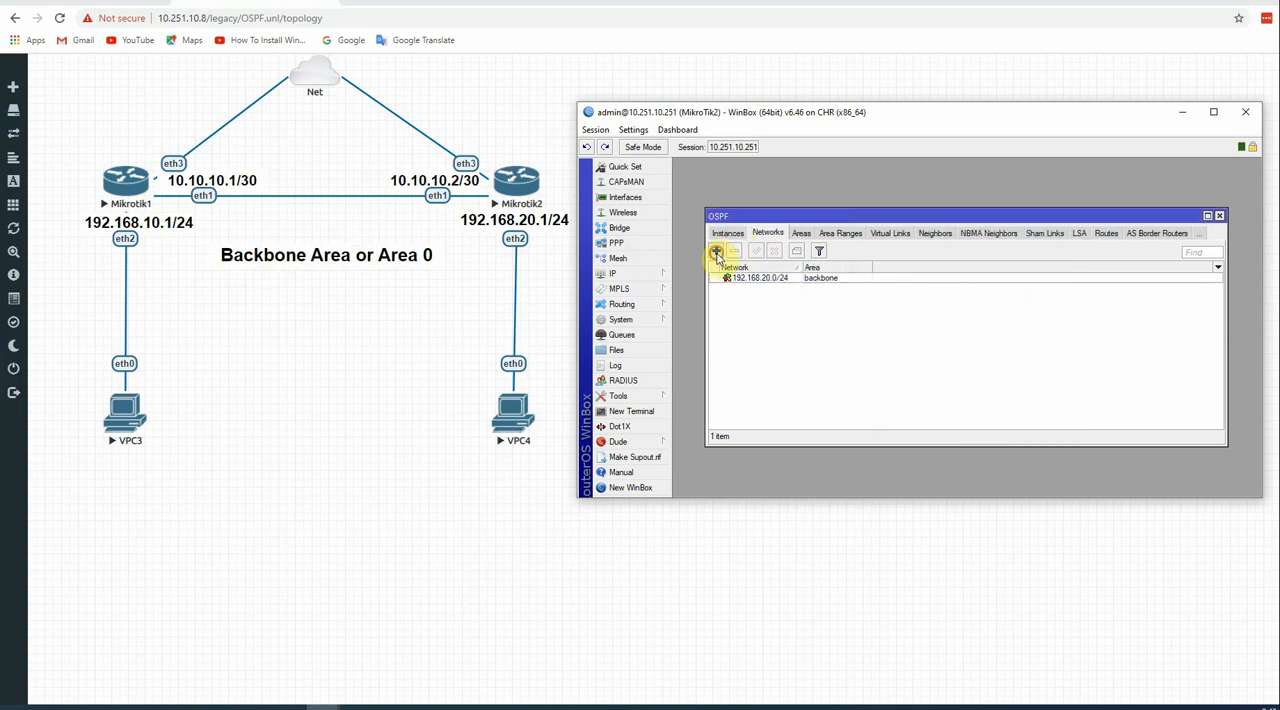
- Add OSPF network 10.10.10.0/30 in the backbone area as a second entry
click(715, 251)
text(10.10.10.0)
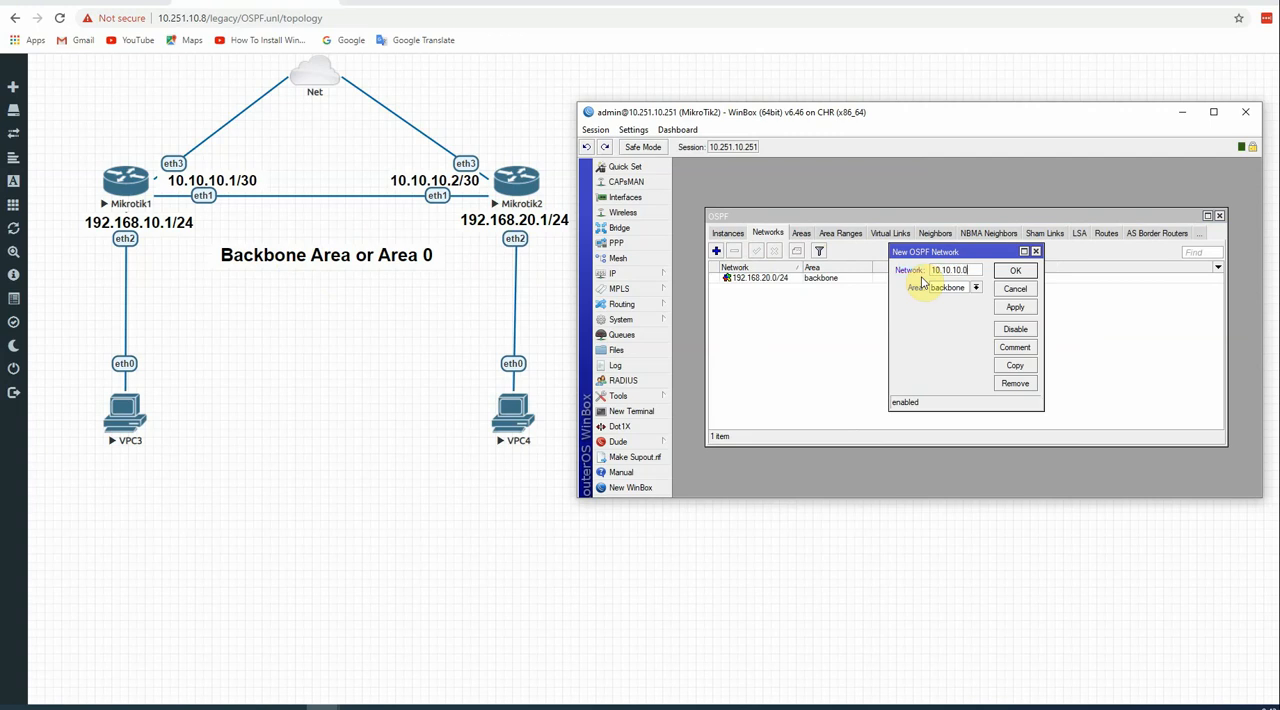
text(/30)
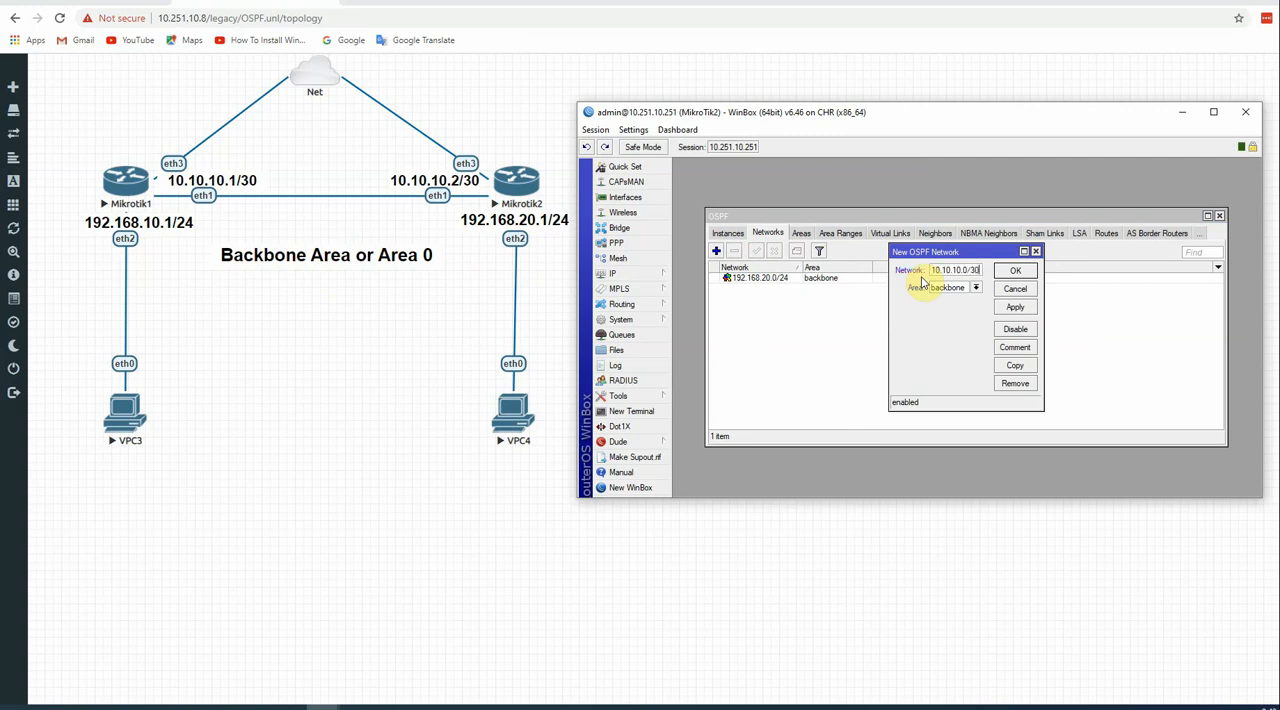
click(1015, 307)
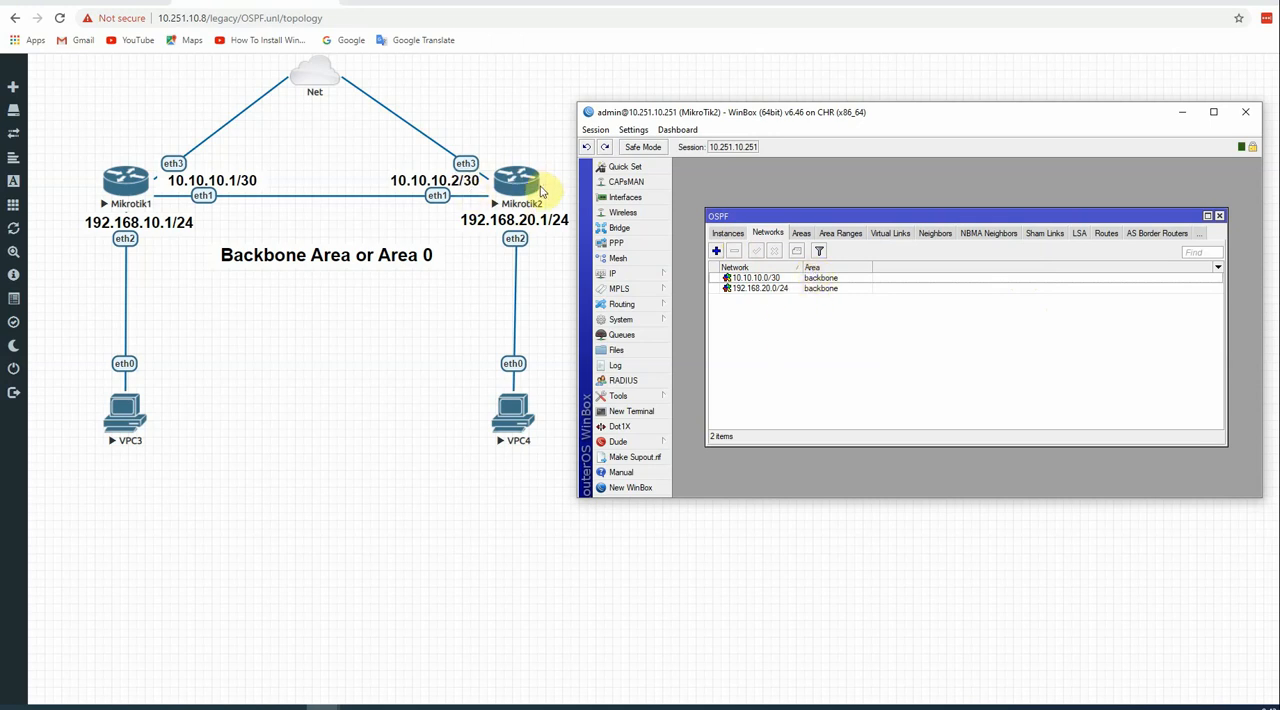
mouse_move(1095, 120)
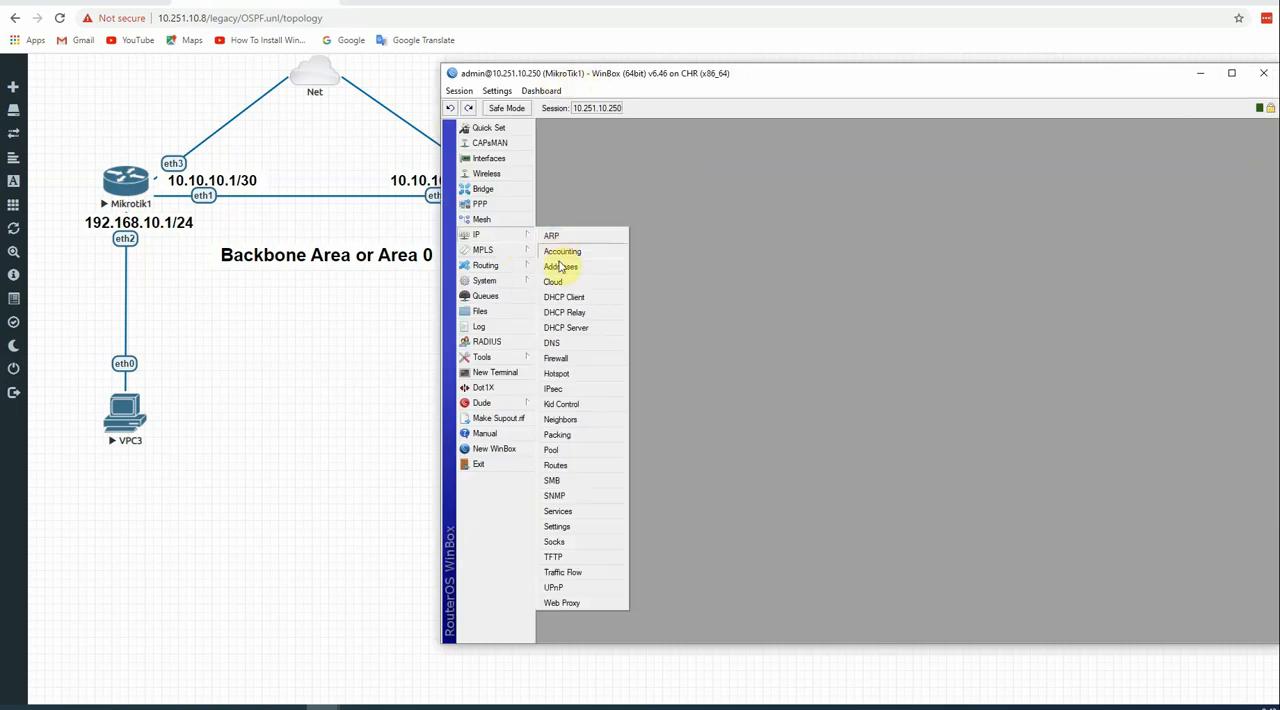
- Review IP addresses, then add OSPF instance ospf1 with router ID 2.2.2.2
click(560, 266)
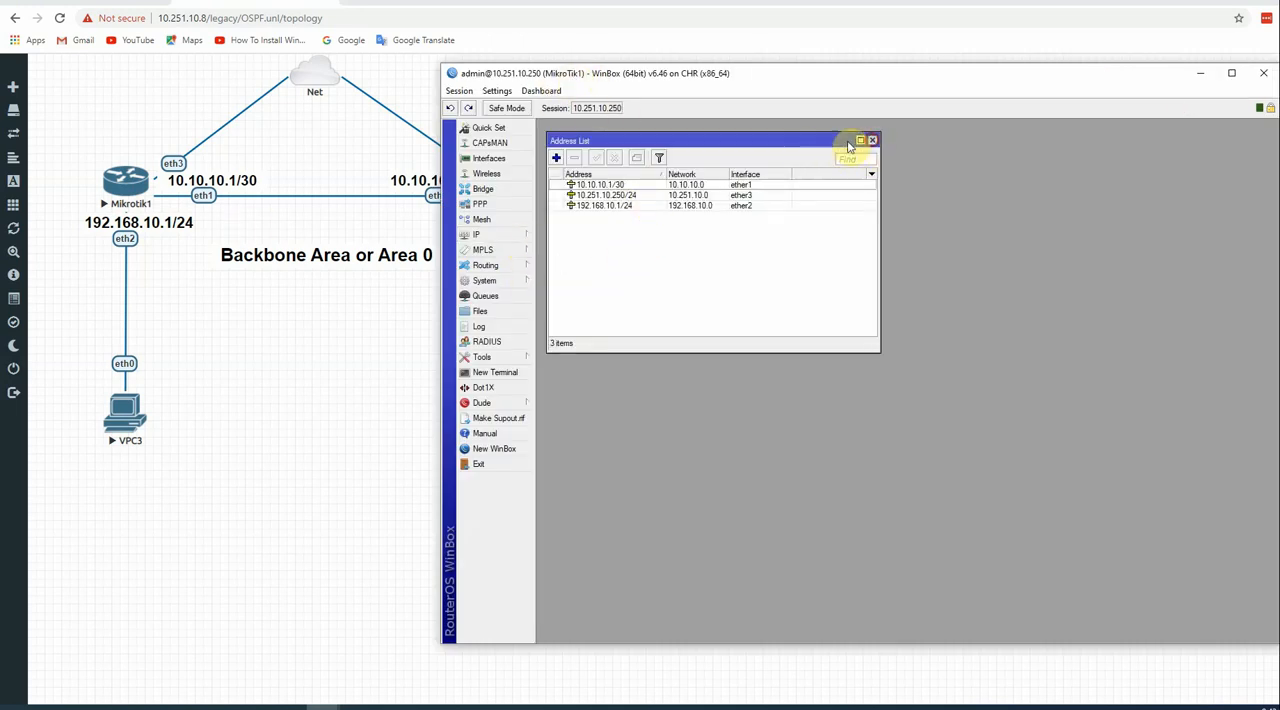
click(486, 265)
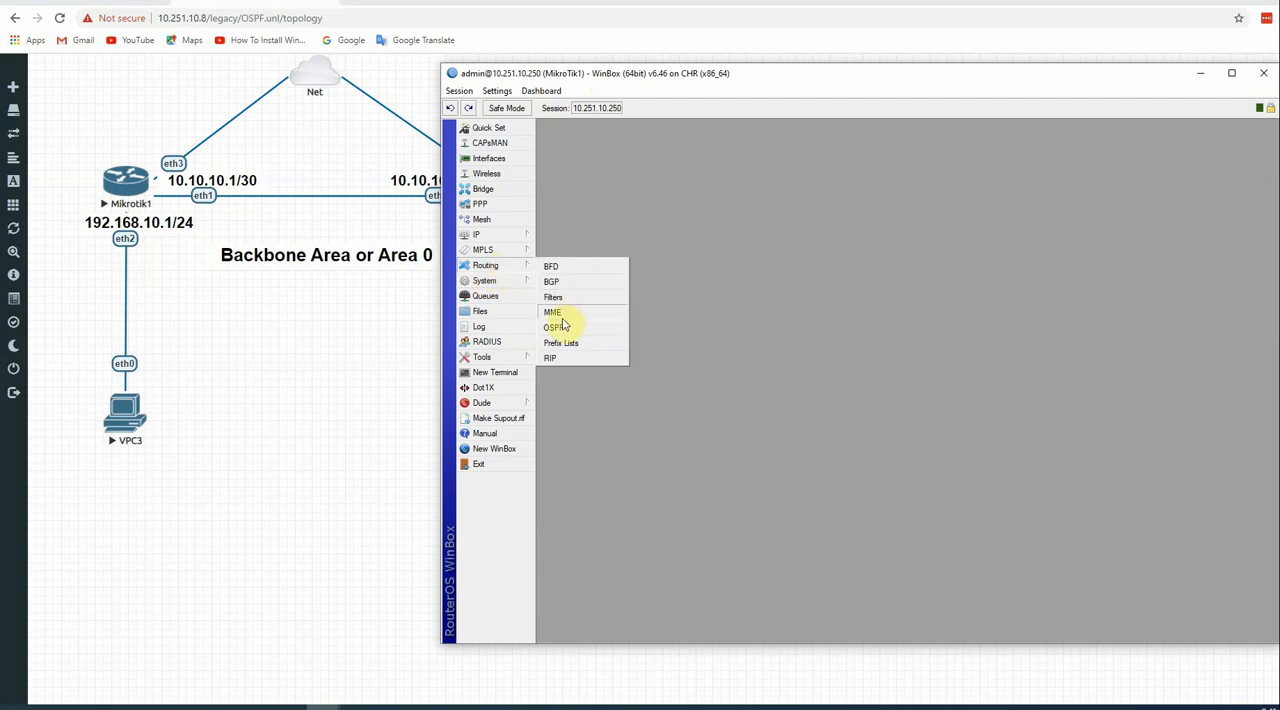
click(552, 327)
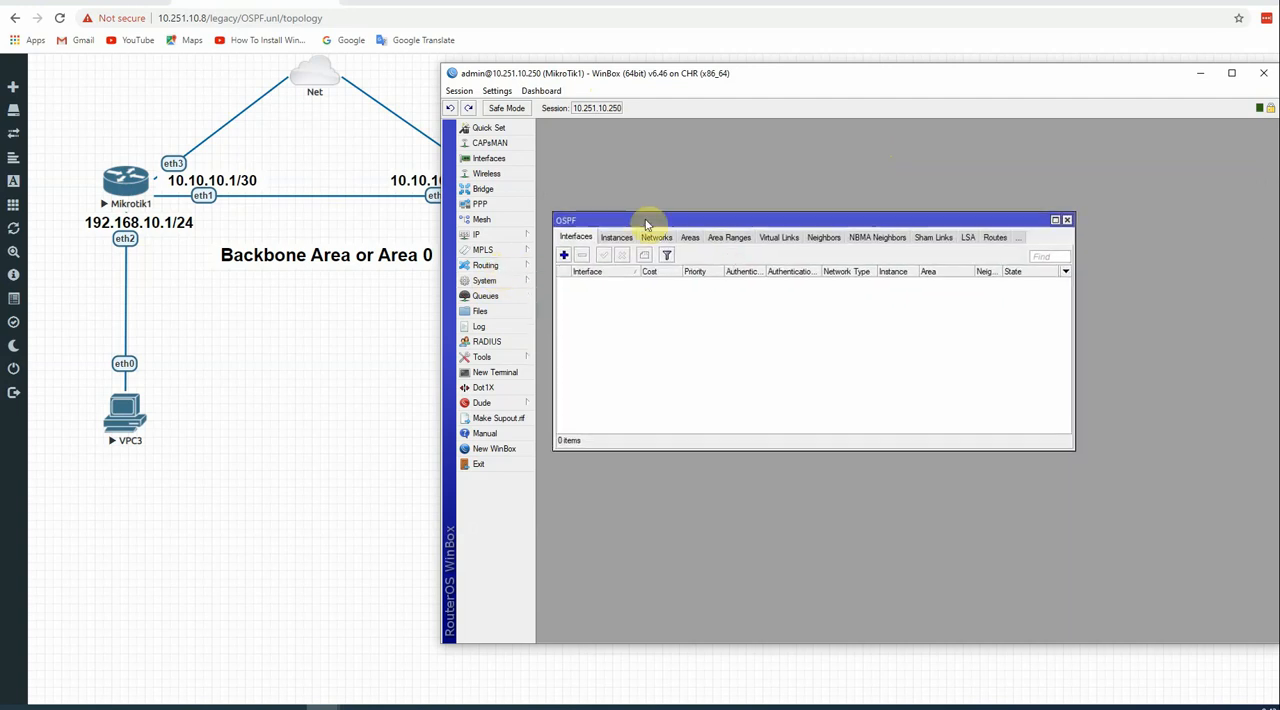
click(617, 237)
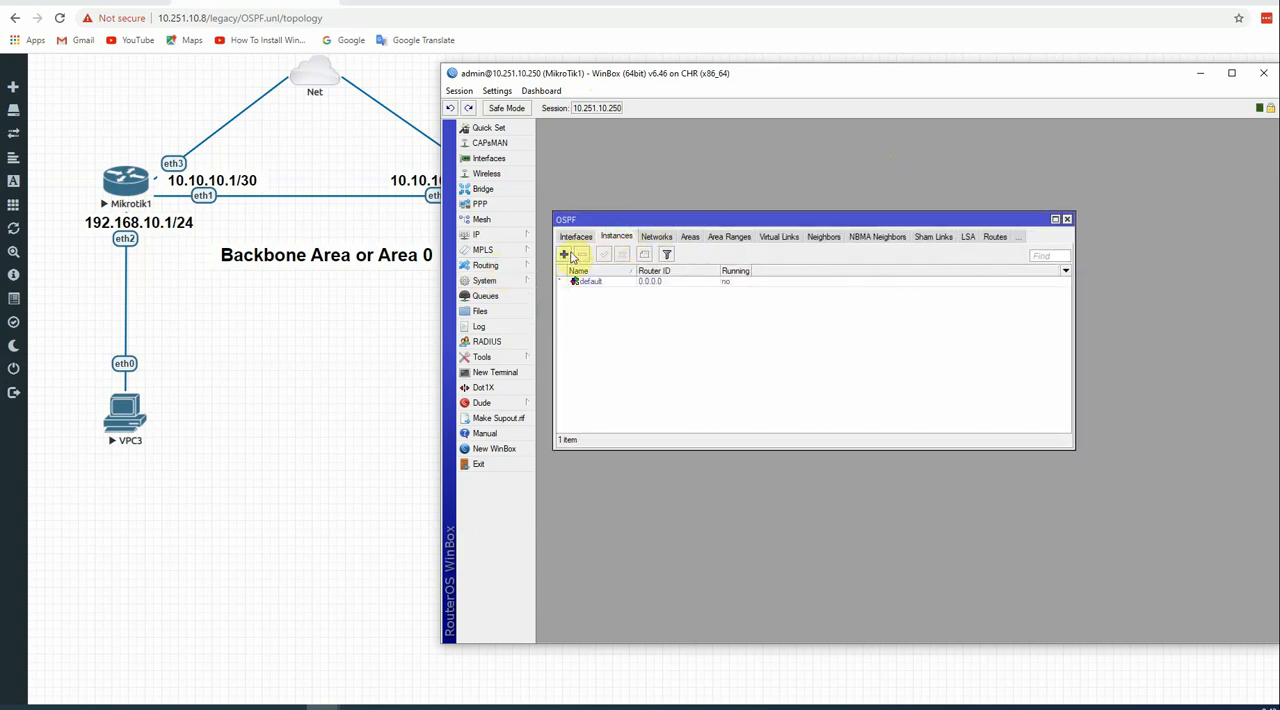
click(563, 253)
text(2.2.2.2)
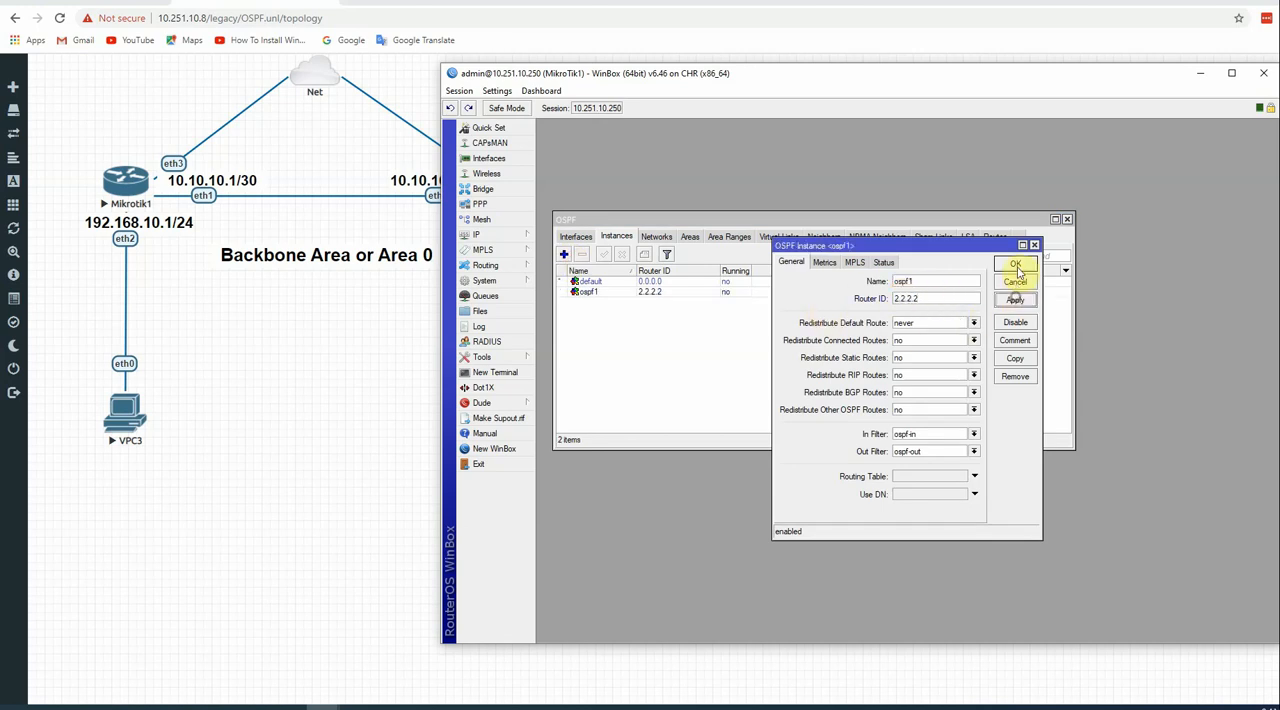
click(1015, 264)
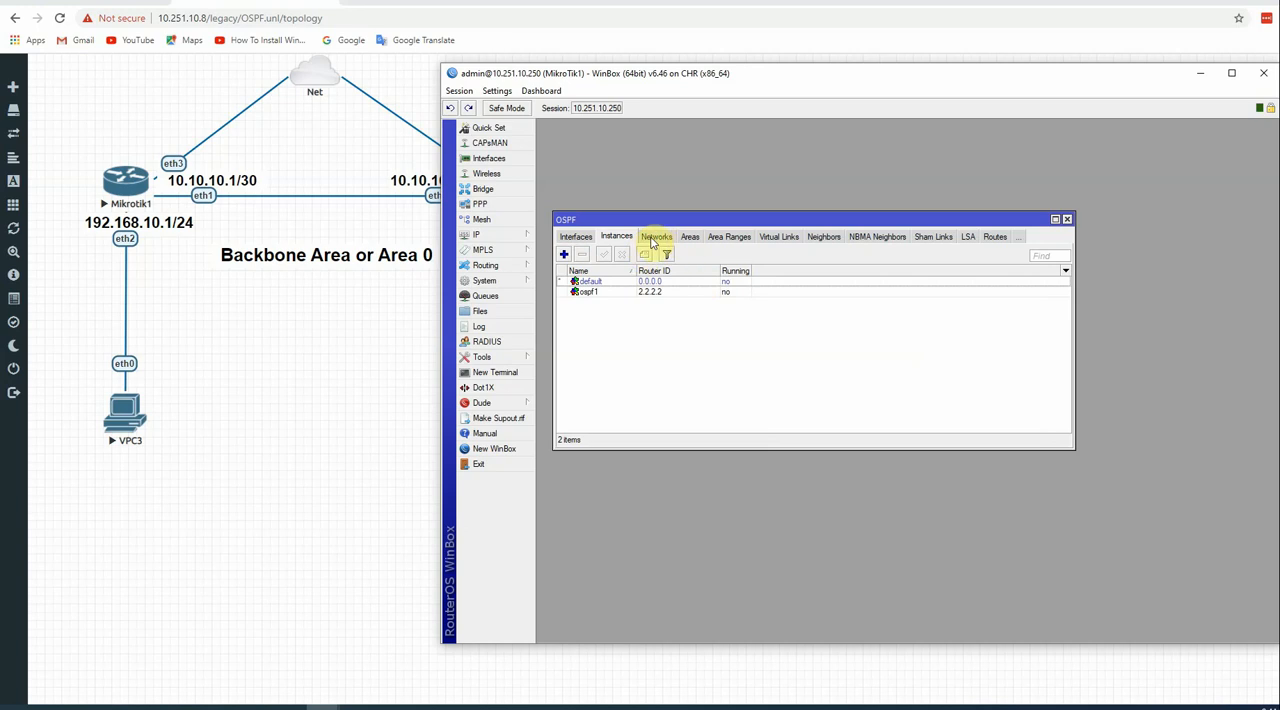
- Add OSPF network 192.168.10.0/24 in the backbone area
click(614, 237)
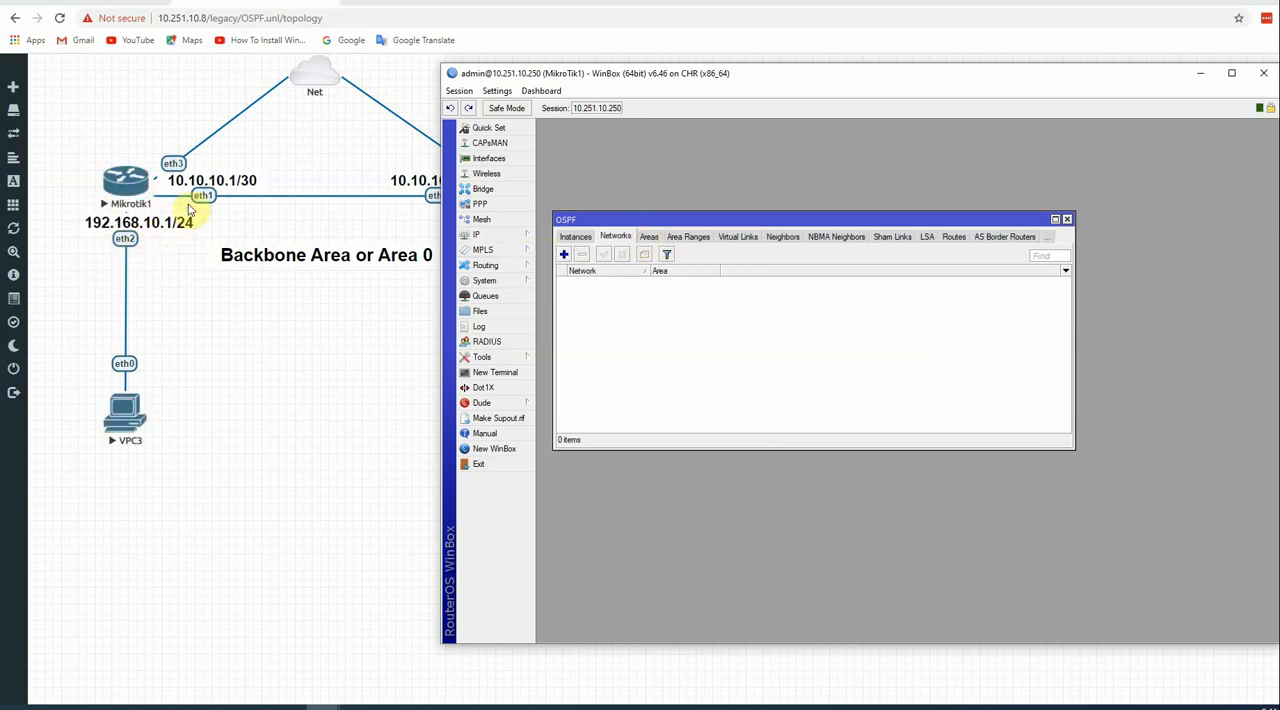
click(563, 253)
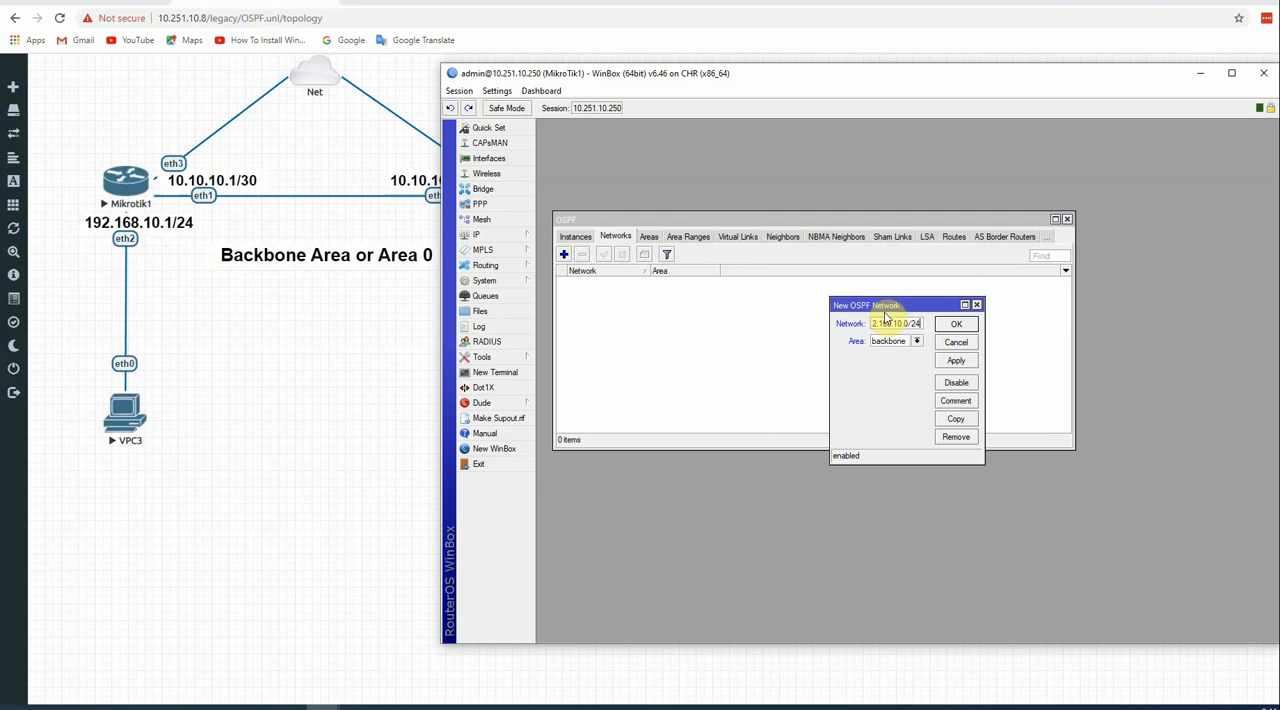
click(916, 341)
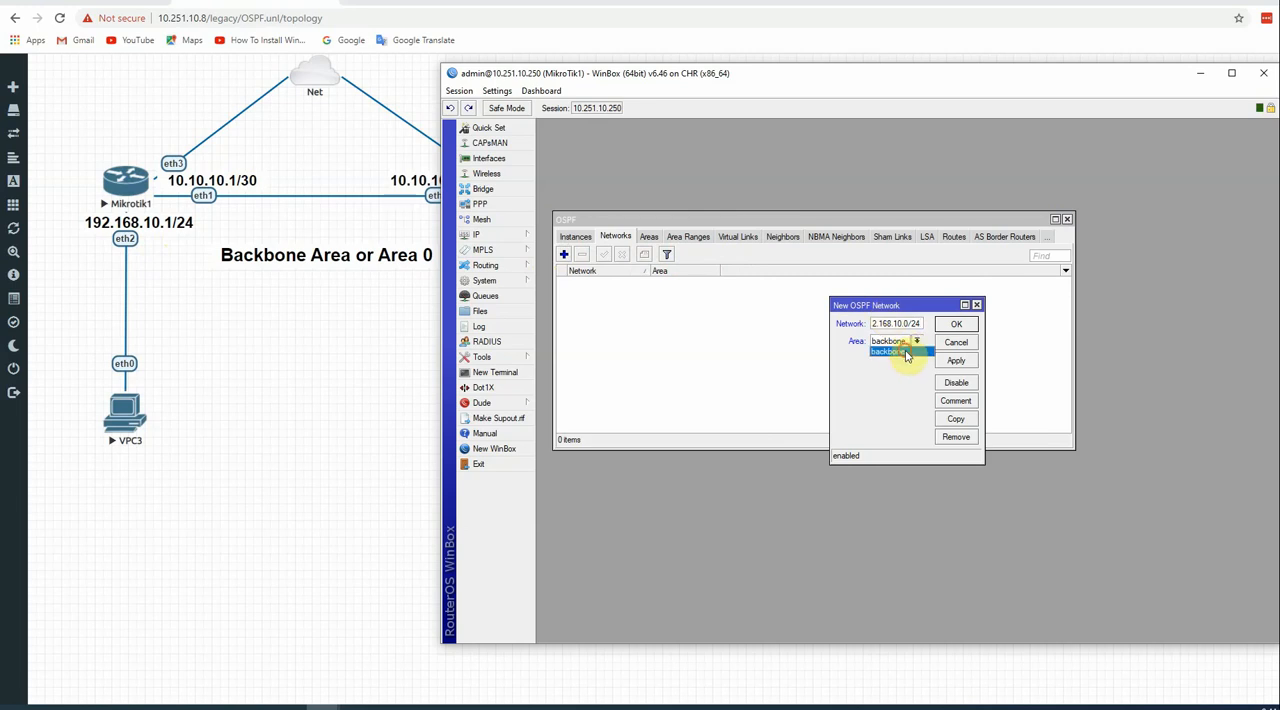
click(955, 323)
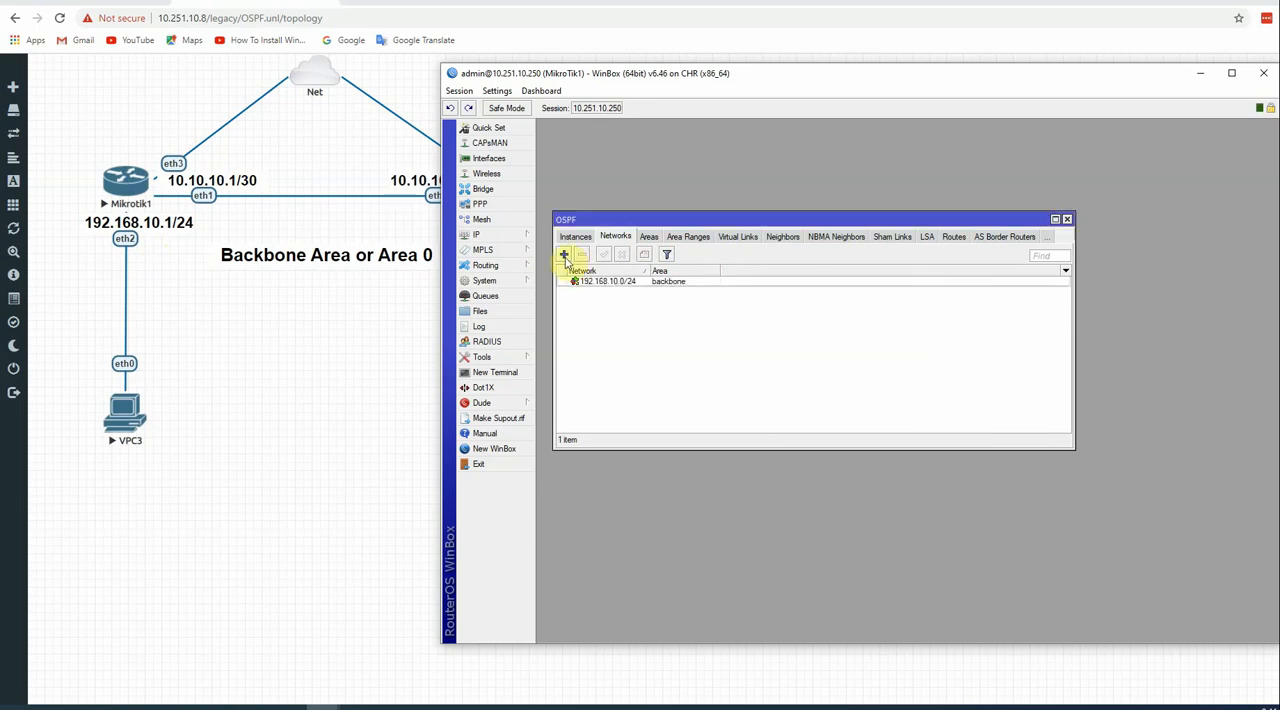
- Add OSPF network 10.10.10.0/30 in the backbone area and close the OSPF window
click(564, 253)
text(10.10.10.0)
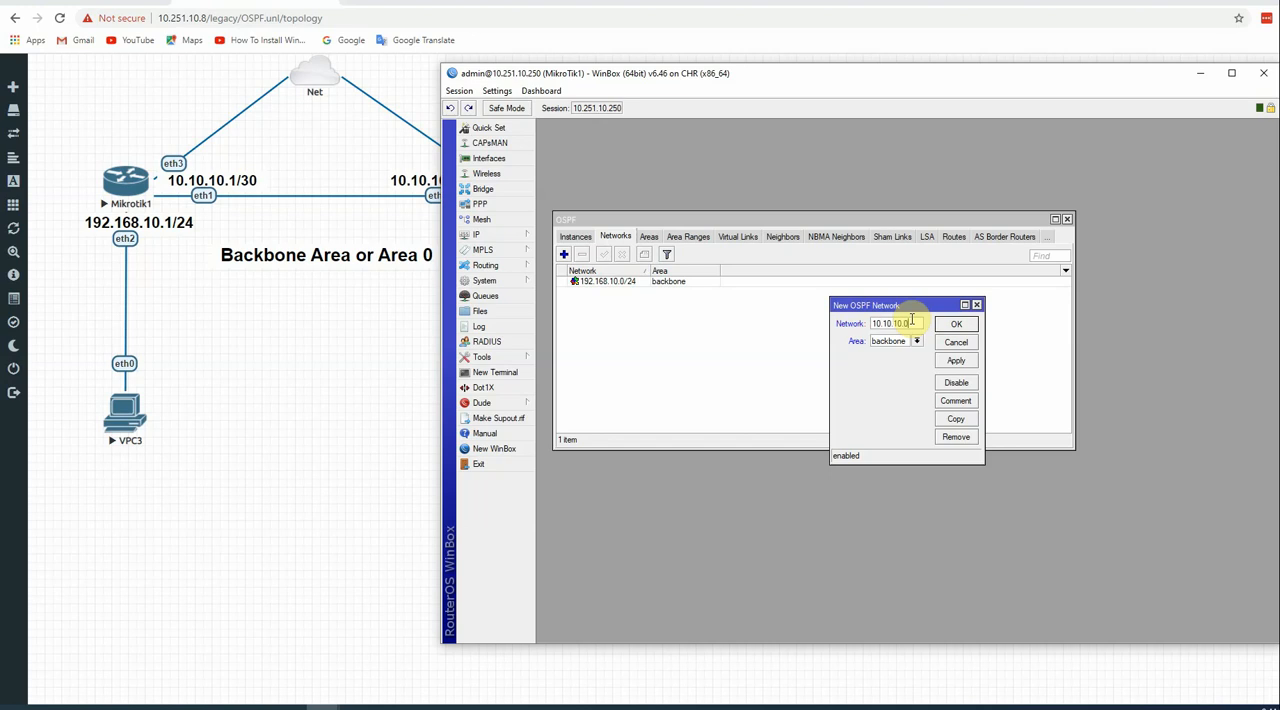
text(/30)
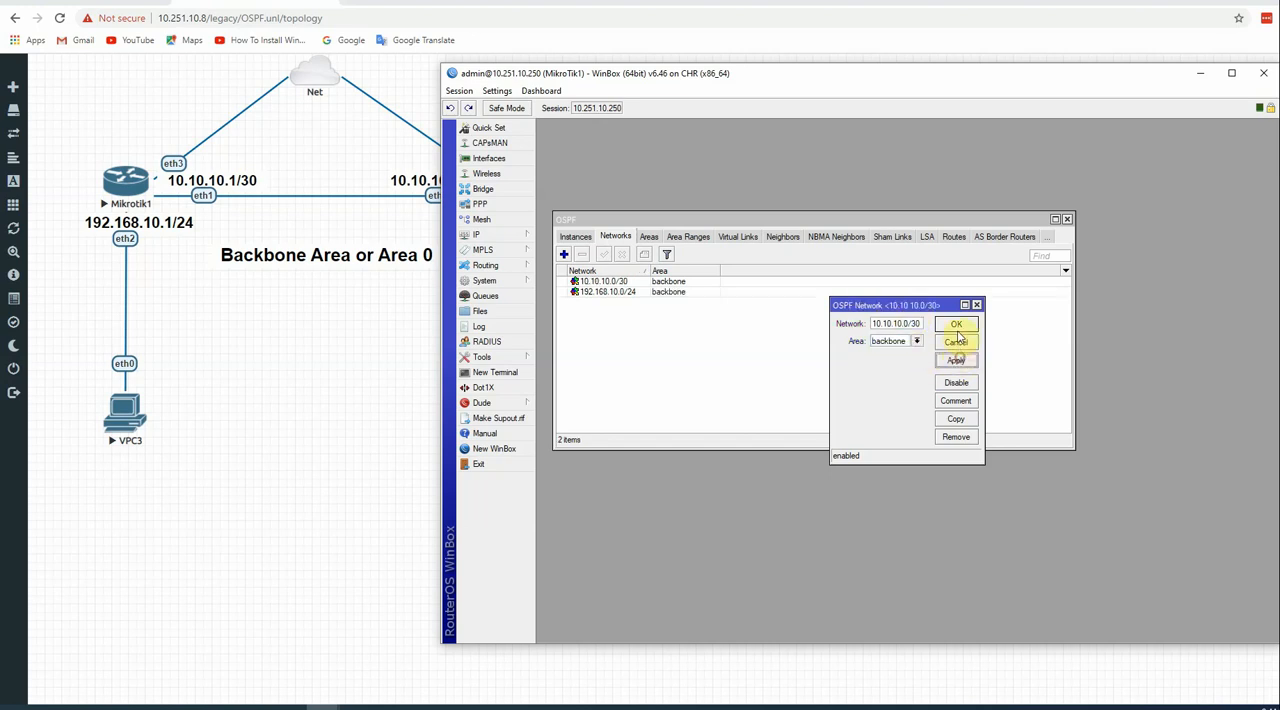
click(955, 323)
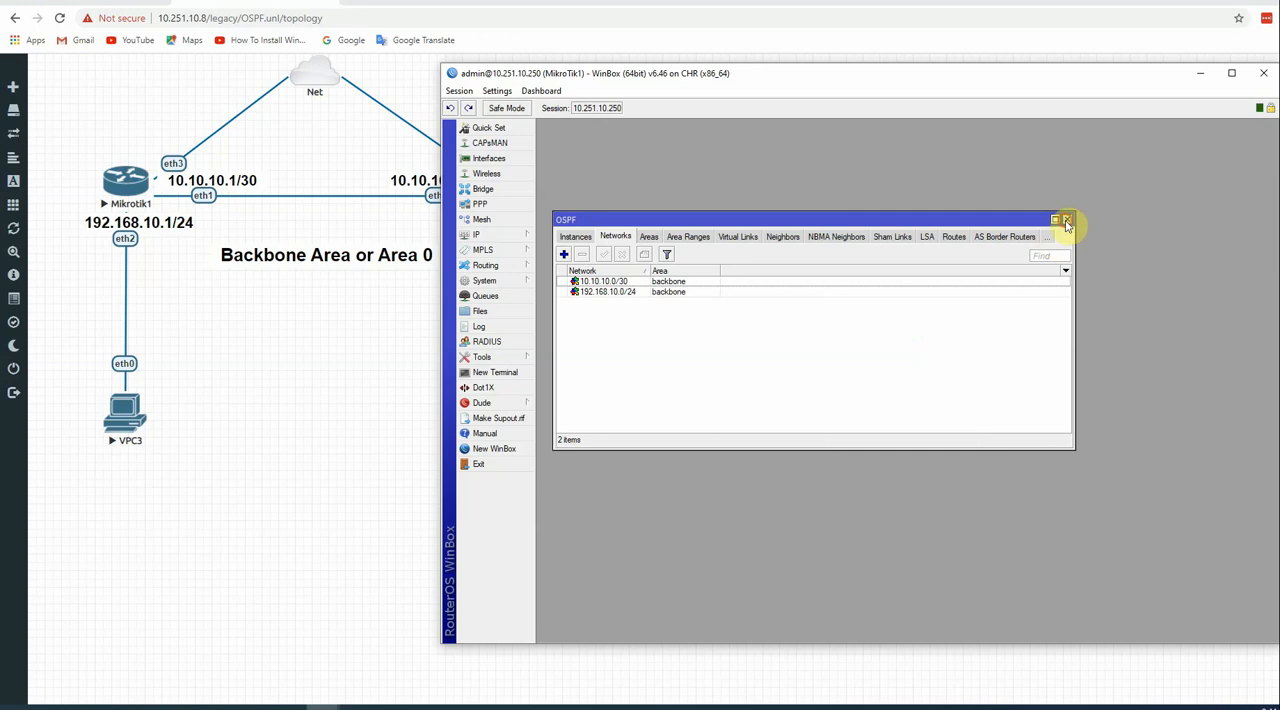
click(1066, 220)
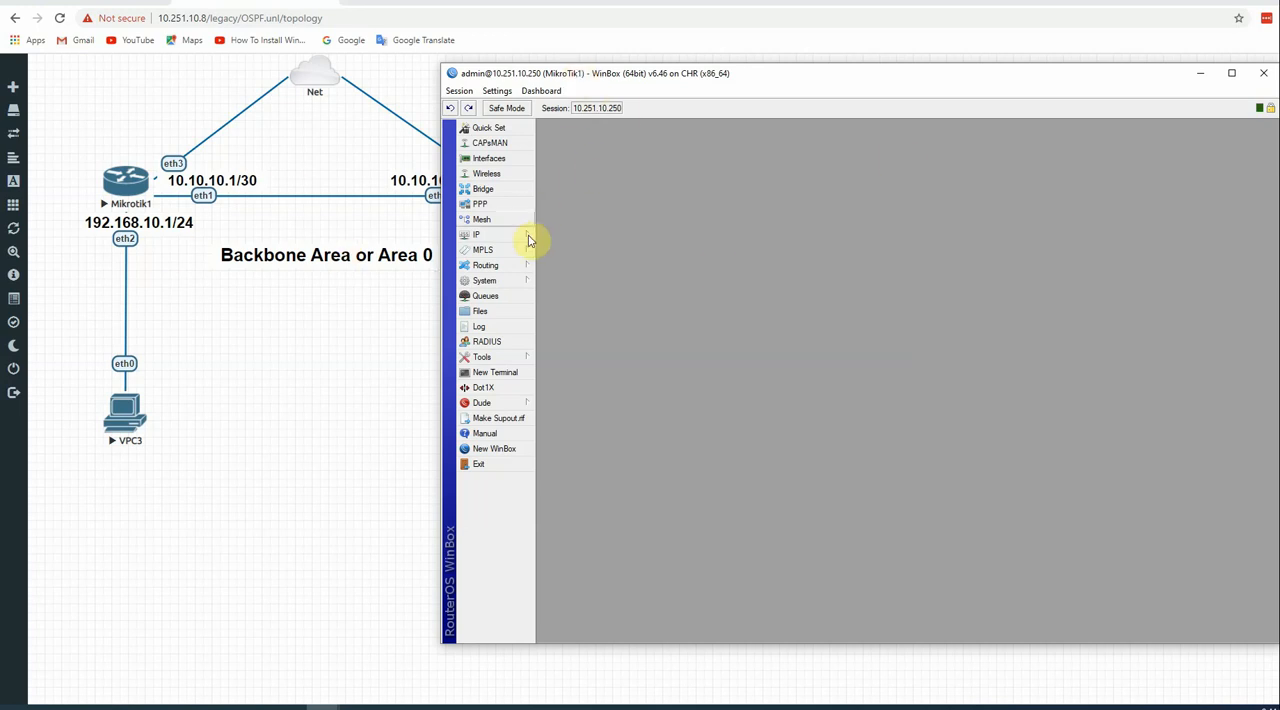
click(476, 234)
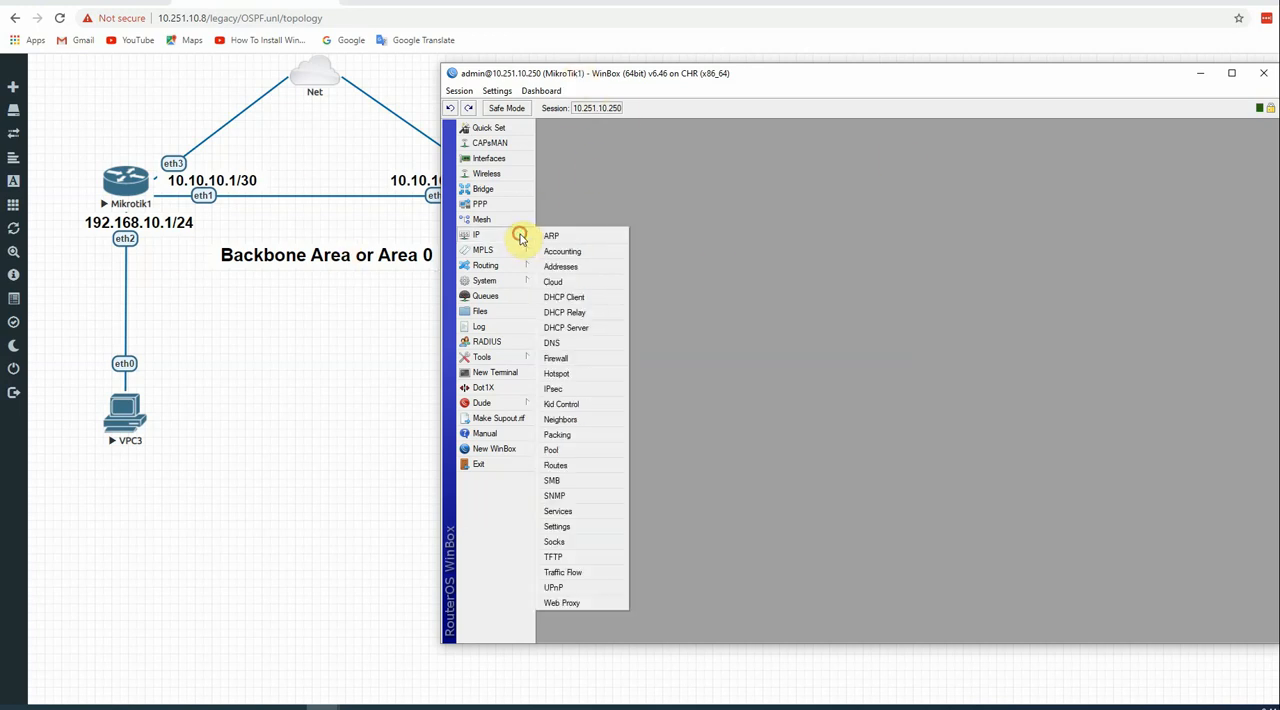
click(555, 465)
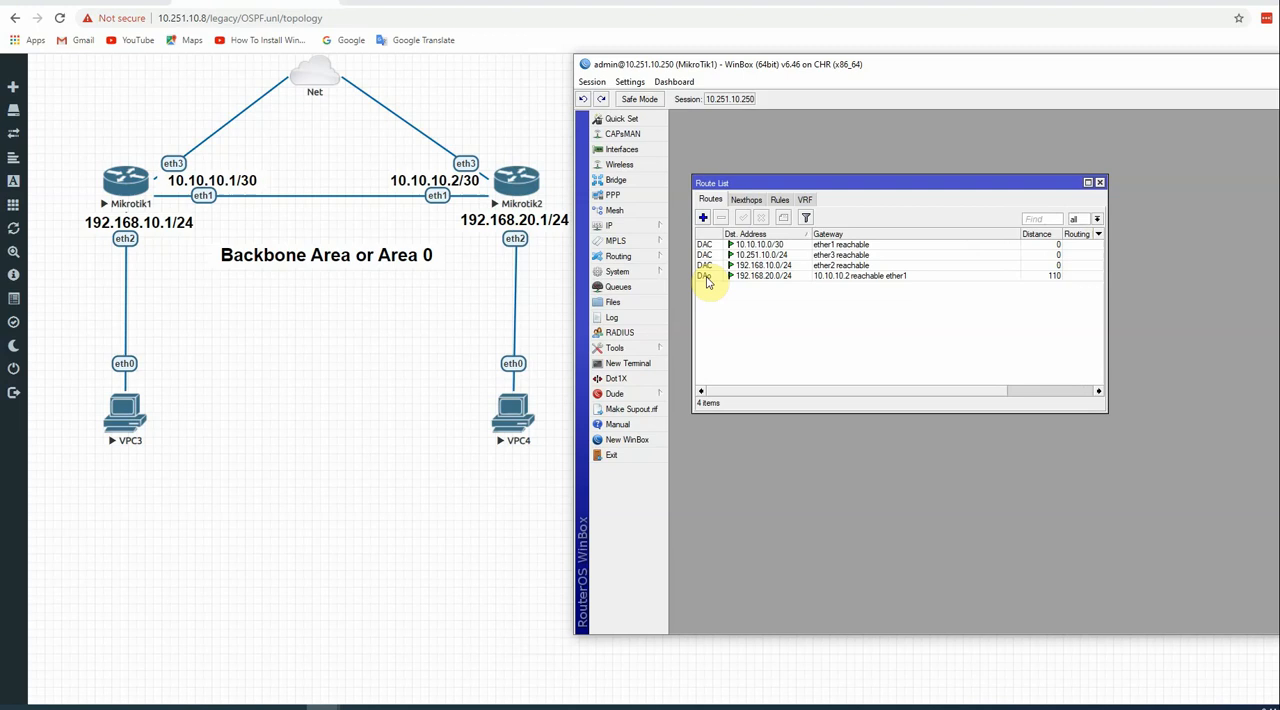
mouse_move(707, 279)
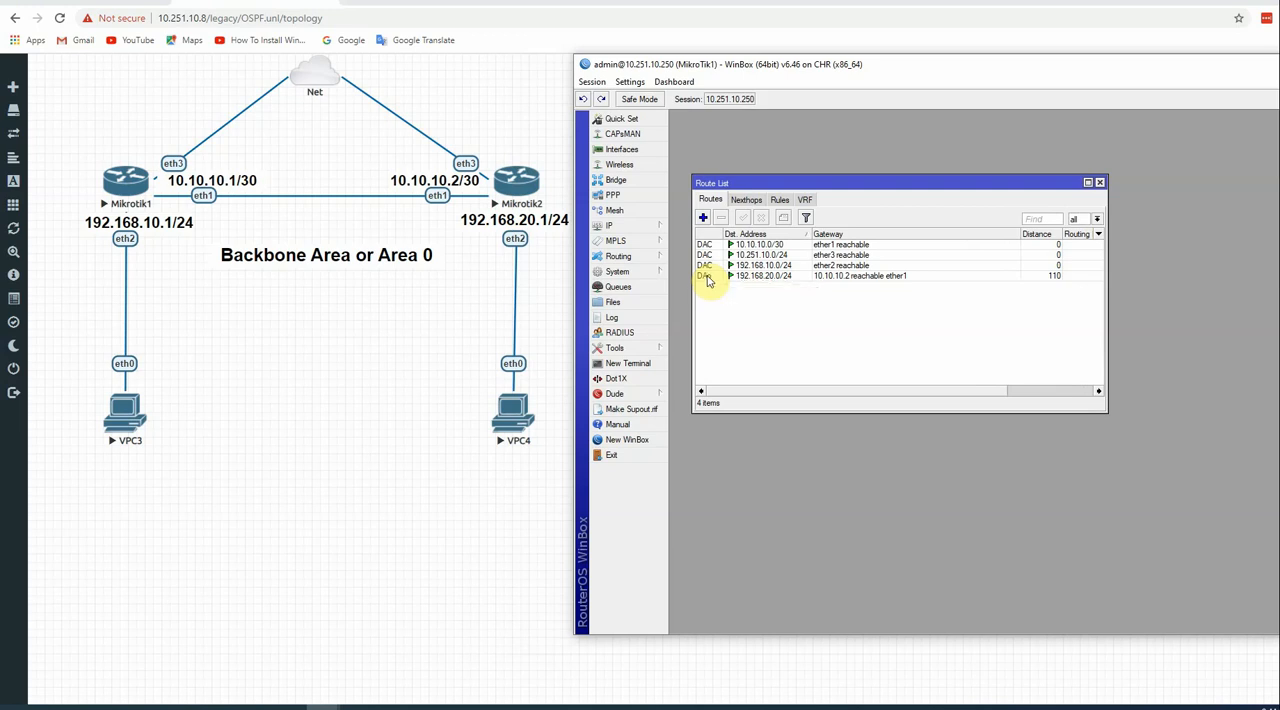
mouse_move(97, 182)
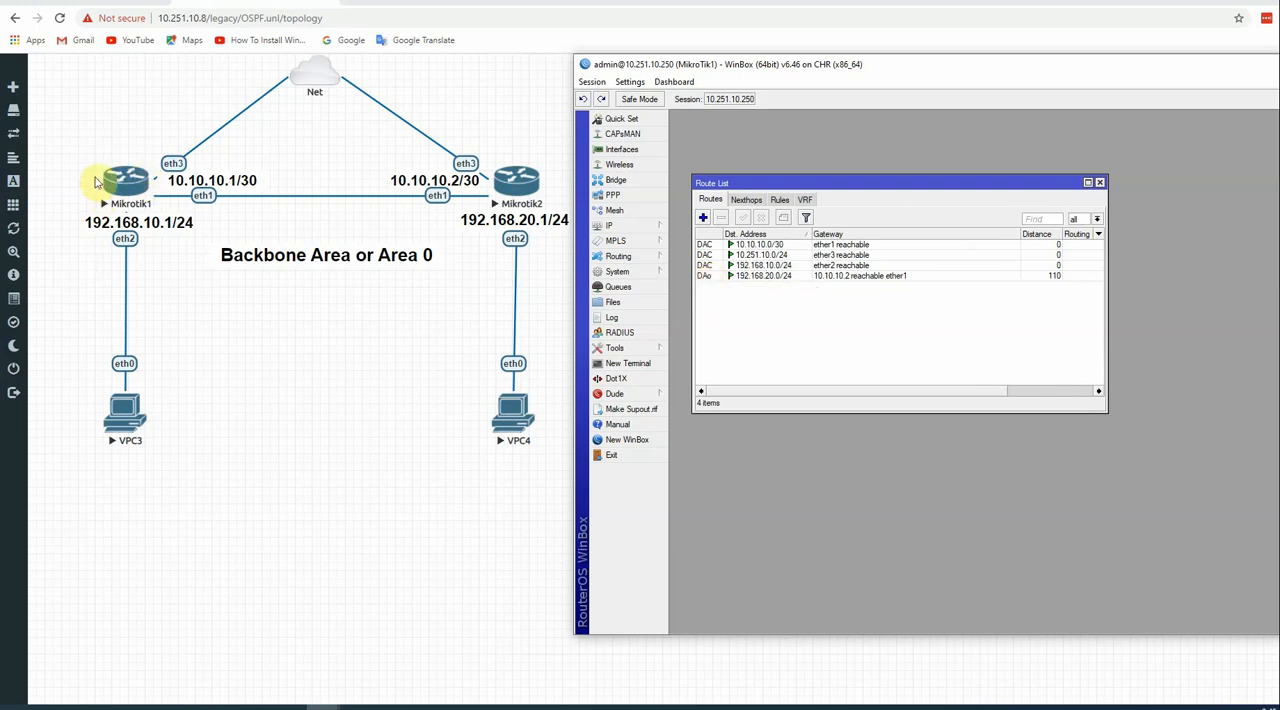
mouse_move(155, 235)
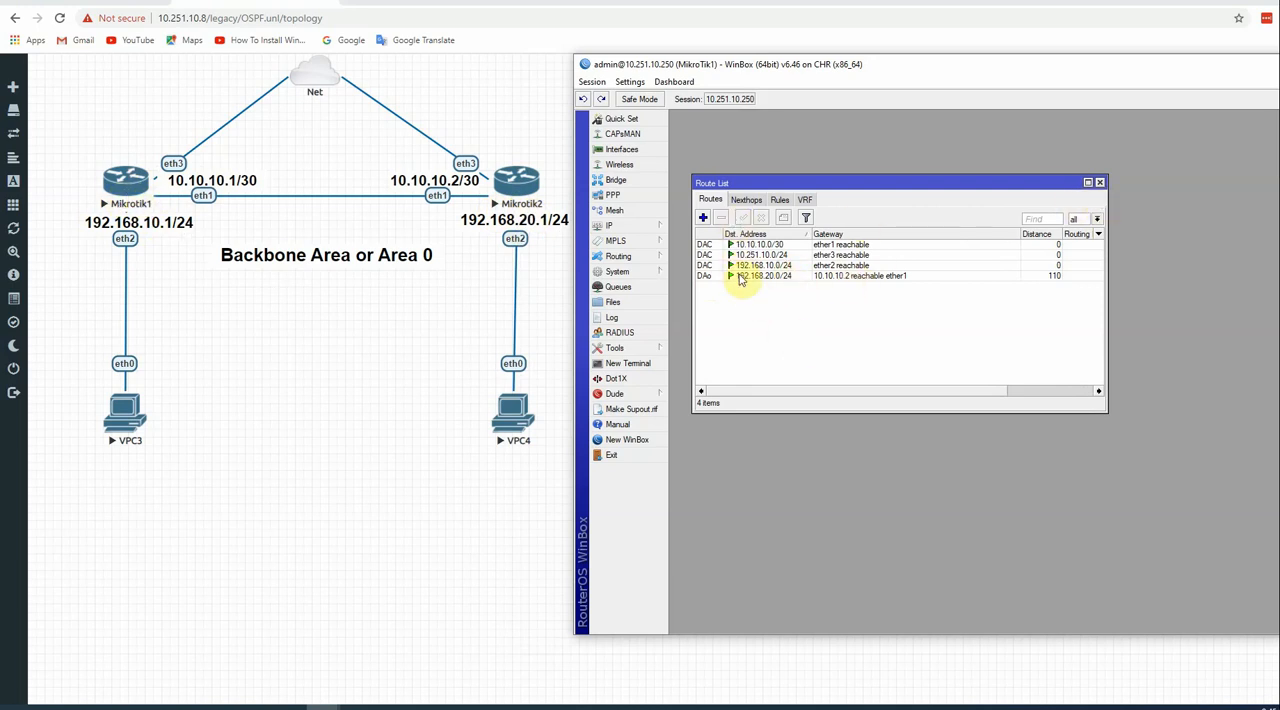
click(1099, 182)
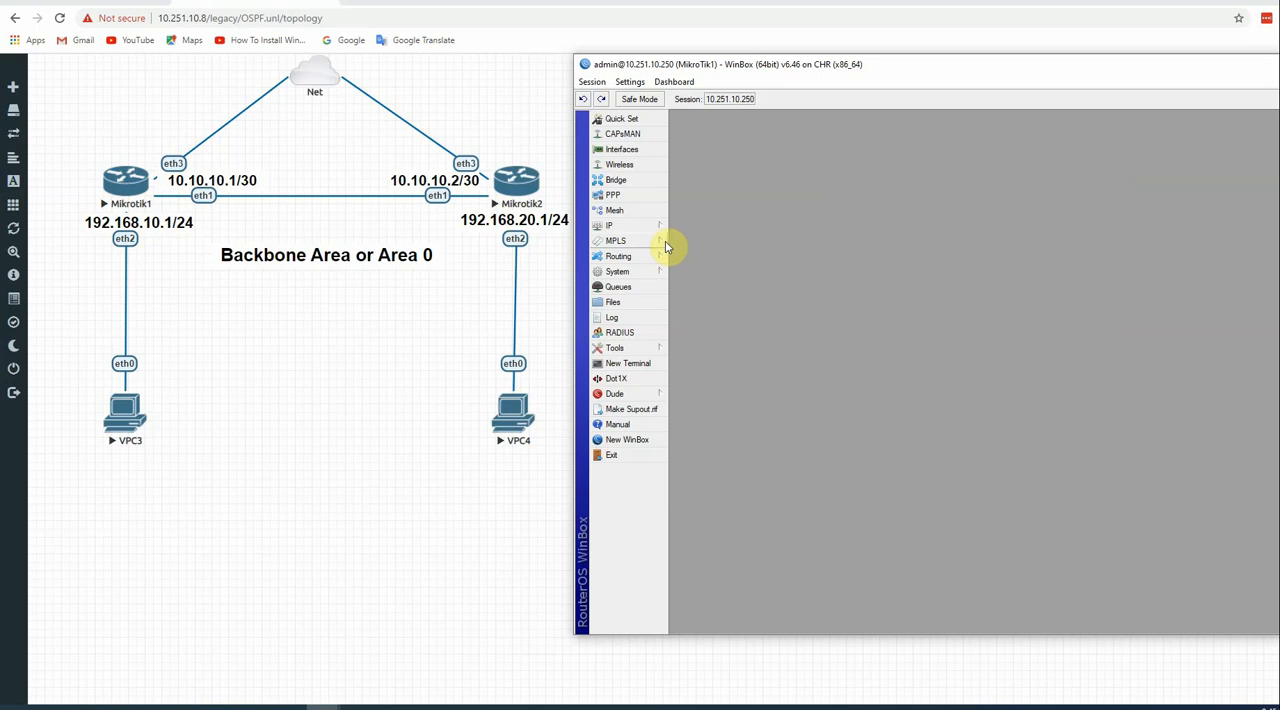
- View the OSPF Neighbors list maximized, showing neighbor 10.10.10.2 (router ID 1.1.1.1) on ether1
click(618, 256)
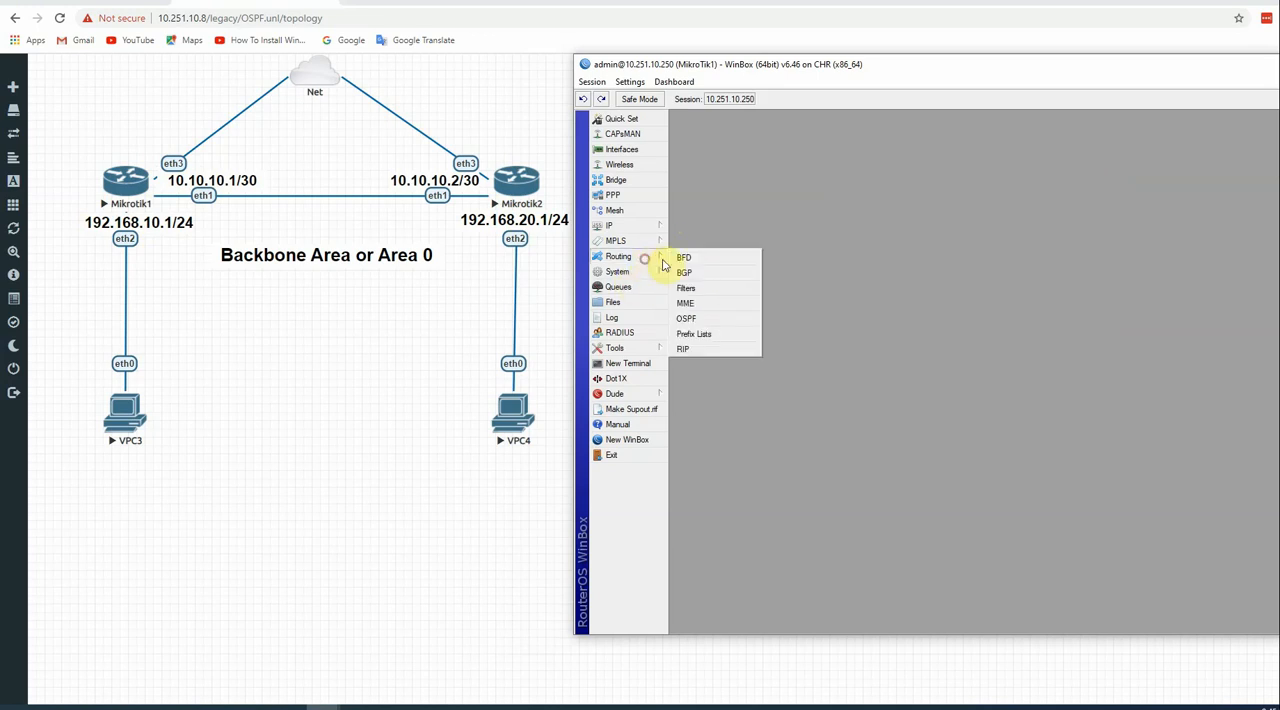
click(686, 318)
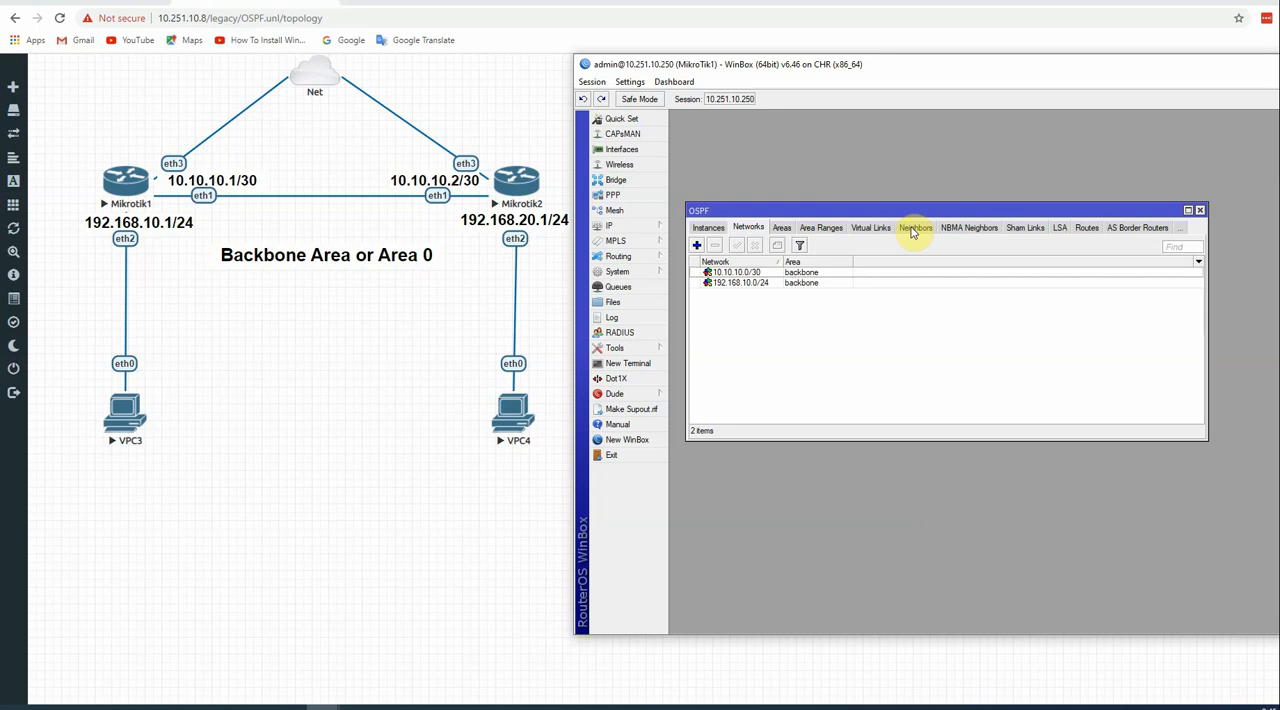
click(914, 227)
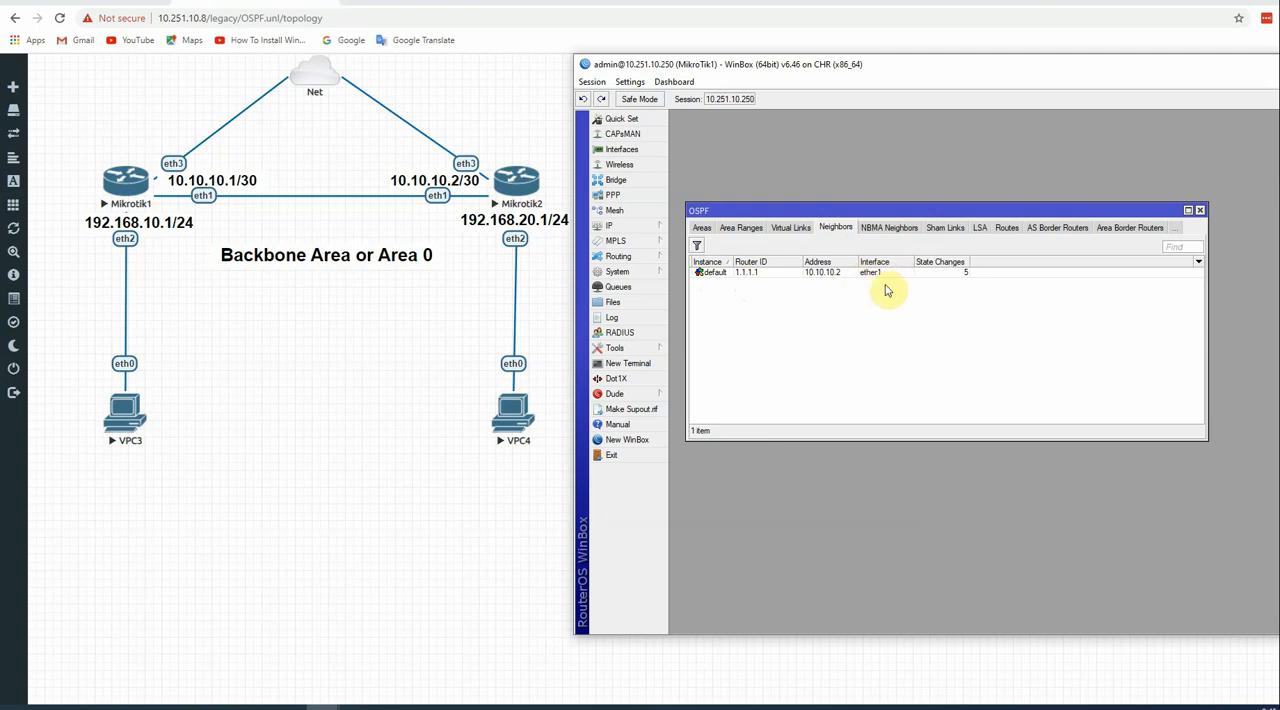
mouse_move(1185, 225)
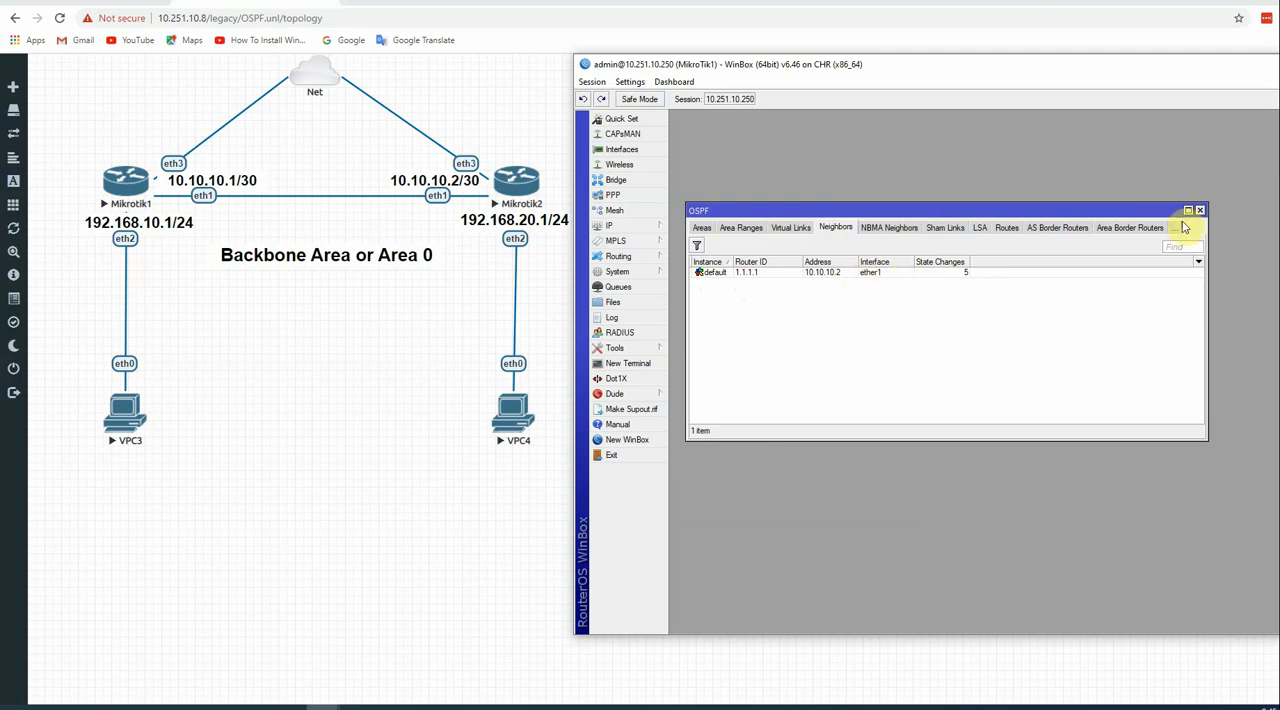
click(1188, 210)
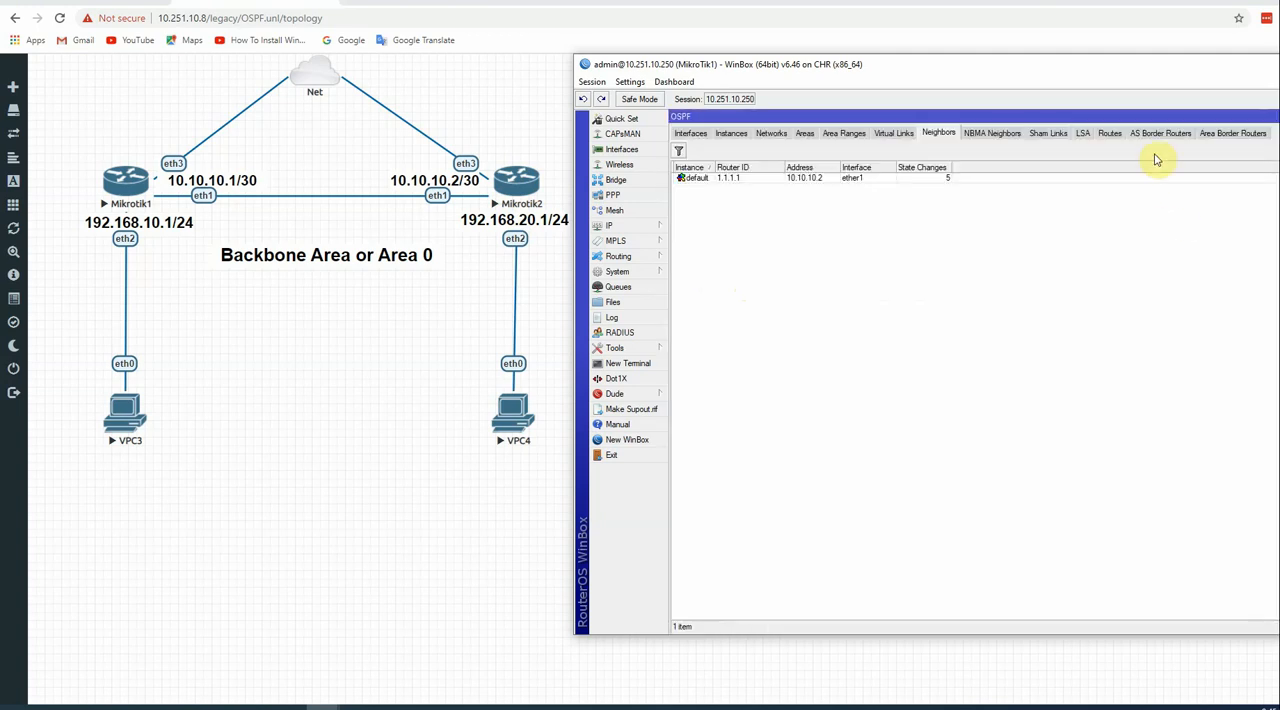